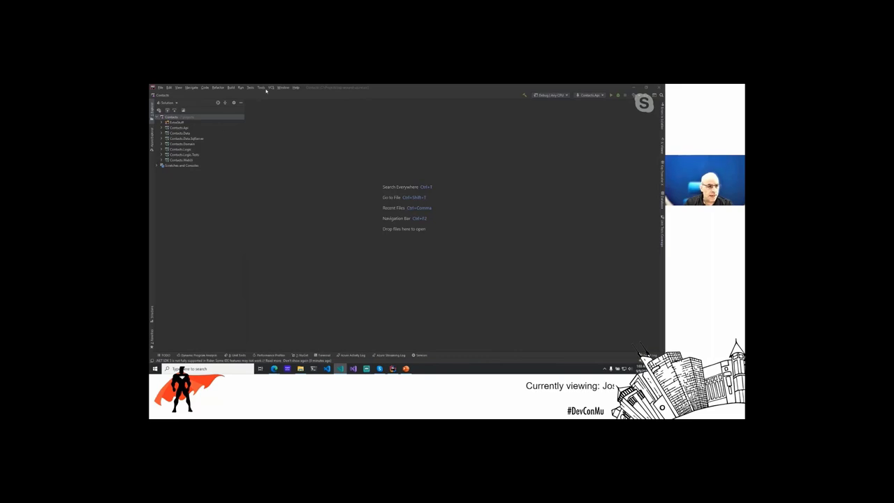
Step: Browse Rider's Tools, View and File menus and review the editor font settings
{"action": "left_click", "coordinate": [261, 87]}
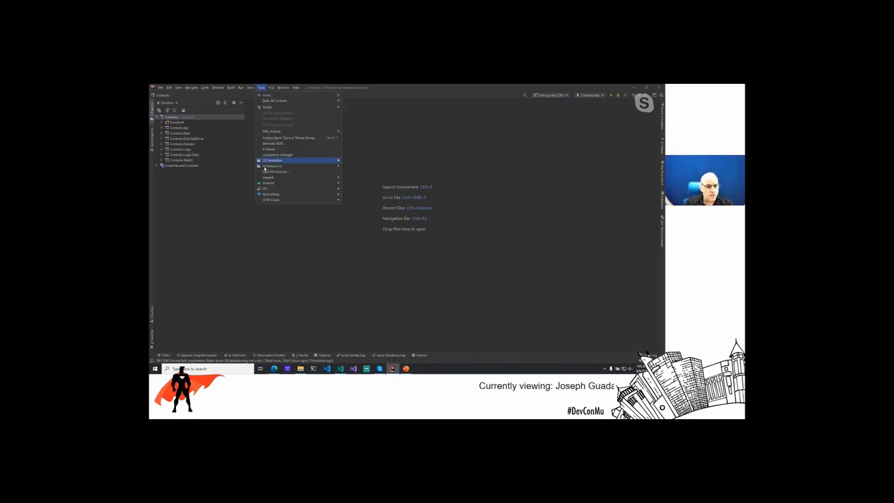
{"action": "left_click", "coordinate": [218, 87]}
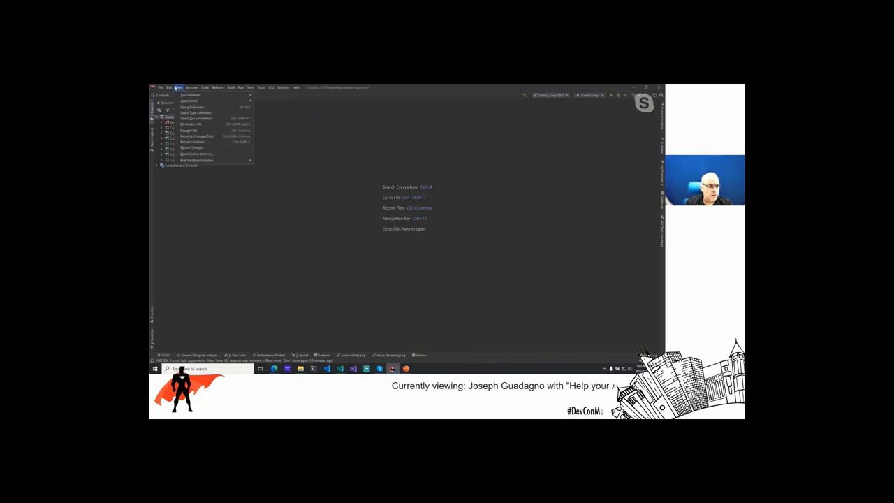
{"action": "left_click", "coordinate": [162, 88]}
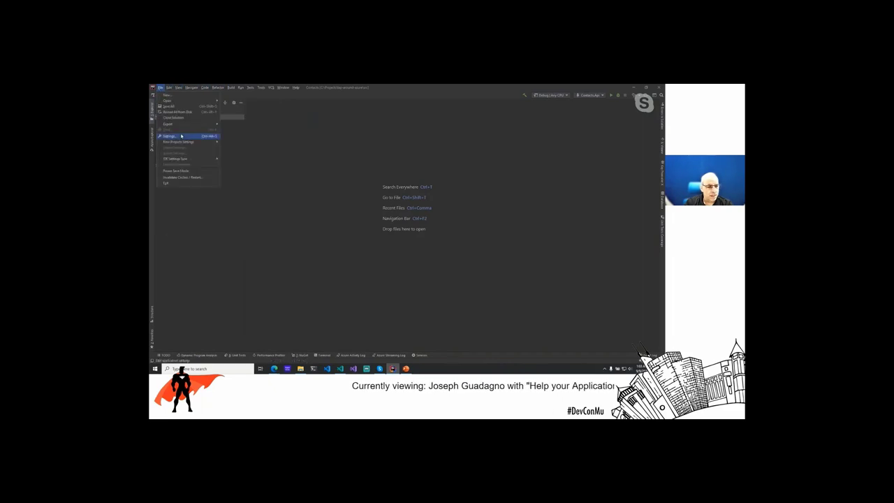
{"action": "left_click", "coordinate": [171, 135]}
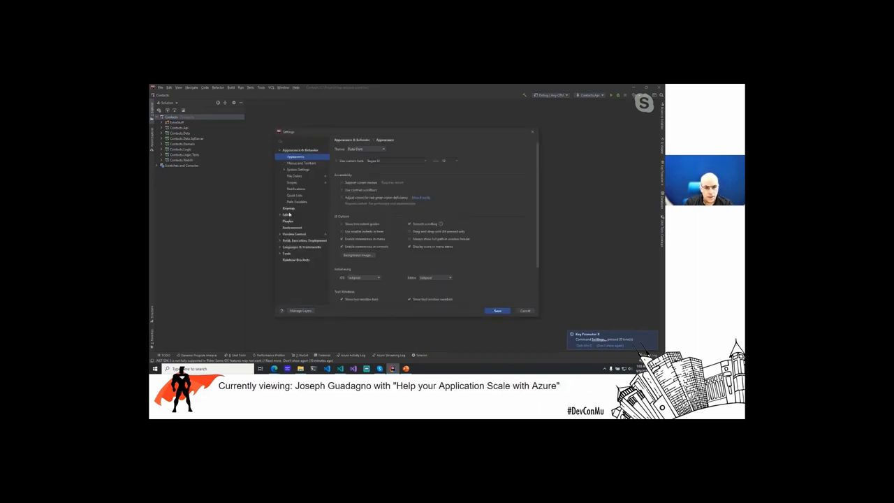
{"action": "left_click", "coordinate": [287, 214]}
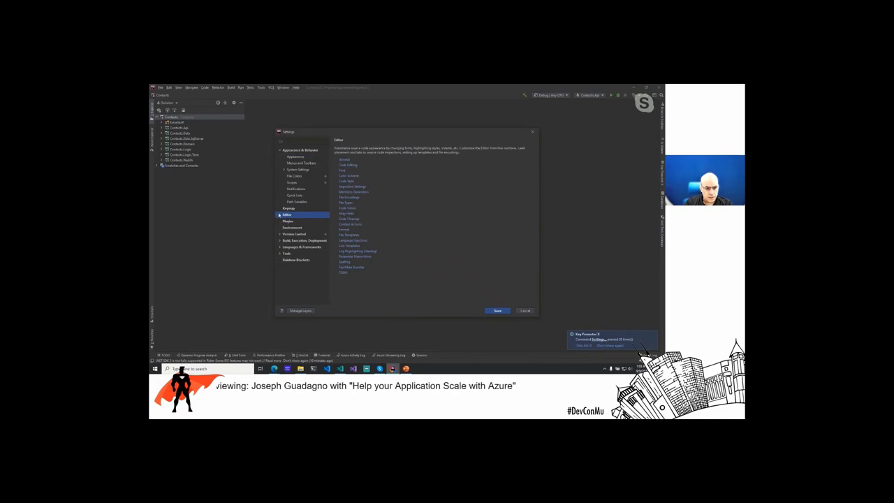
{"action": "left_click", "coordinate": [287, 159]}
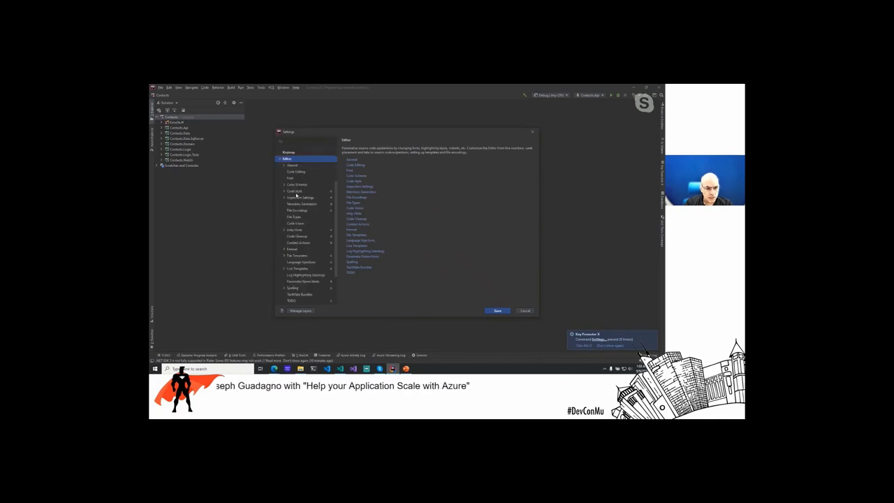
{"action": "left_click", "coordinate": [290, 178]}
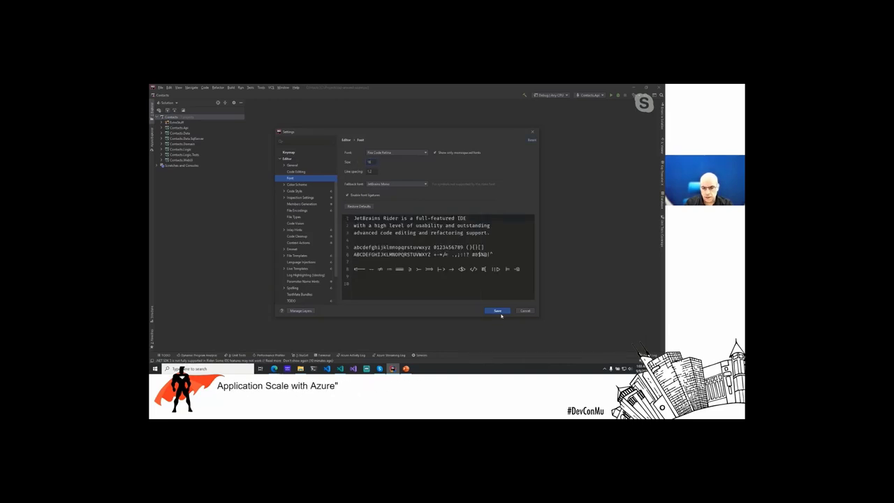
Step: Save settings, then build and run Contacts.Api so its Welcome page loads
{"action": "left_click", "coordinate": [497, 311]}
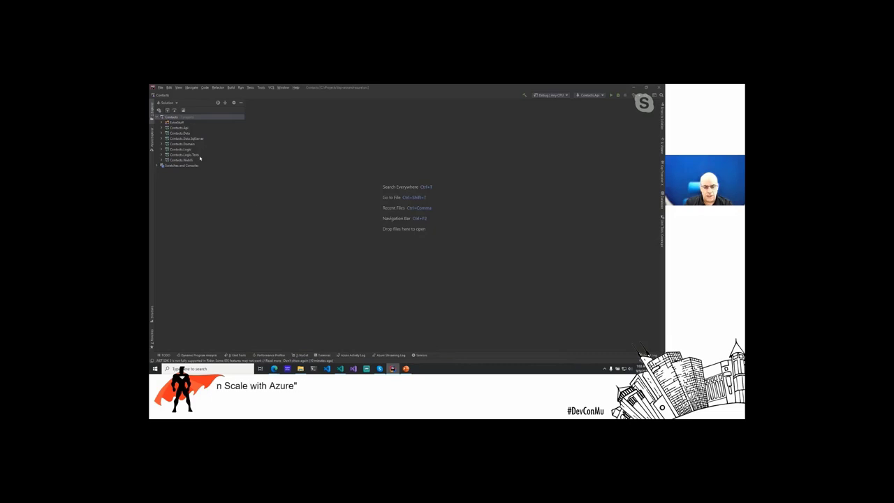
{"action": "mouse_move", "coordinate": [366, 129]}
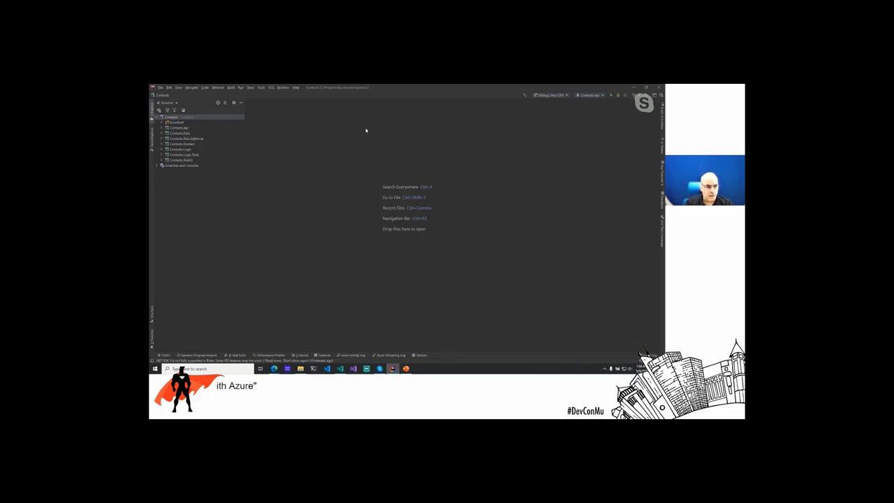
{"action": "left_click", "coordinate": [183, 143]}
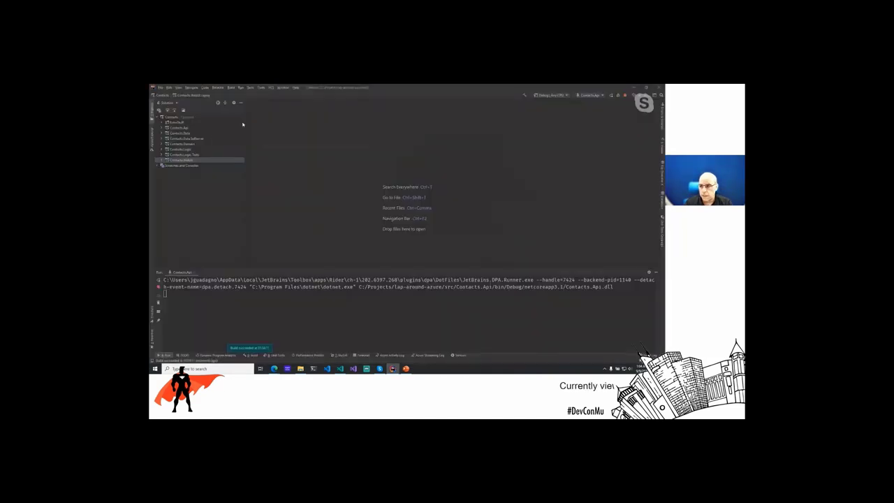
{"action": "left_click", "coordinate": [589, 95]}
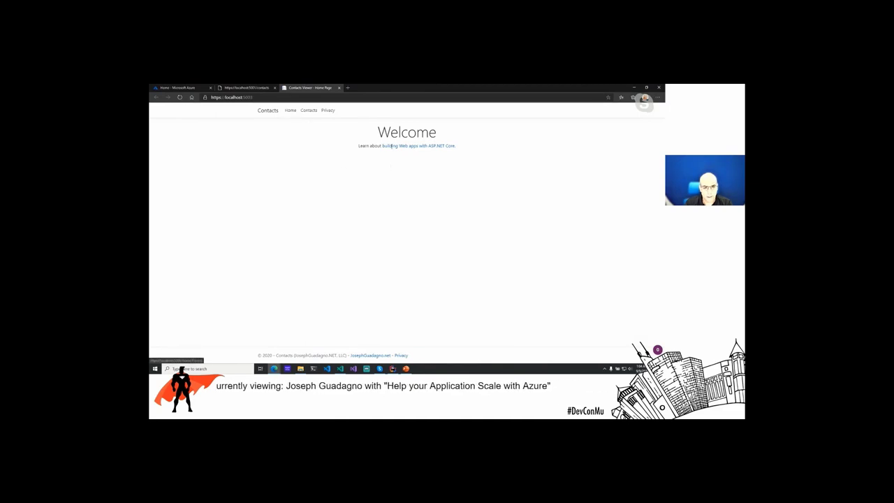
Step: Open Privacy, a contact's details, then its edit form showing the 21.jpg picture URL
{"action": "left_click", "coordinate": [327, 110]}
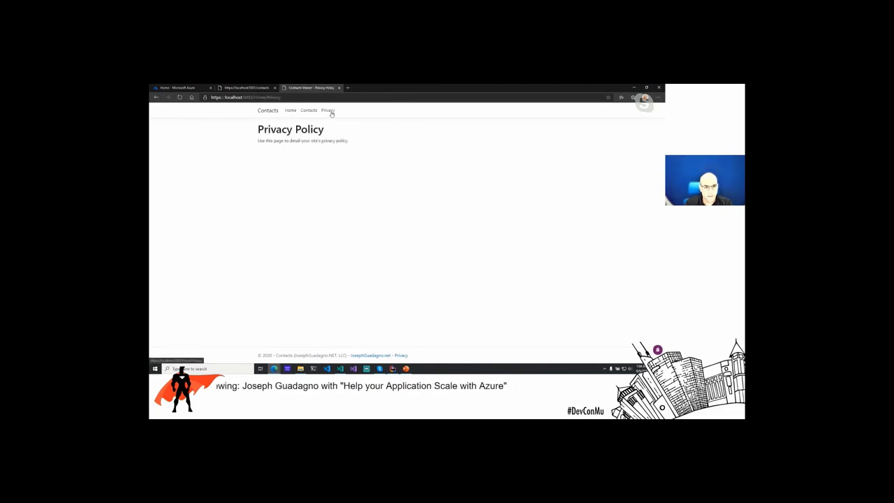
{"action": "left_click", "coordinate": [308, 110]}
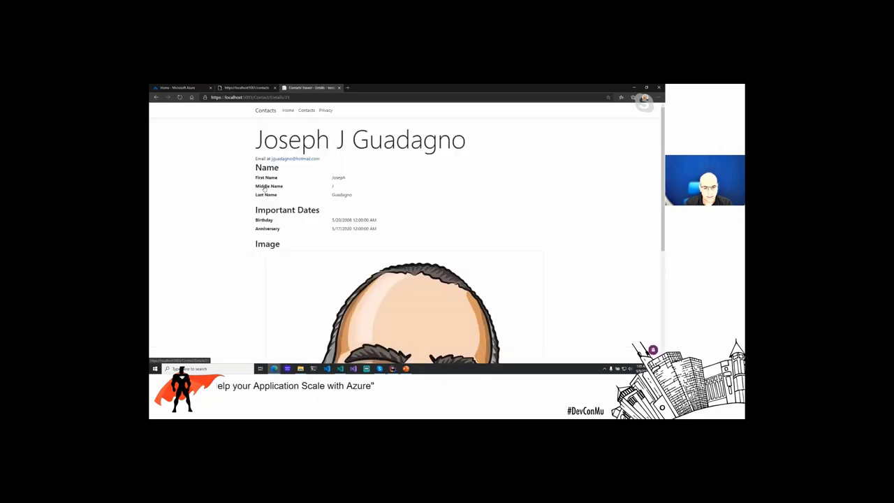
{"action": "scroll", "scroll_direction": "down", "scroll_amount": 3}
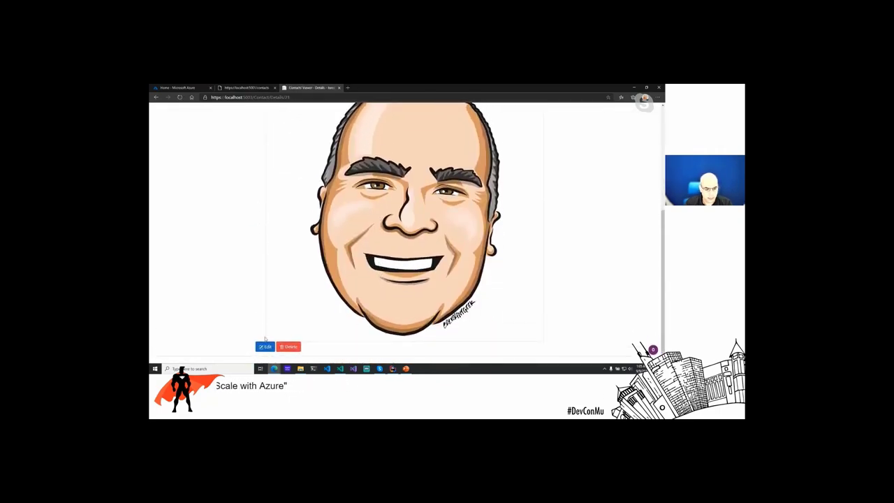
{"action": "left_click", "coordinate": [264, 347]}
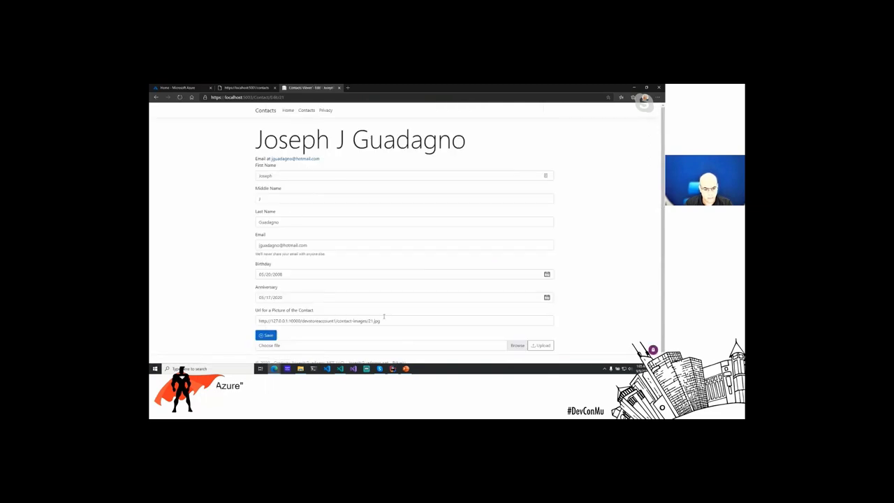
{"action": "left_click", "coordinate": [267, 335]}
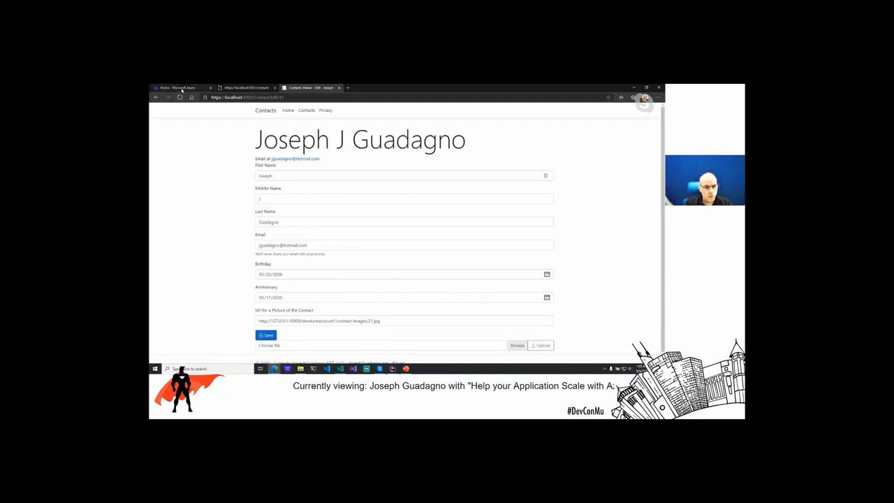
Step: In the Azure Portal, start a Create resource group form for a-lap-around-azure
{"action": "left_click", "coordinate": [178, 87]}
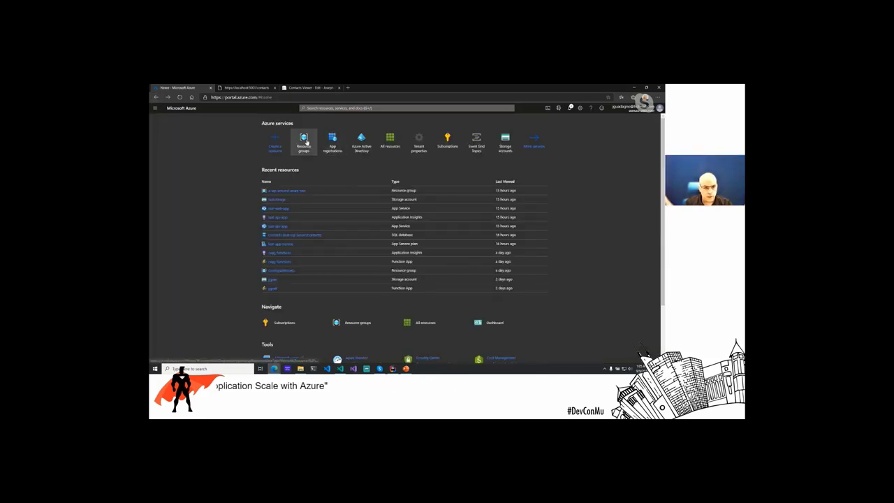
{"action": "mouse_move", "coordinate": [303, 139]}
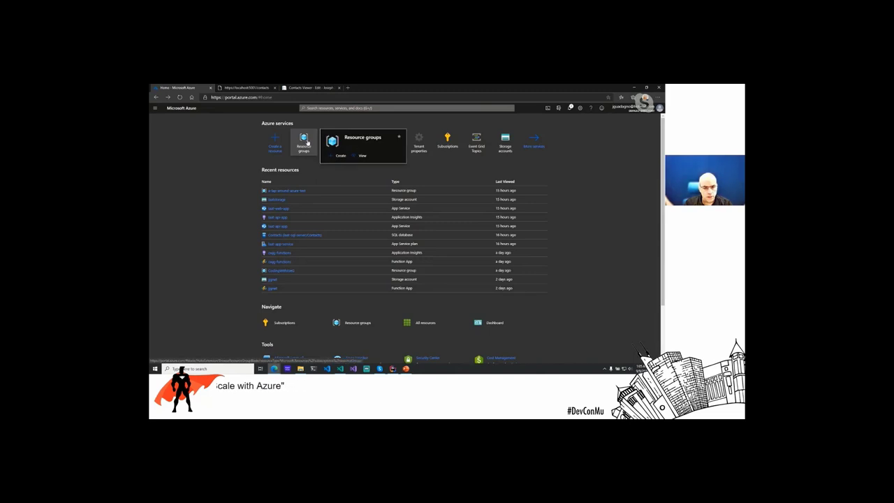
{"action": "left_click", "coordinate": [304, 143]}
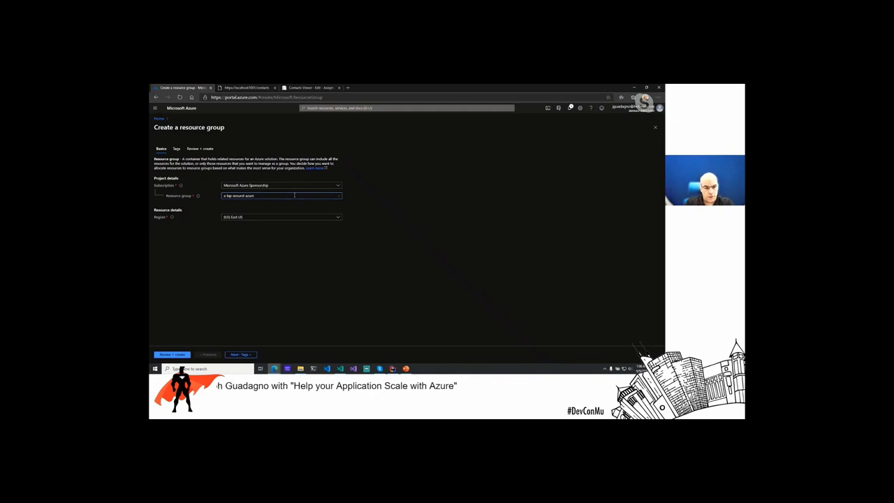
Step: Set region West US 2 and create the validated a-lap-around-azure resource group
{"action": "left_click", "coordinate": [281, 216]}
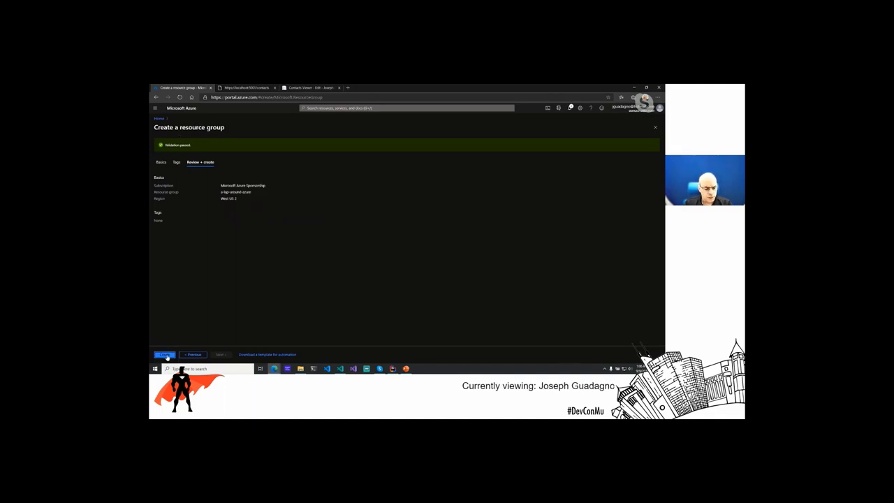
{"action": "left_click", "coordinate": [164, 354]}
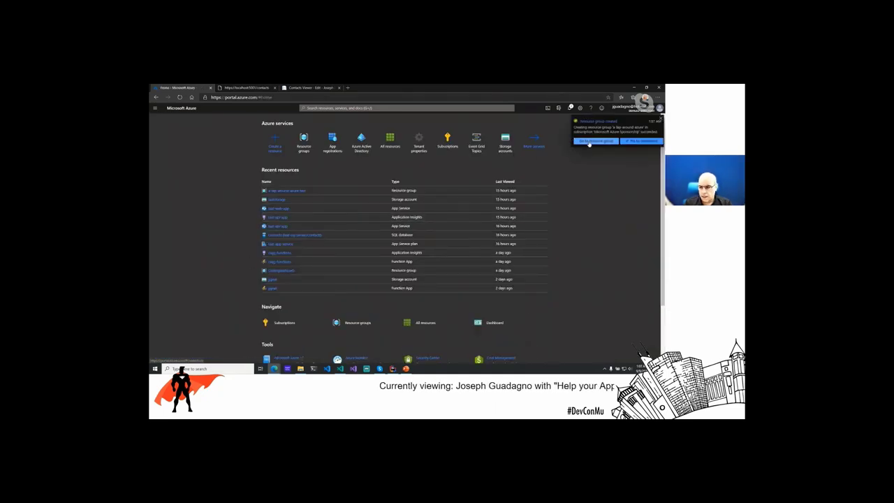
Step: Open the empty a-lap-around-azure group, add a resource and select App Service Plan
{"action": "left_click", "coordinate": [595, 141]}
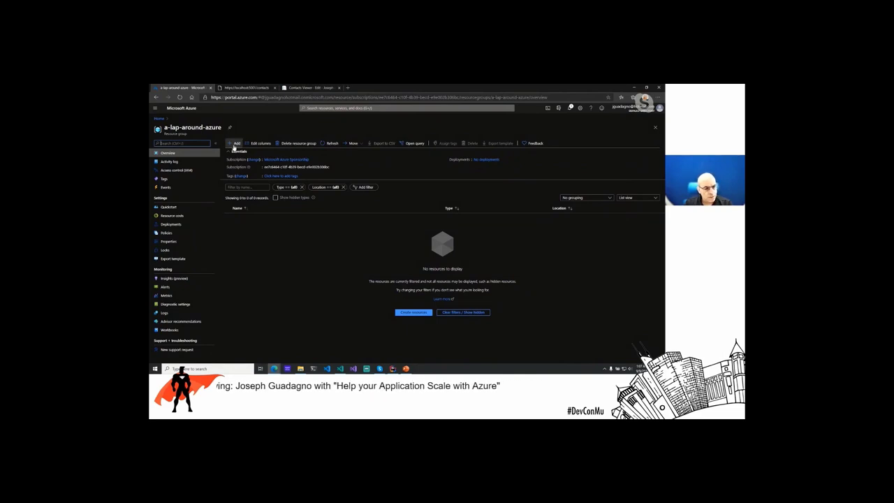
{"action": "left_click", "coordinate": [236, 144]}
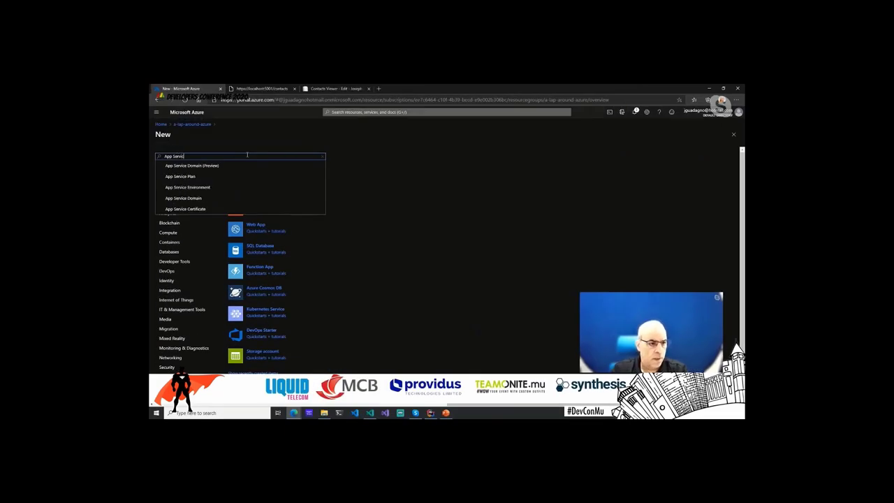
{"action": "left_click", "coordinate": [180, 176]}
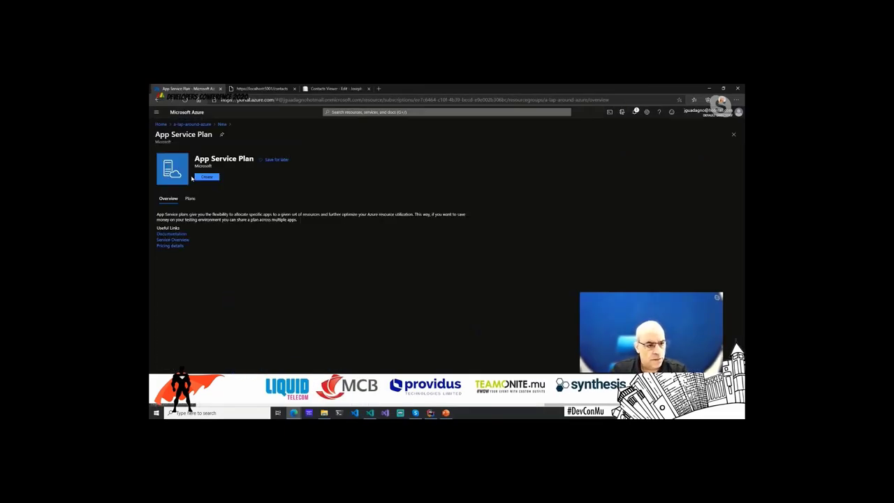
Step: Name the App Service Plan laa-app-service, choose Windows, and set region West US 2
{"action": "left_click", "coordinate": [206, 176]}
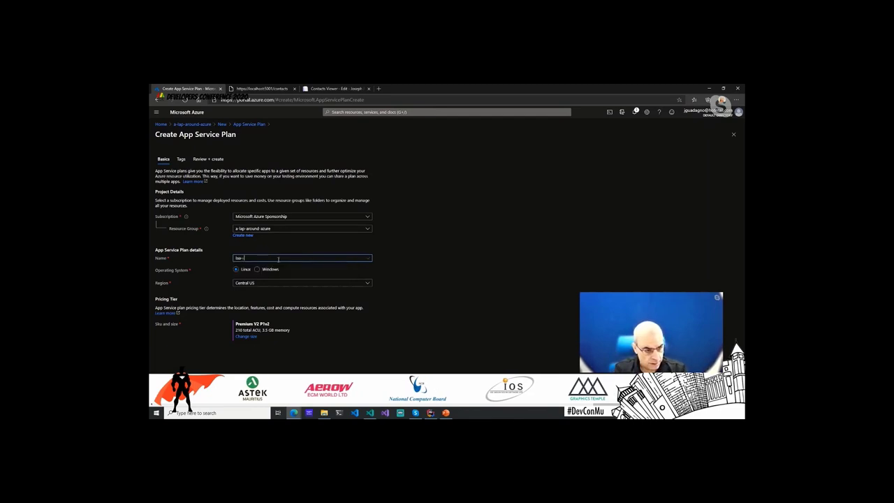
{"action": "type", "text": "app-service"}
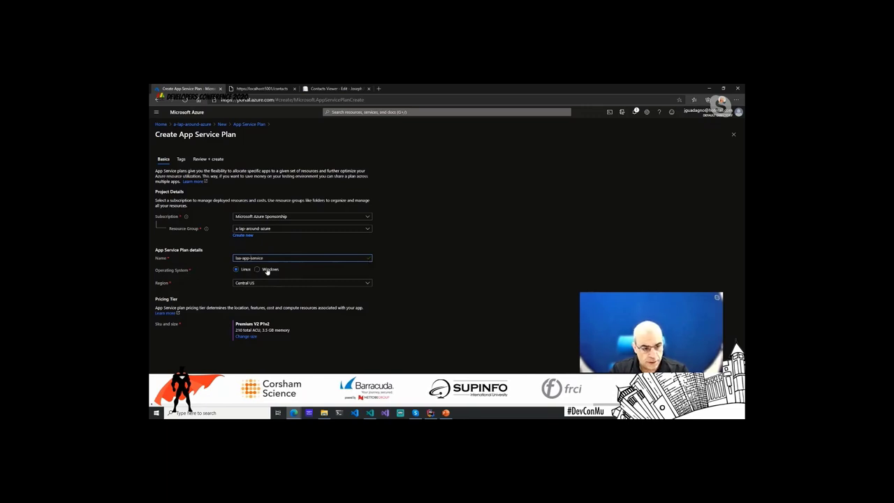
{"action": "left_click", "coordinate": [258, 270]}
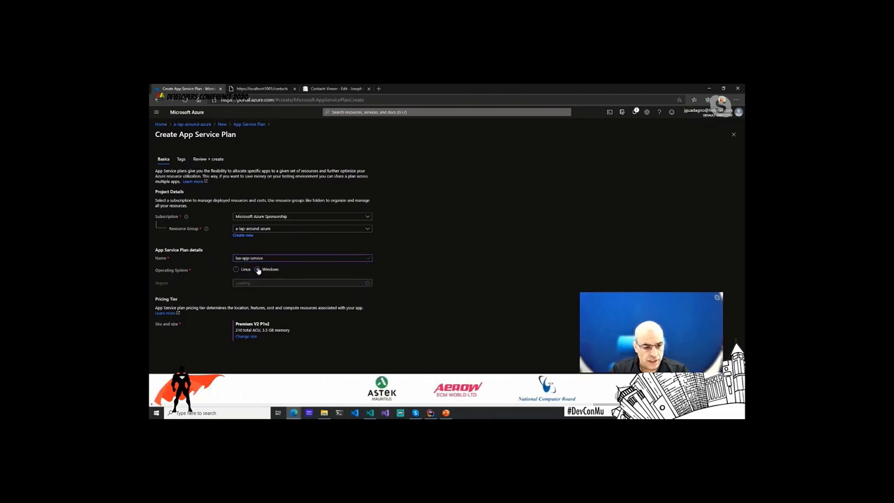
{"action": "left_click", "coordinate": [257, 269]}
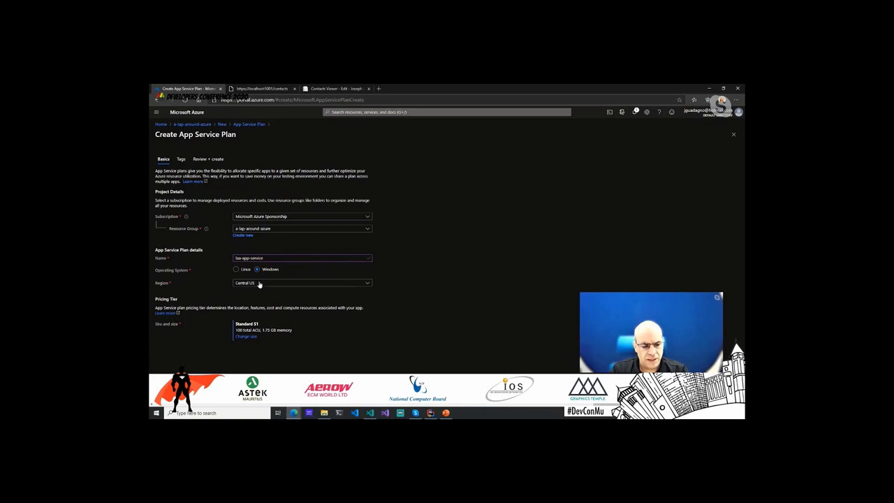
{"action": "left_click", "coordinate": [302, 283]}
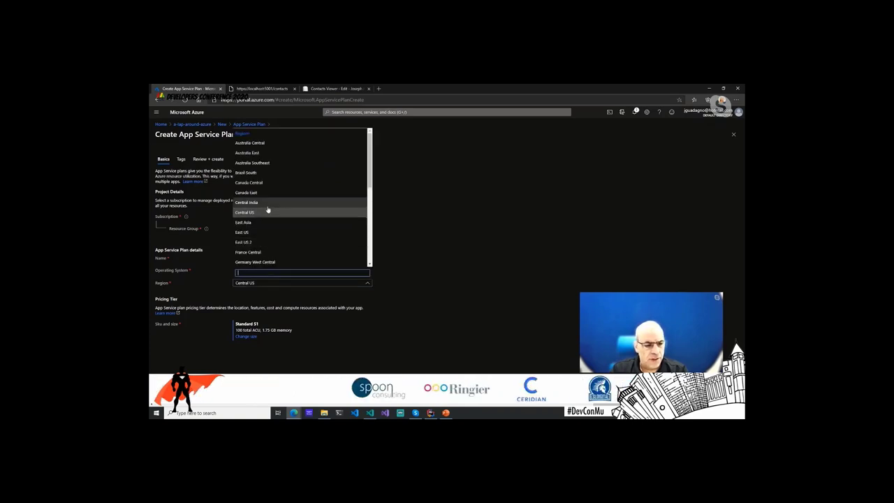
{"action": "scroll", "scroll_direction": "down", "scroll_amount": 3}
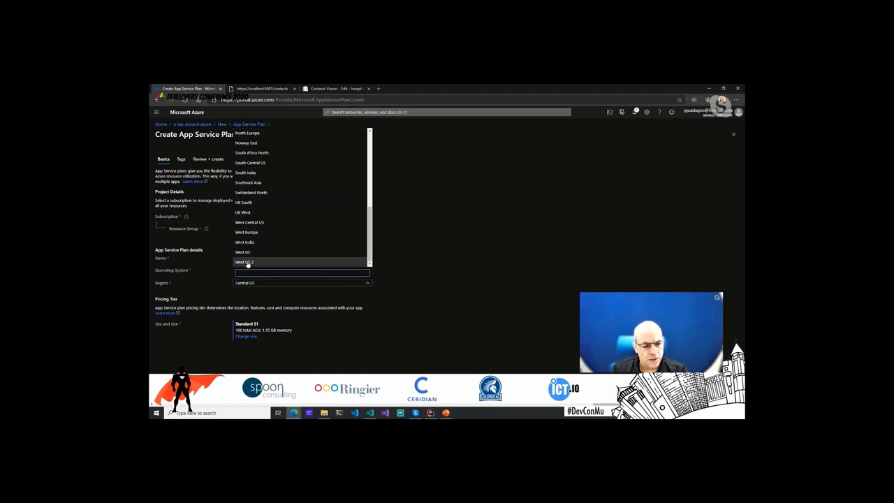
{"action": "left_click", "coordinate": [243, 262]}
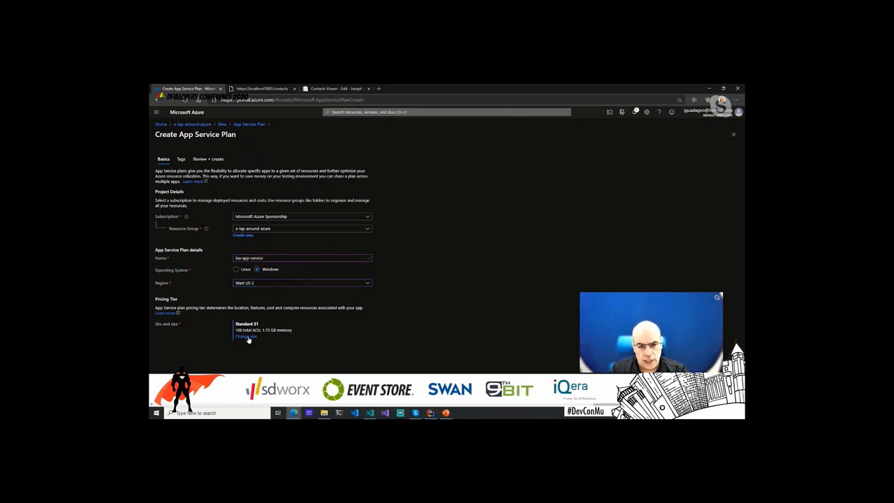
Step: Choose the Standard S1 tier from the Spec Picker's Production tiers
{"action": "left_click", "coordinate": [245, 336]}
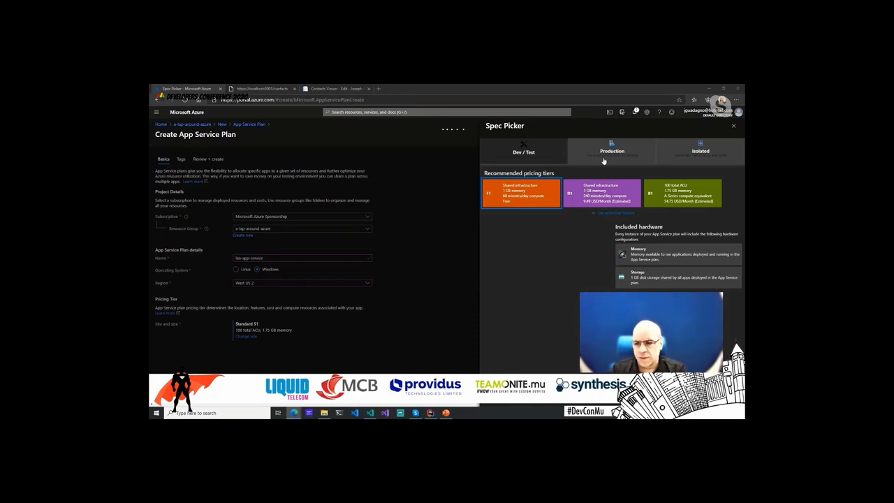
{"action": "left_click", "coordinate": [609, 151]}
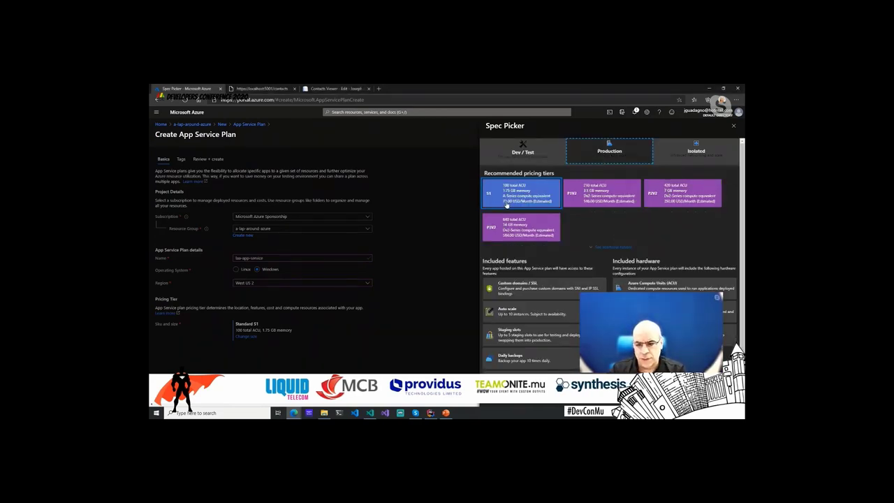
{"action": "left_click", "coordinate": [520, 194]}
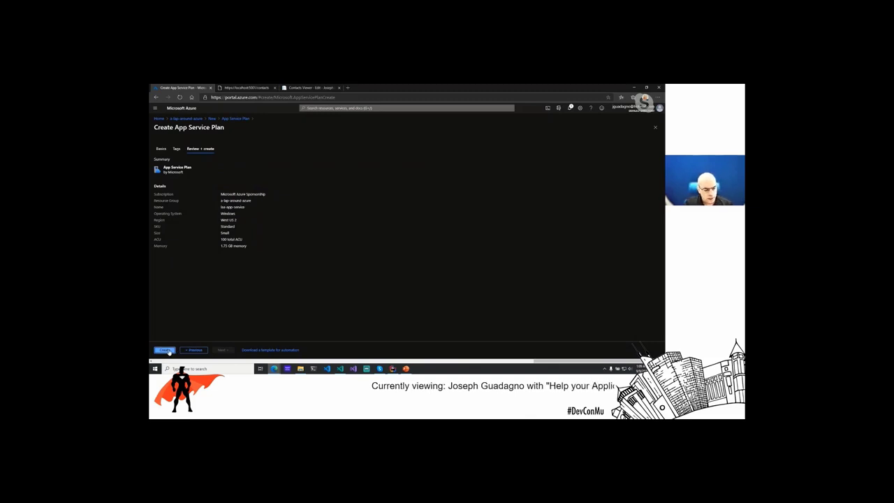
Step: Create laa-app-service and open its overview showing Ready in West US 2
{"action": "left_click", "coordinate": [164, 350]}
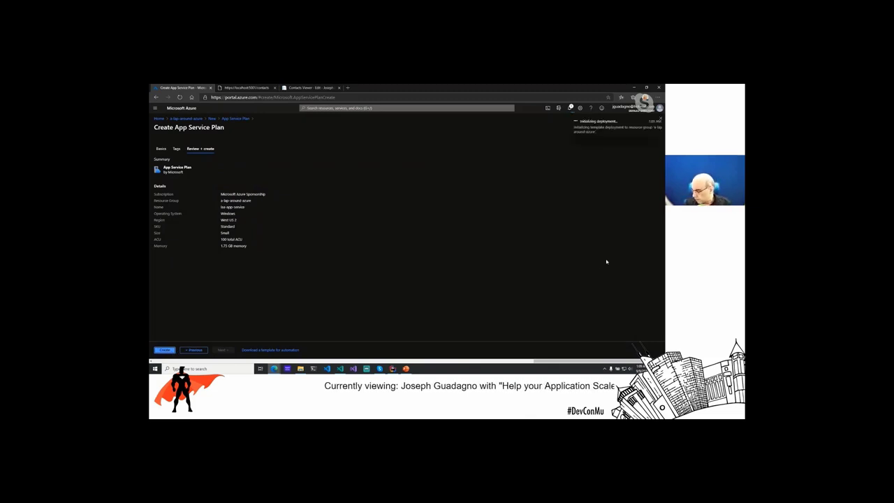
{"action": "left_click", "coordinate": [163, 349]}
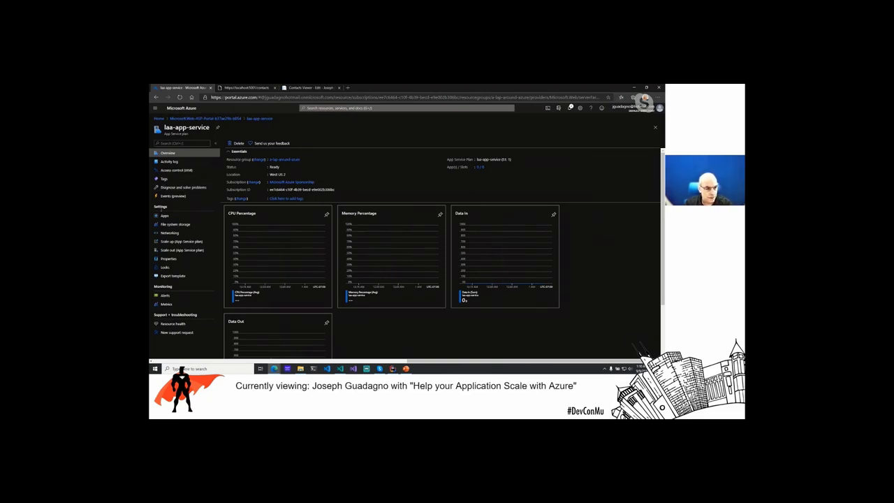
Step: Confirm laa-app-service hosts no apps, then bring up the Web App offering
{"action": "left_click", "coordinate": [164, 215]}
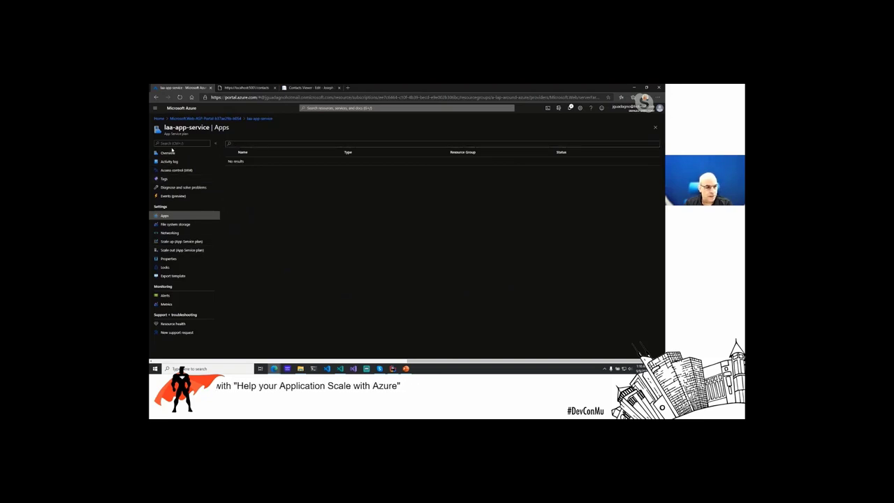
{"action": "left_click", "coordinate": [167, 152]}
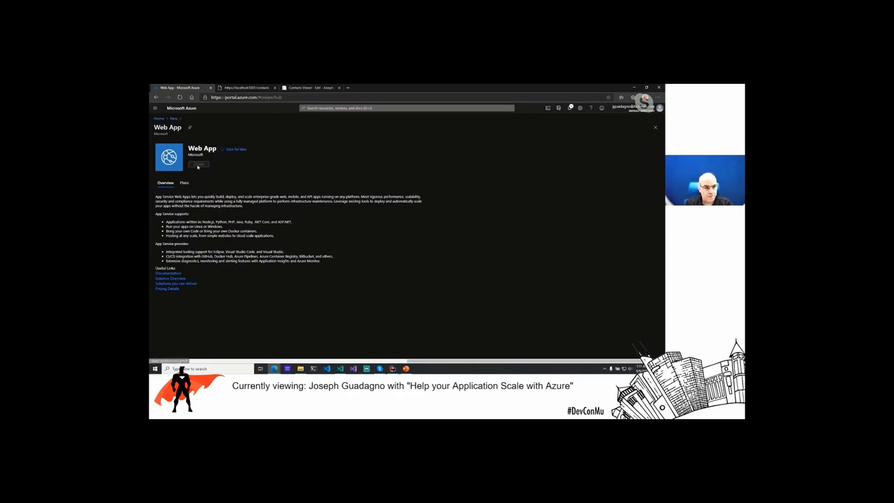
Step: Configure web app laa-api-app in a-lap-around-azure with .NET Core 3.1, West US 2 and an existing plan
{"action": "left_click", "coordinate": [199, 164]}
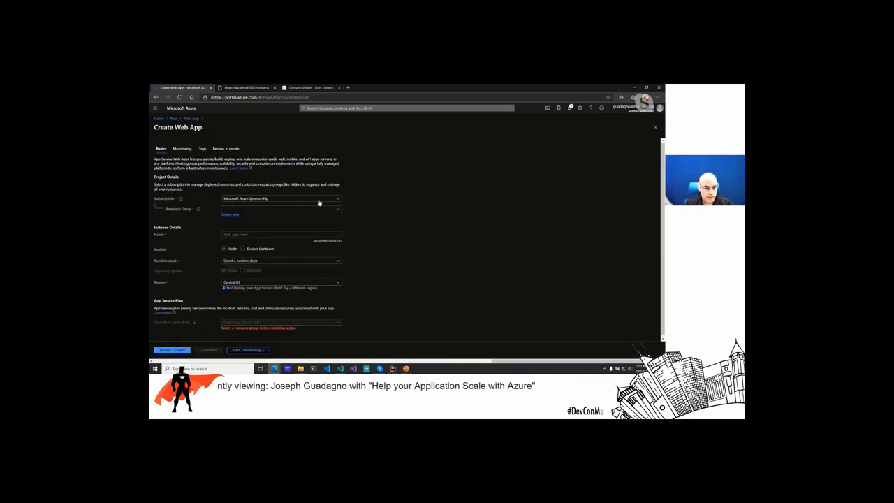
{"action": "left_click", "coordinate": [281, 208]}
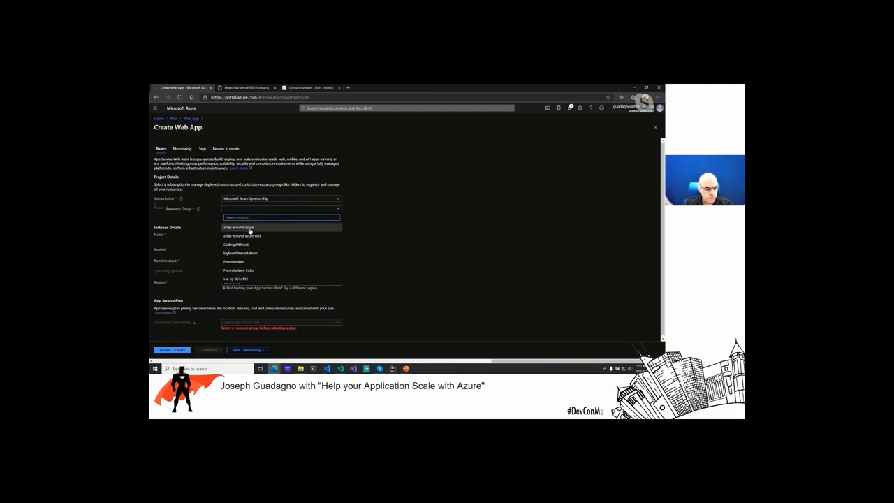
{"action": "left_click", "coordinate": [237, 227]}
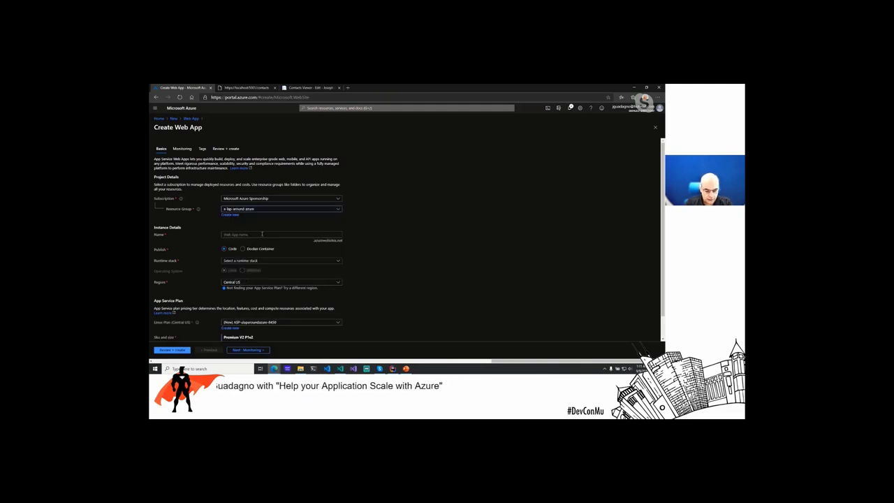
{"action": "left_click", "coordinate": [279, 234]}
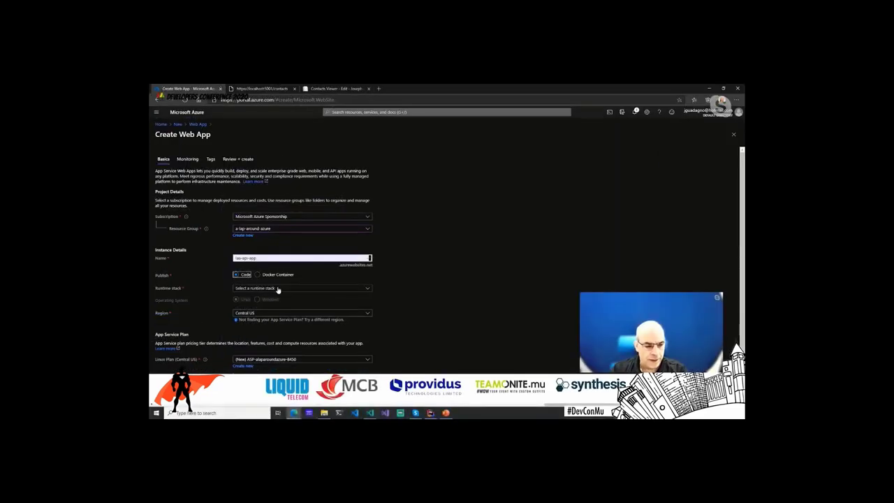
{"action": "left_click", "coordinate": [300, 288]}
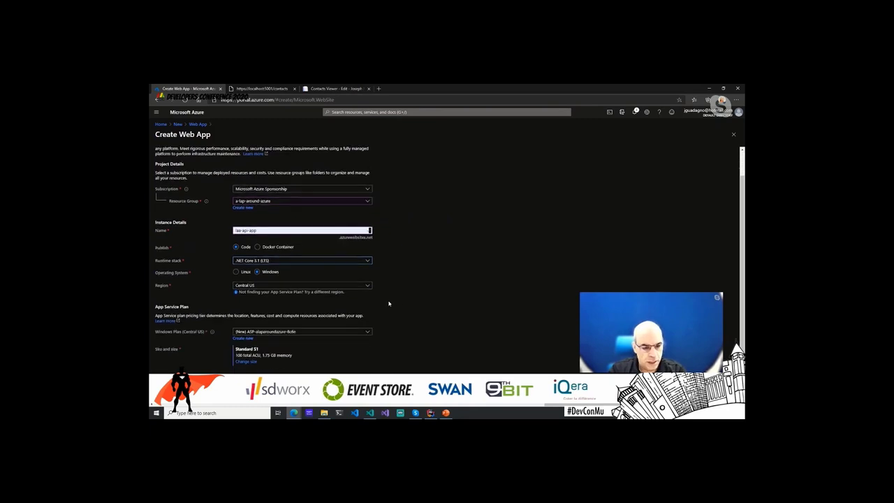
{"action": "mouse_move", "coordinate": [237, 297]}
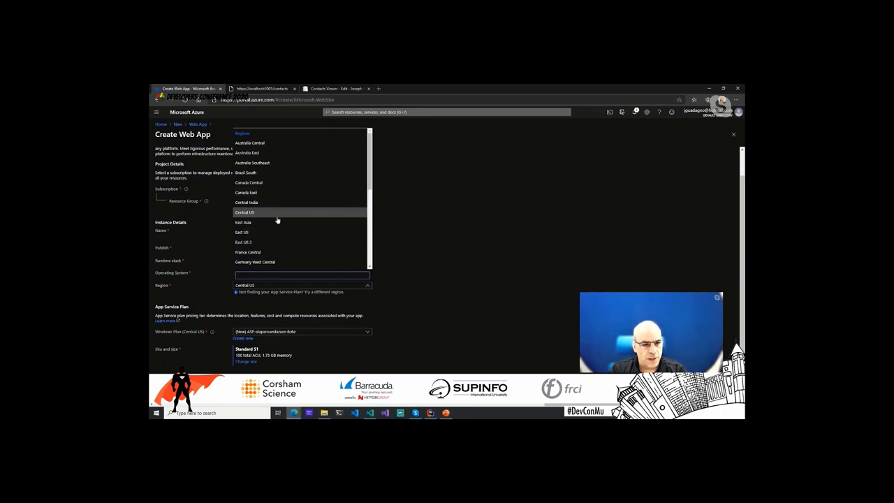
{"action": "scroll", "scroll_direction": "down", "scroll_amount": 3}
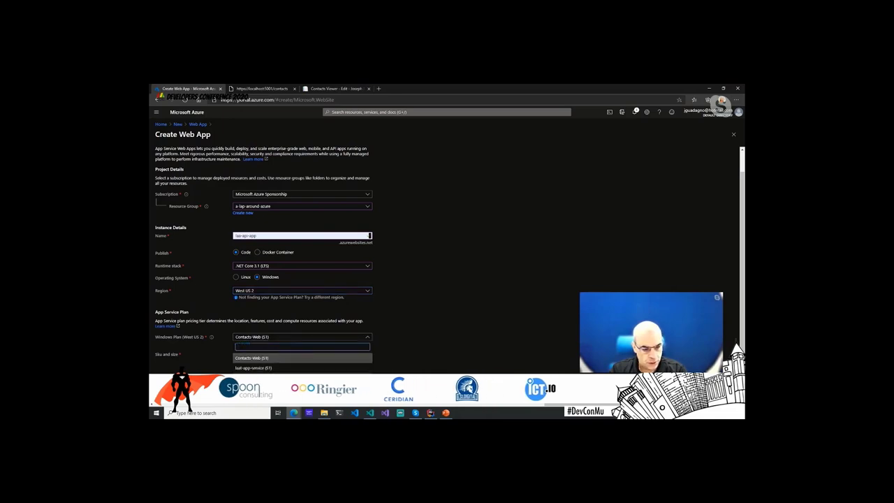
{"action": "left_click", "coordinate": [253, 368]}
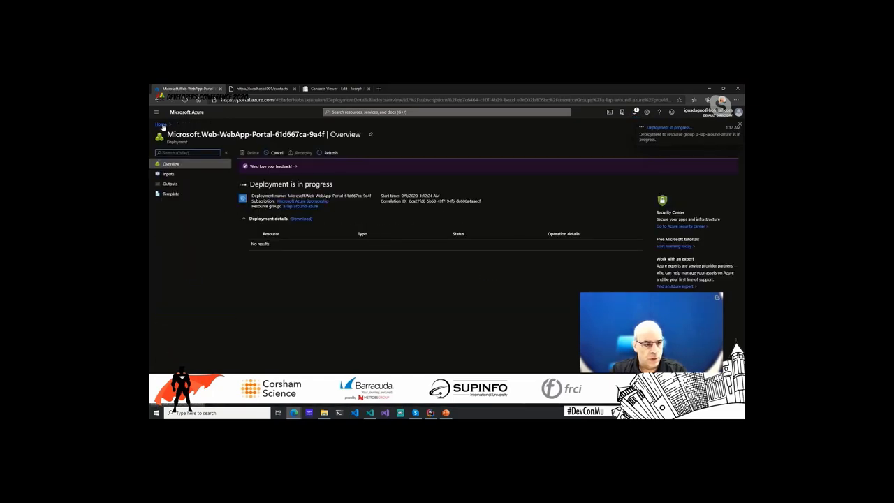
Step: Open the portal home in a new tab and start a new Web App from Marketplace
{"action": "right_click", "coordinate": [163, 124]}
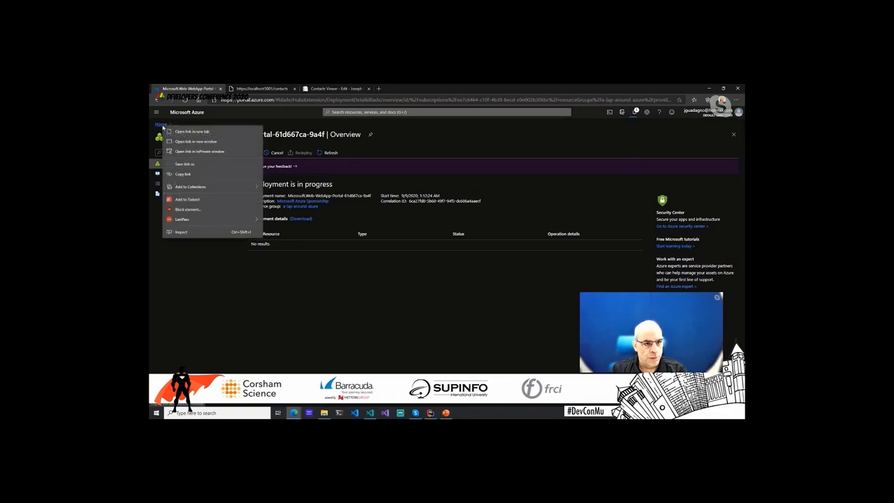
{"action": "left_click", "coordinate": [192, 132]}
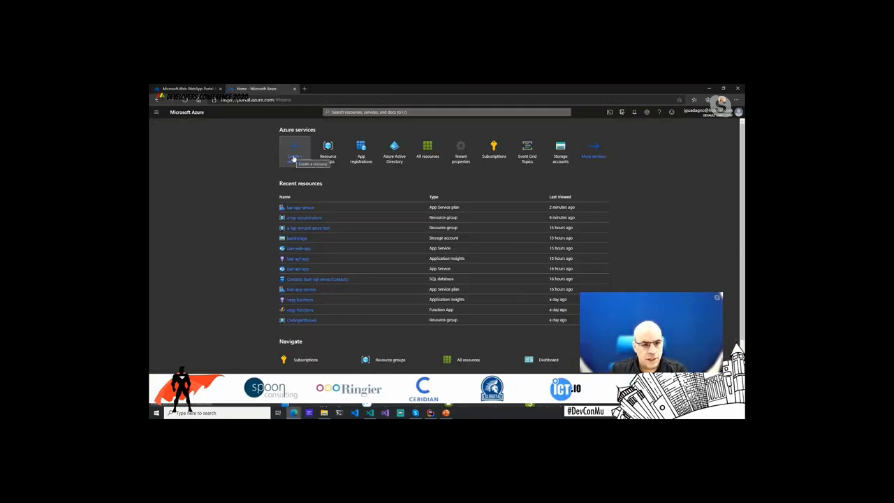
{"action": "left_click", "coordinate": [294, 150]}
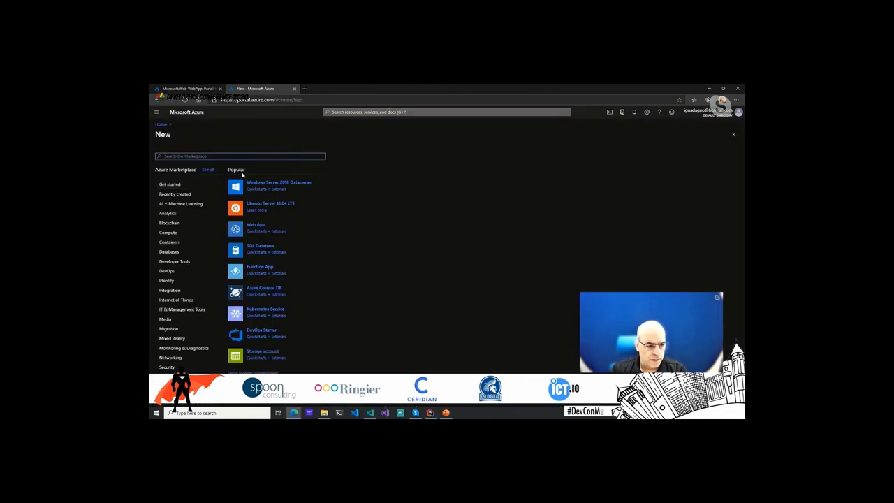
{"action": "type", "text": "we"}
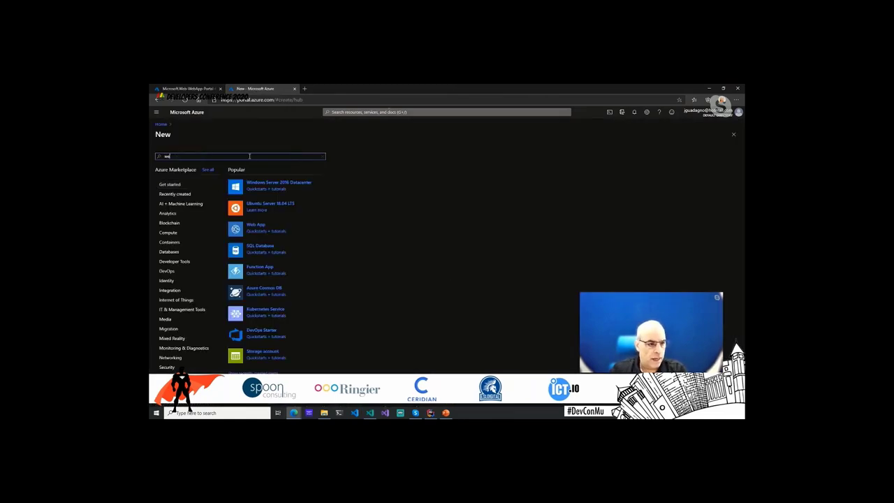
{"action": "left_click", "coordinate": [255, 227]}
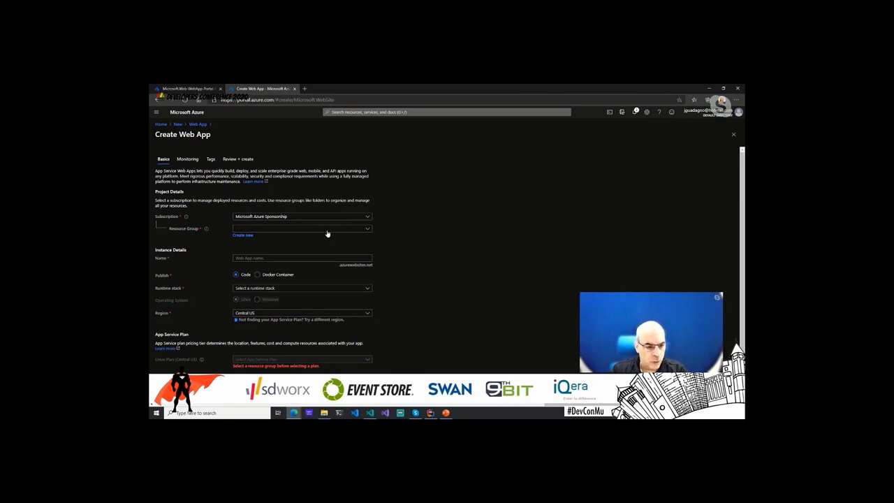
Step: Fill in laa-web-app in a-lap-around-azure with .NET Core 3.1, West US 2 and a Windows plan
{"action": "left_click", "coordinate": [302, 228]}
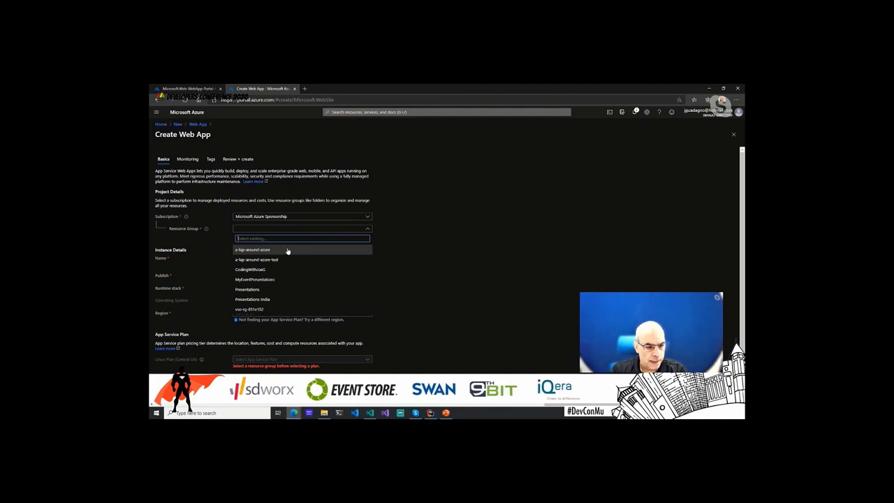
{"action": "left_click", "coordinate": [252, 250]}
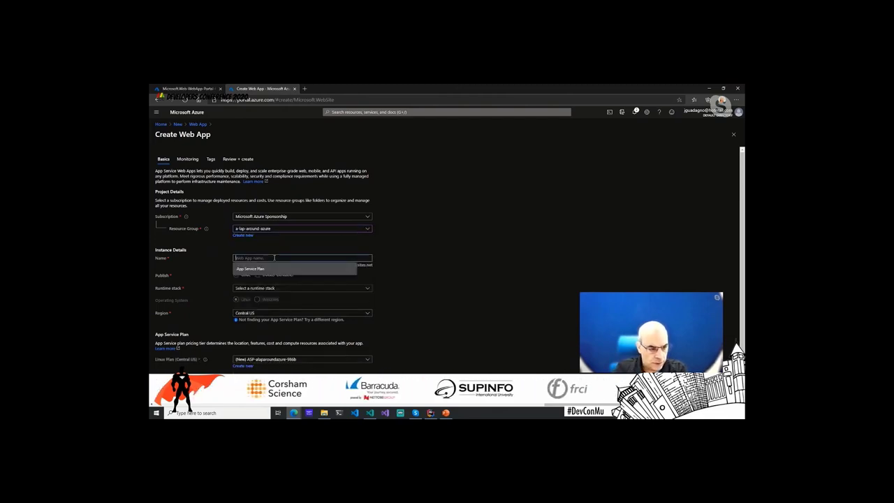
{"action": "left_click", "coordinate": [302, 258]}
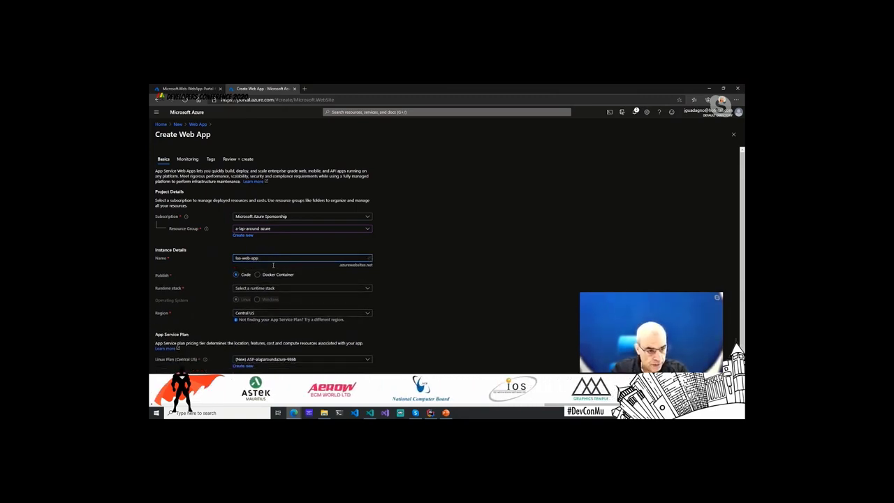
{"action": "left_click", "coordinate": [301, 288]}
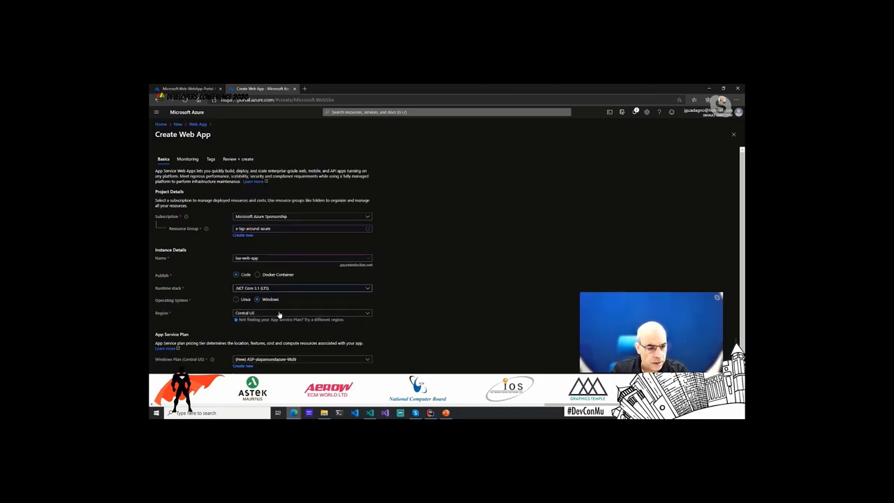
{"action": "left_click", "coordinate": [301, 312]}
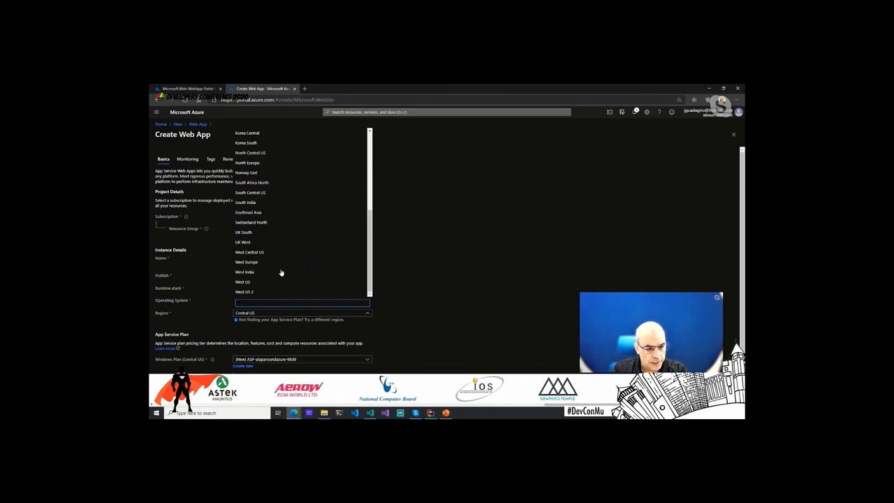
{"action": "left_click", "coordinate": [243, 281]}
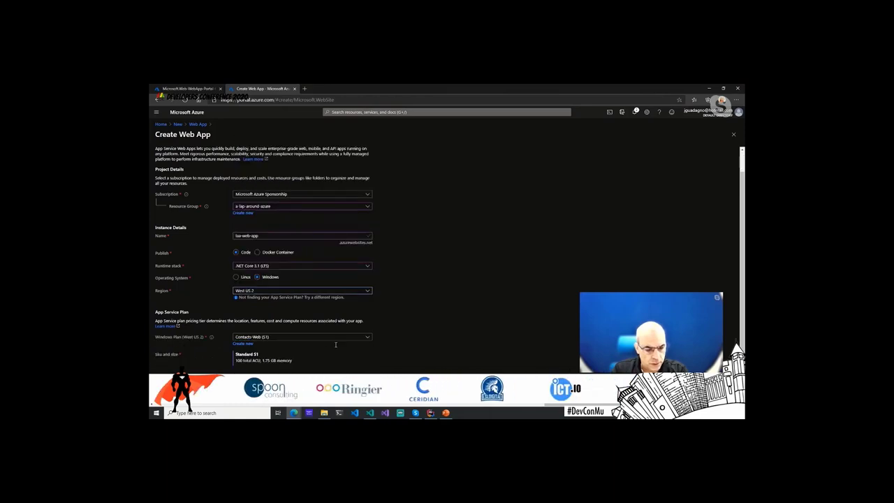
{"action": "left_click", "coordinate": [302, 337]}
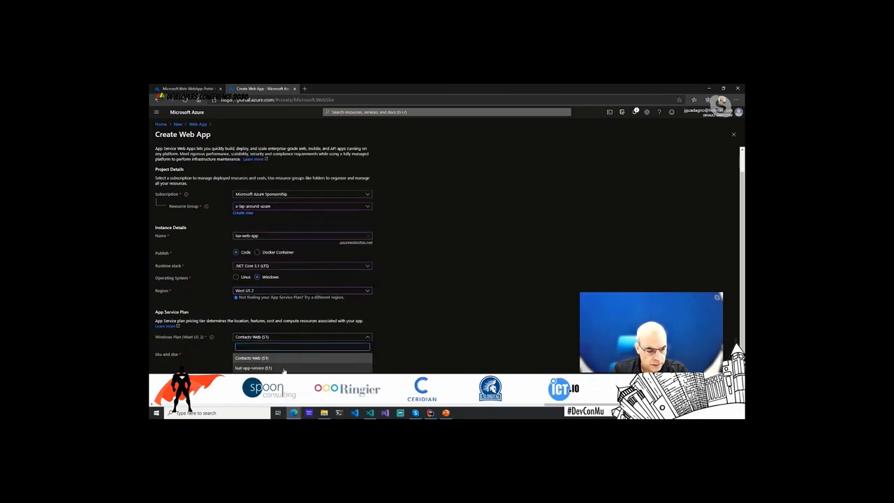
{"action": "left_click", "coordinate": [254, 368]}
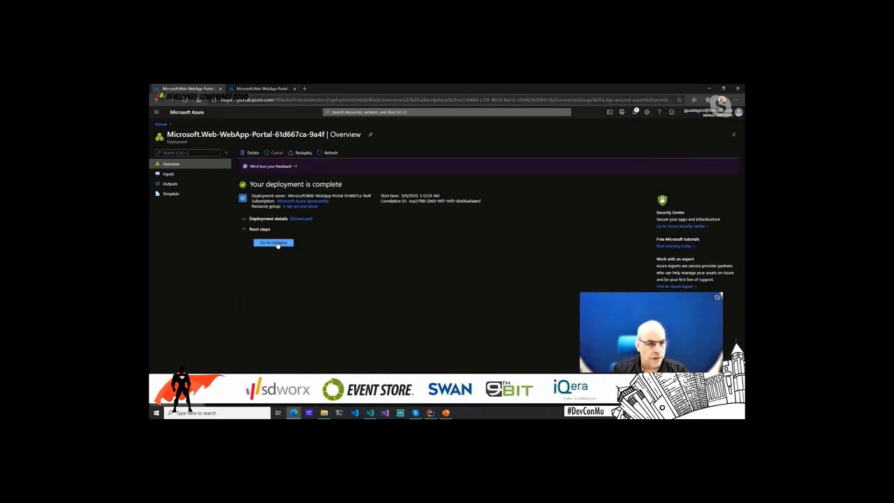
Step: Open the newly deployed web app from the deployment notice
{"action": "left_click", "coordinate": [272, 242]}
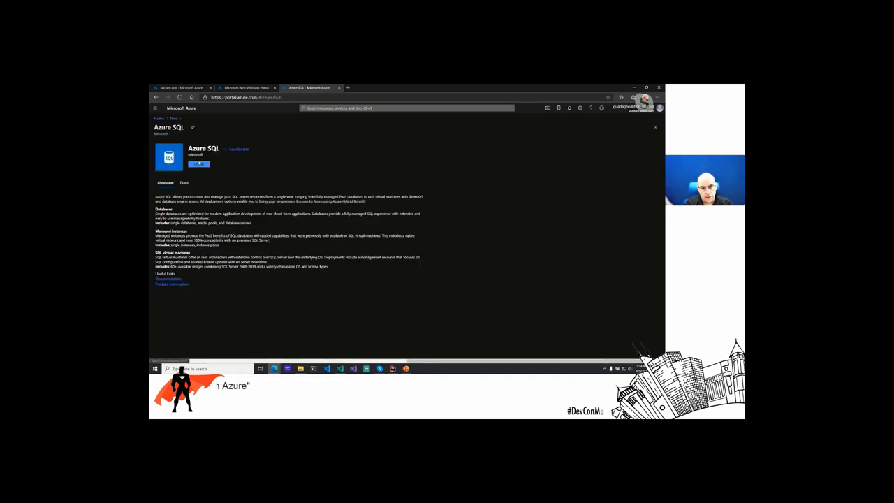
Step: Start creating an Azure SQL resource from its overview page
{"action": "left_click", "coordinate": [198, 163]}
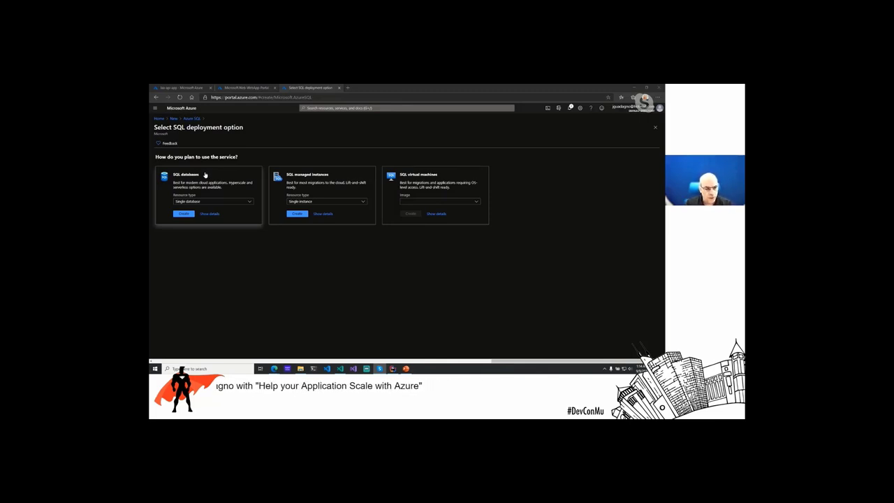
{"action": "mouse_move", "coordinate": [342, 184]}
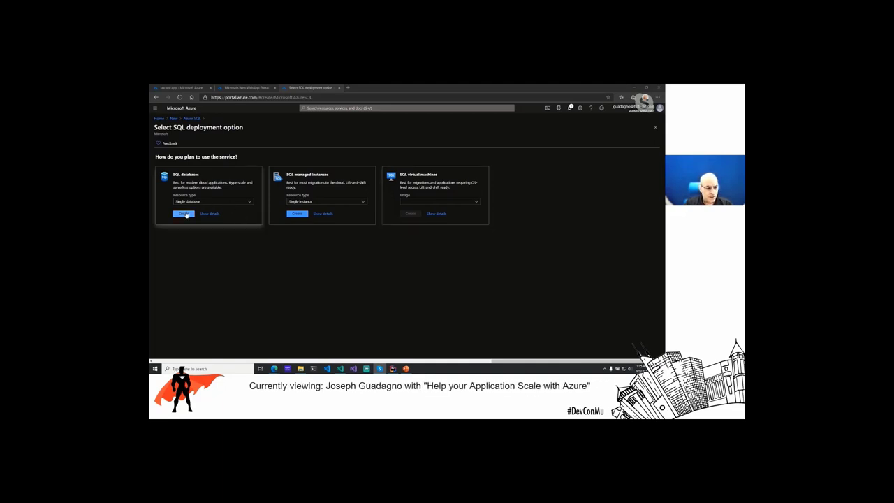
Step: Choose Single database under SQL databases to open the Create SQL Database form
{"action": "left_click", "coordinate": [183, 213]}
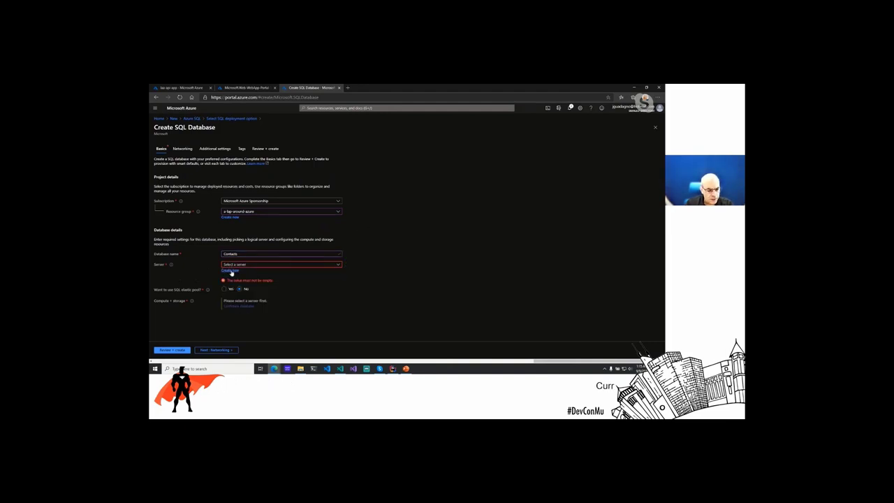
Step: Create new server laa-sql-server in (US) West US 2 with admin login jguadagno
{"action": "left_click", "coordinate": [229, 270]}
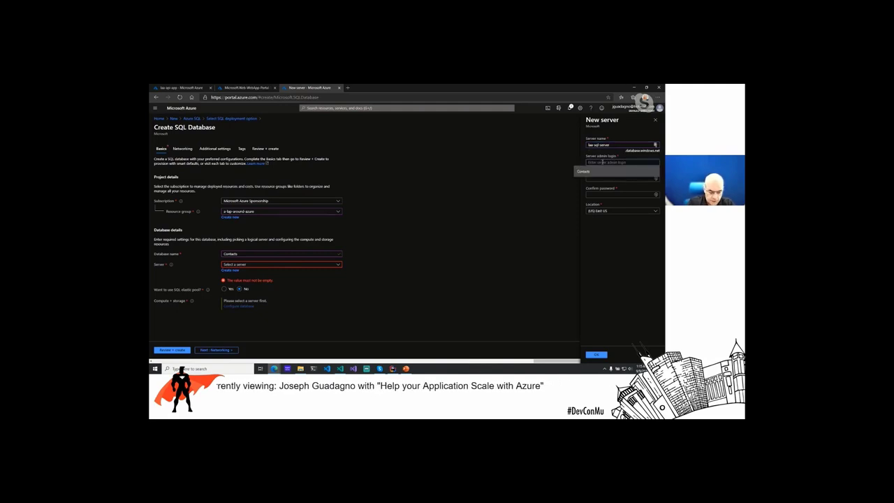
{"action": "type", "text": "jguadagno"}
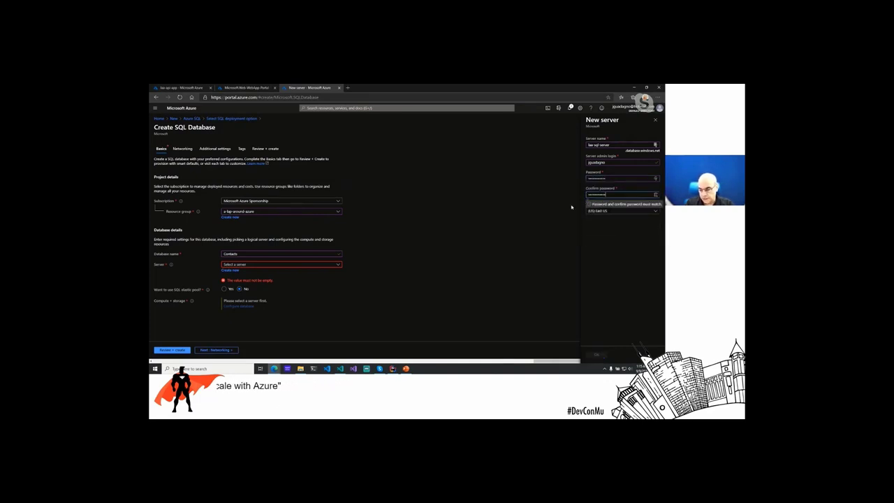
{"action": "left_click", "coordinate": [622, 210]}
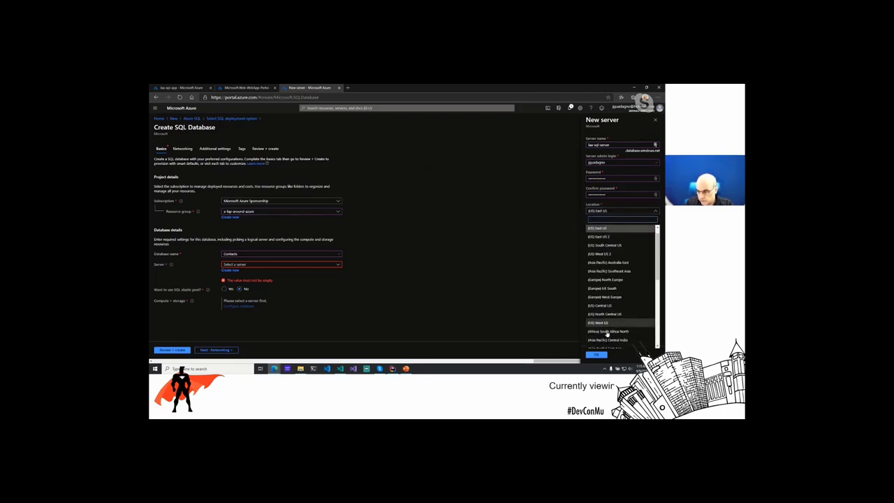
{"action": "left_click", "coordinate": [601, 254]}
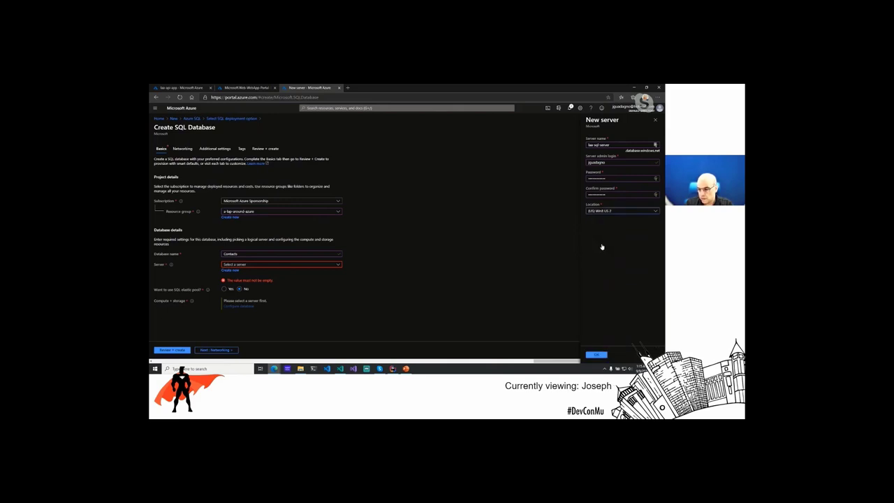
{"action": "left_click", "coordinate": [597, 354]}
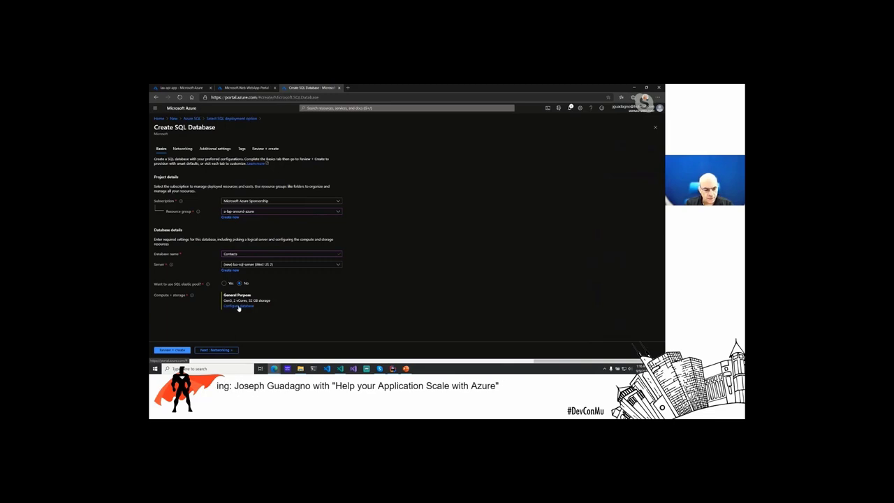
Step: Set compute and storage to Standard S0, 10 DTUs, with a 250 GB data max size
{"action": "left_click", "coordinate": [238, 306]}
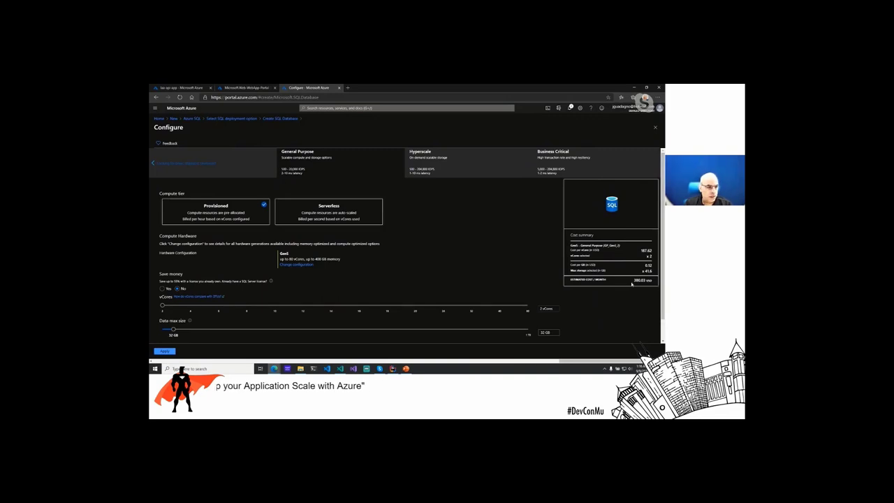
{"action": "mouse_move", "coordinate": [426, 239]}
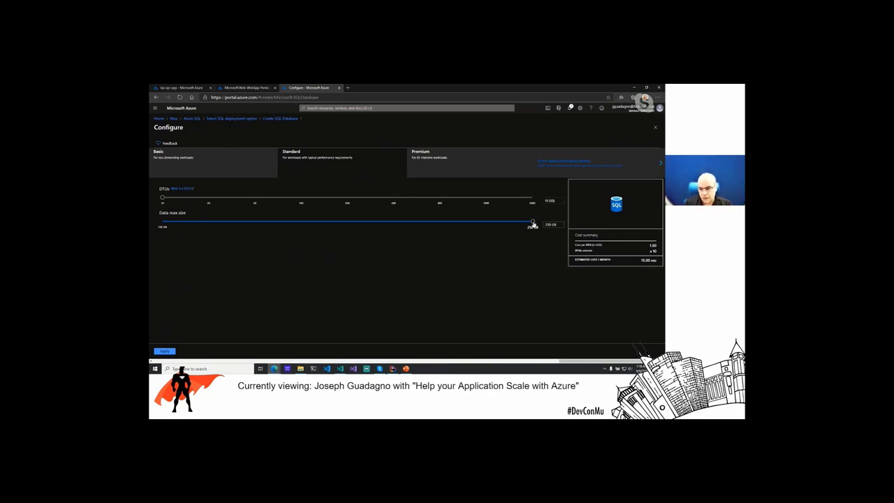
{"action": "left_click_drag", "start_coordinate": [534, 222], "coordinate": [460, 222]}
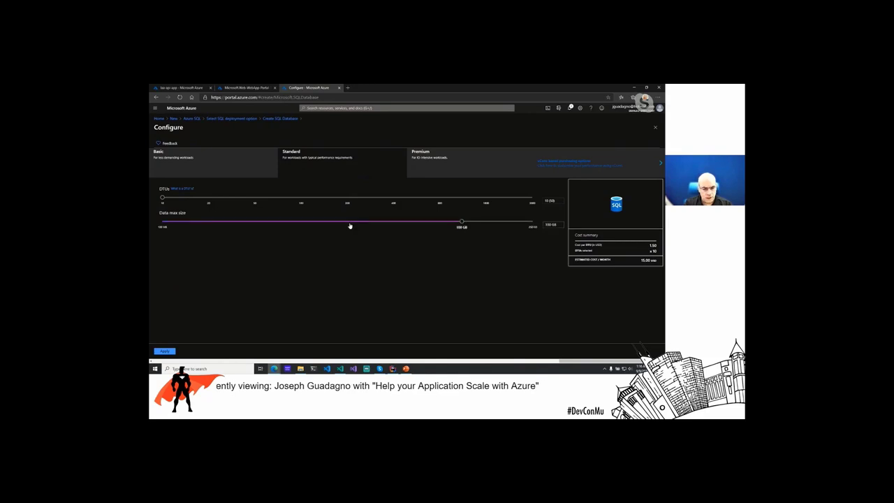
{"action": "left_click_drag", "start_coordinate": [460, 222], "coordinate": [219, 222]}
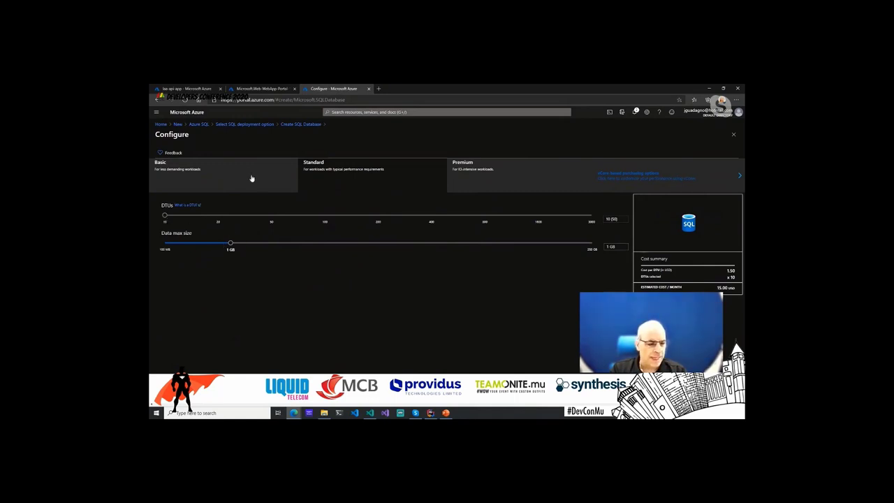
{"action": "left_click_drag", "start_coordinate": [230, 243], "coordinate": [591, 243]}
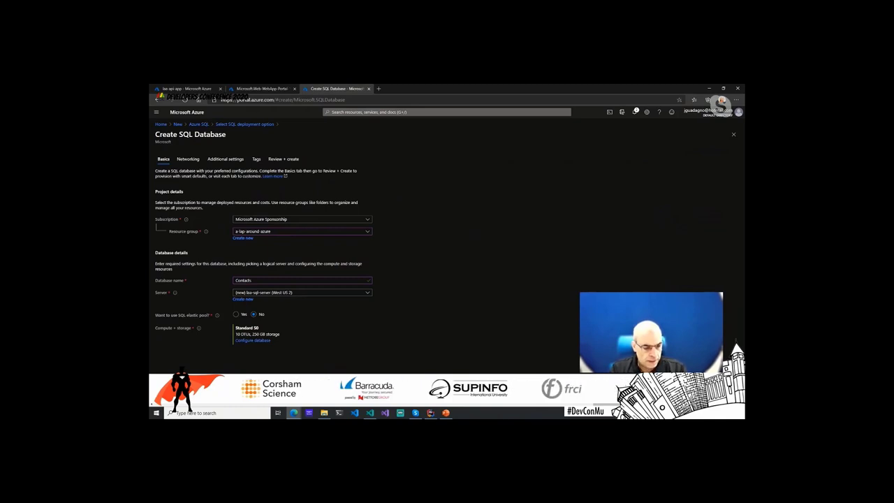
{"action": "left_click", "coordinate": [283, 159]}
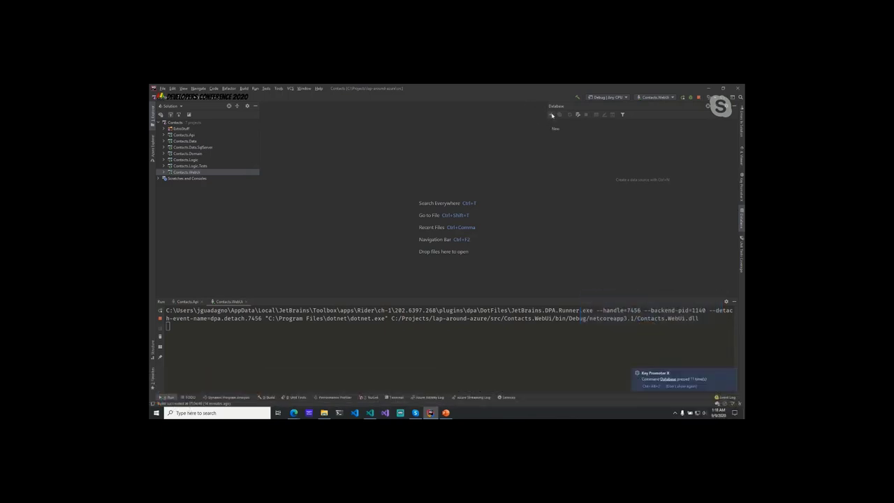
Step: Open the add data source menu in Rider's Database tool window
{"action": "left_click", "coordinate": [552, 114]}
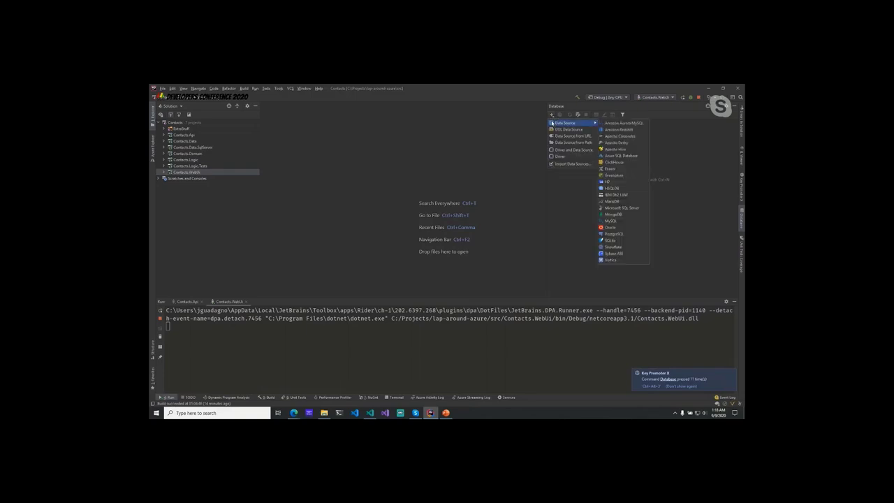
{"action": "mouse_move", "coordinate": [620, 201]}
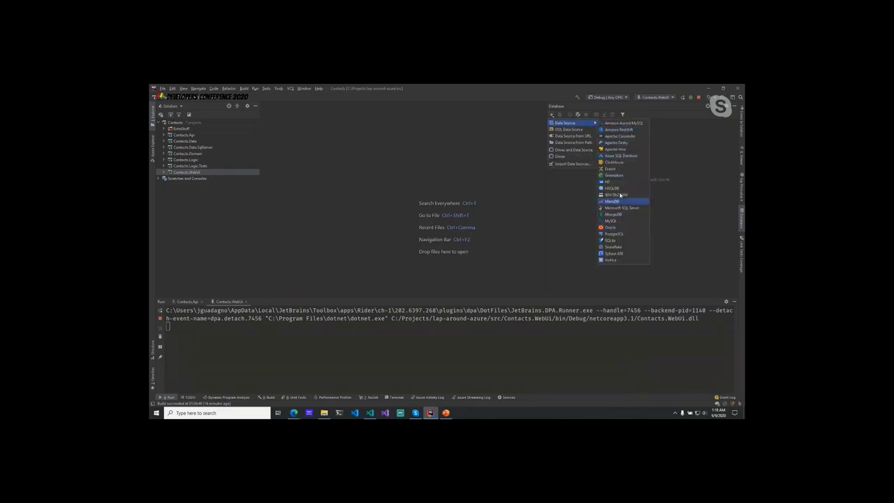
{"action": "mouse_move", "coordinate": [620, 156]}
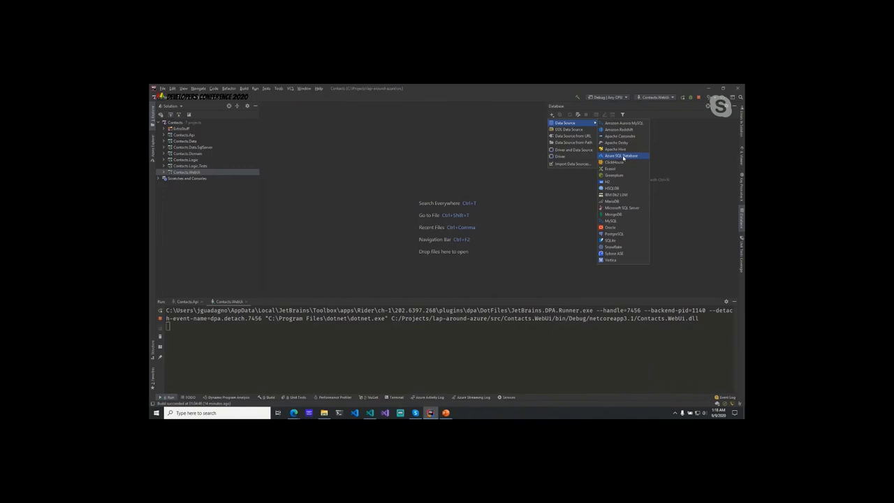
{"action": "mouse_move", "coordinate": [625, 158]}
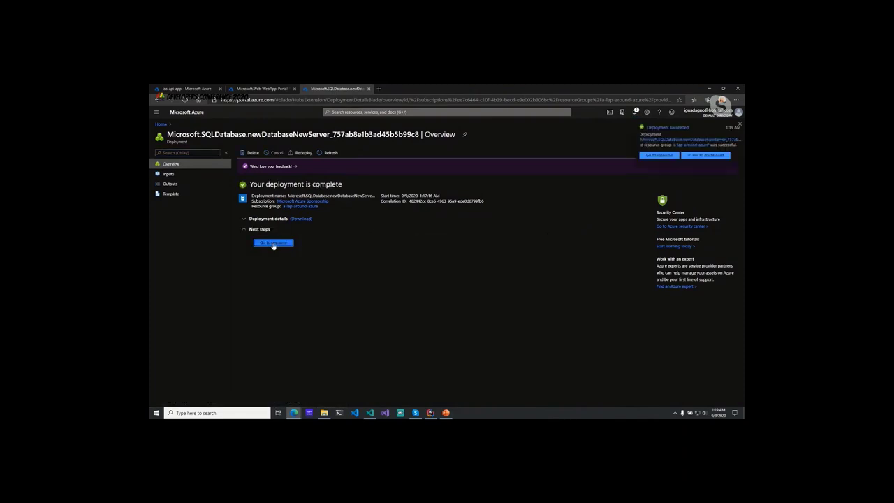
Step: Open the deployed Contacts database, copy its server name, and return to Rider
{"action": "left_click", "coordinate": [273, 243]}
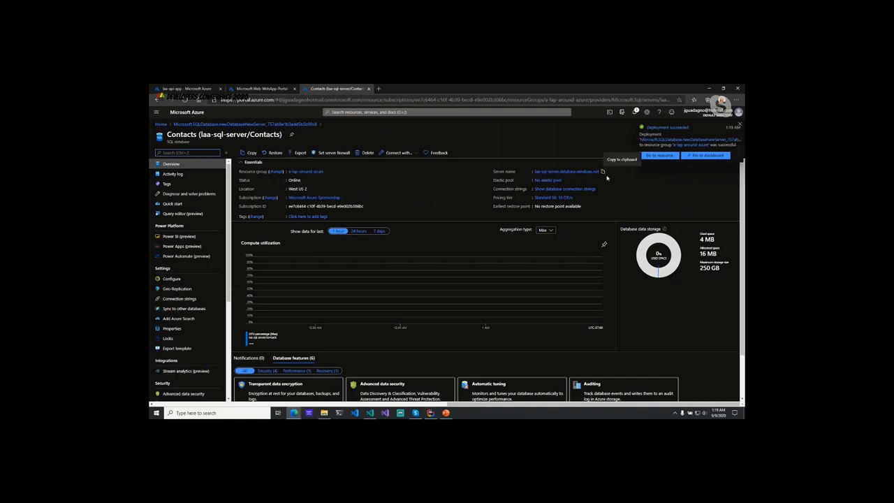
{"action": "left_click", "coordinate": [739, 126]}
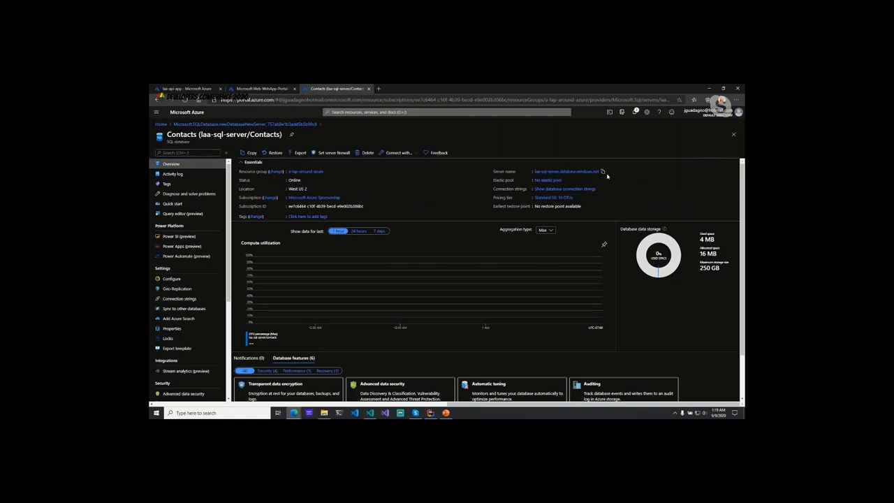
{"action": "left_click", "coordinate": [602, 171]}
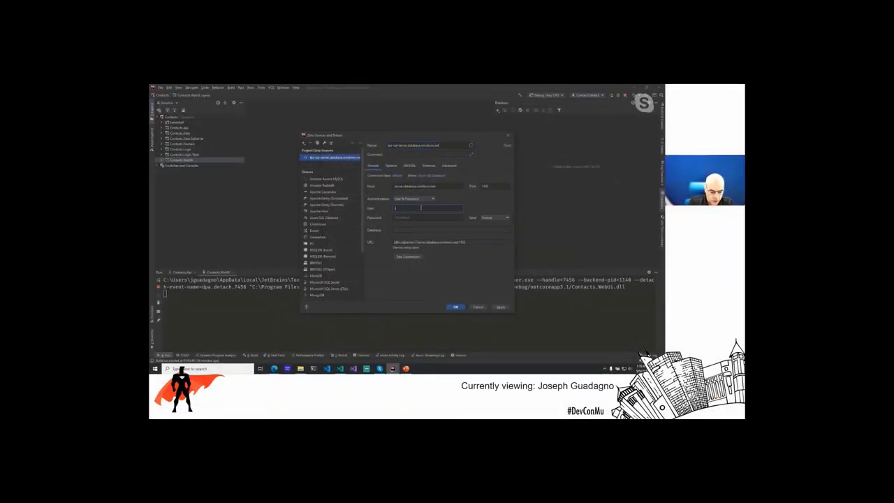
Step: Enter login jguadagno and database Contacts, then test the connection, which the firewall refuses
{"action": "type", "text": "jguadagno"}
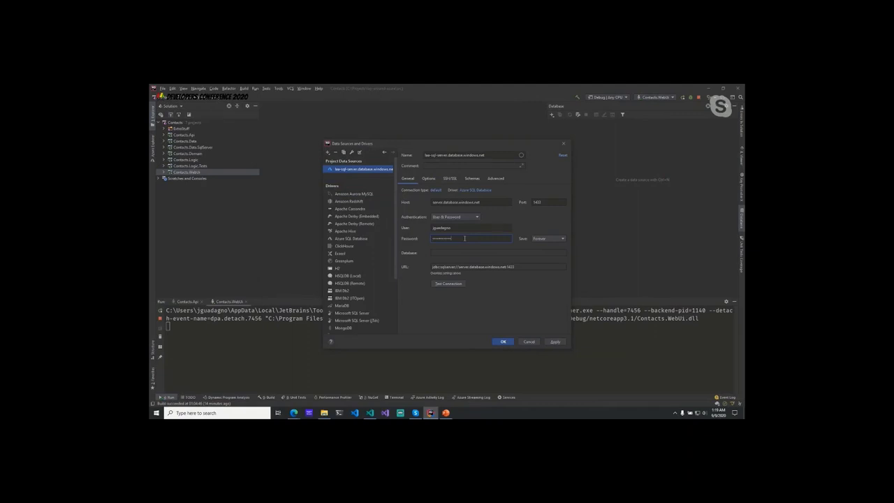
{"action": "left_click", "coordinate": [489, 252]}
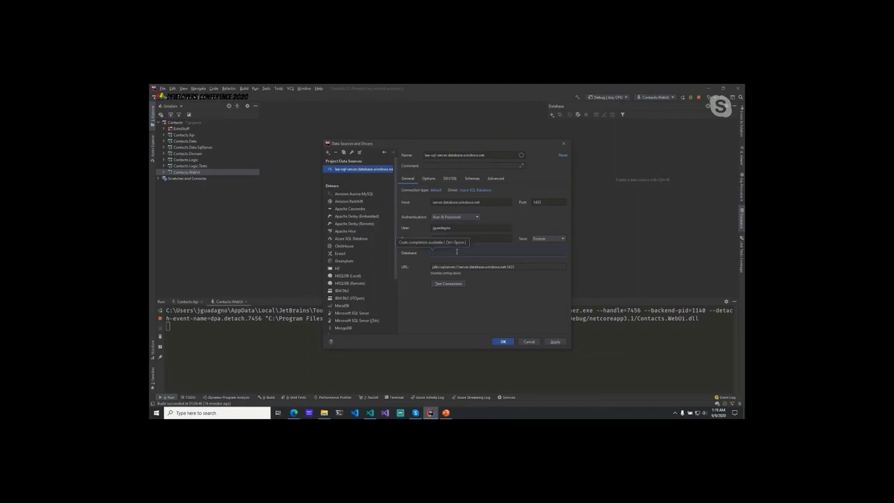
{"action": "type", "text": "Contacts"}
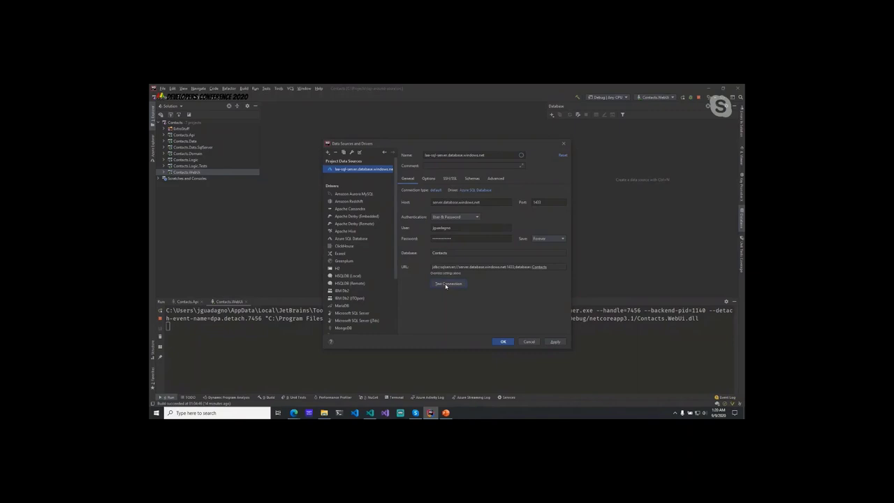
{"action": "left_click", "coordinate": [447, 284]}
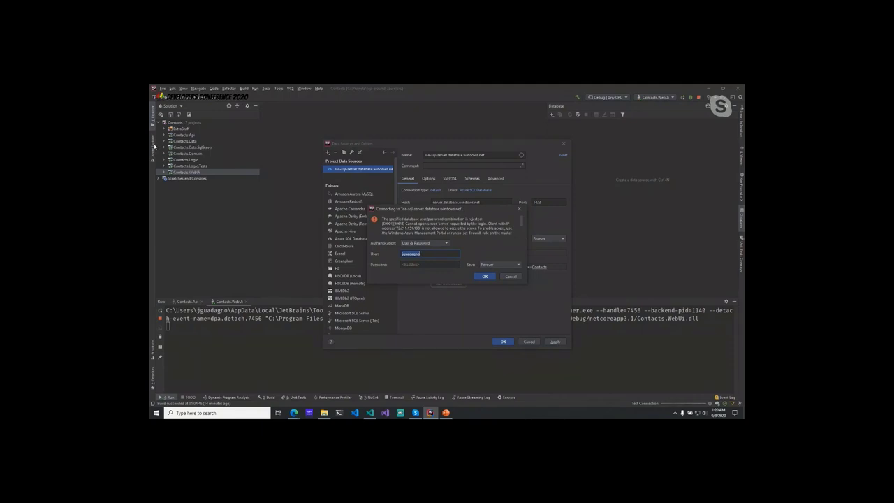
{"action": "mouse_move", "coordinate": [298, 249]}
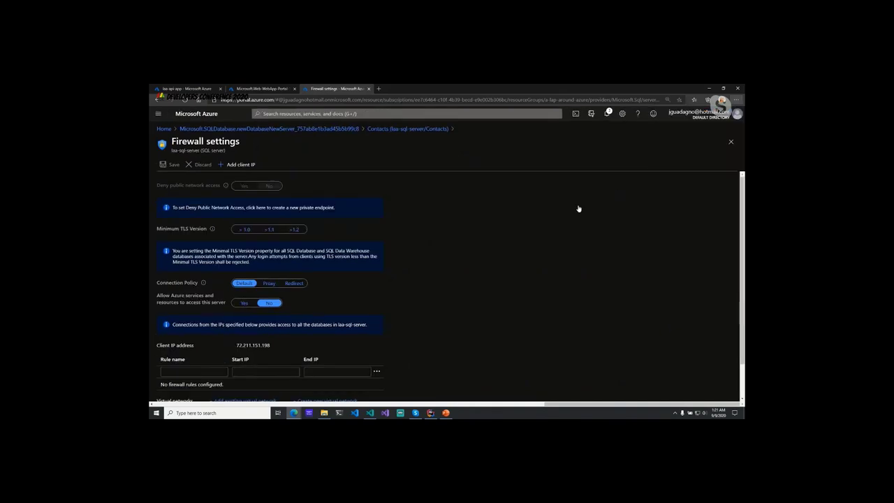
{"action": "mouse_move", "coordinate": [244, 174]}
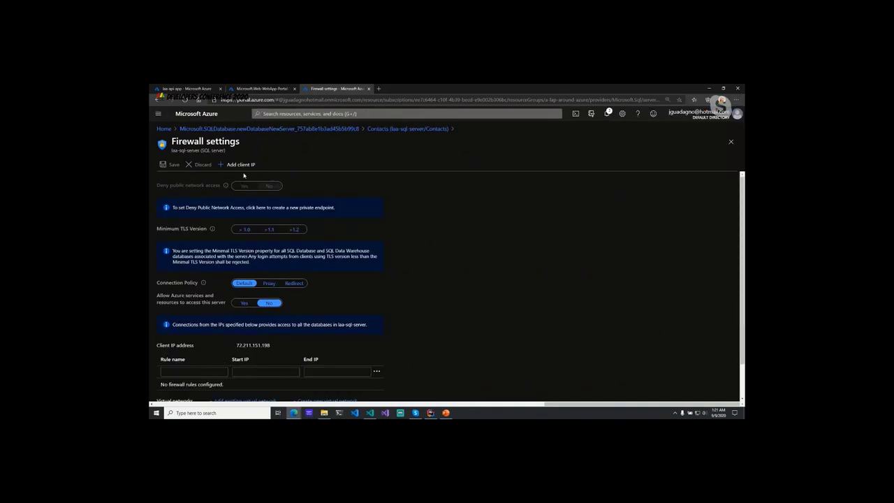
{"action": "mouse_move", "coordinate": [240, 164]}
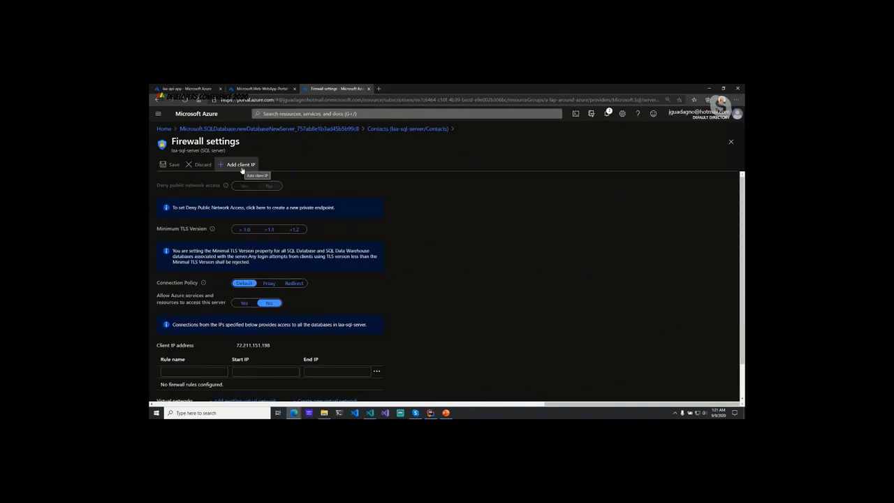
{"action": "left_click", "coordinate": [237, 164]}
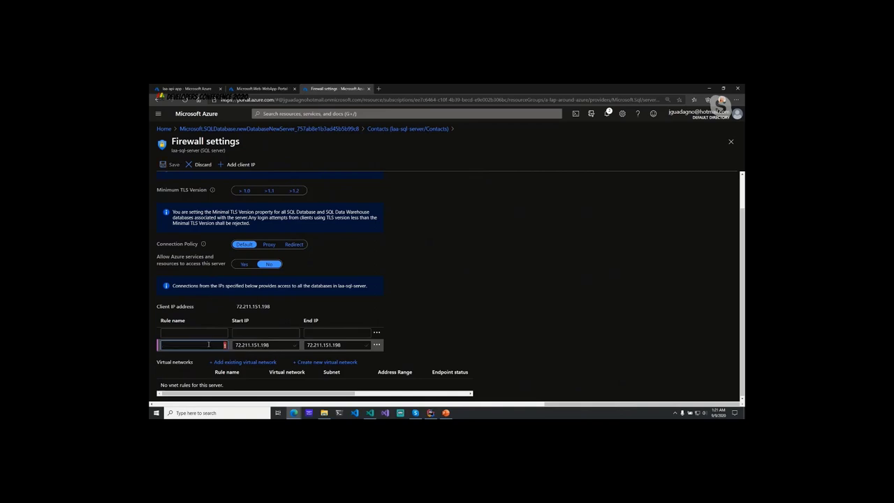
Step: Name the client IP rule 'Local Development', allow Azure services access, and save
{"action": "type", "text": "Local"}
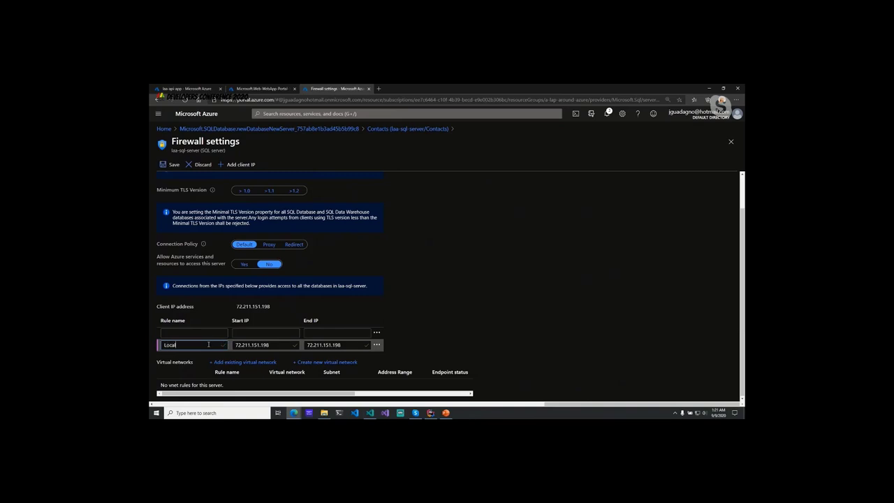
{"action": "type", "text": "Developer"}
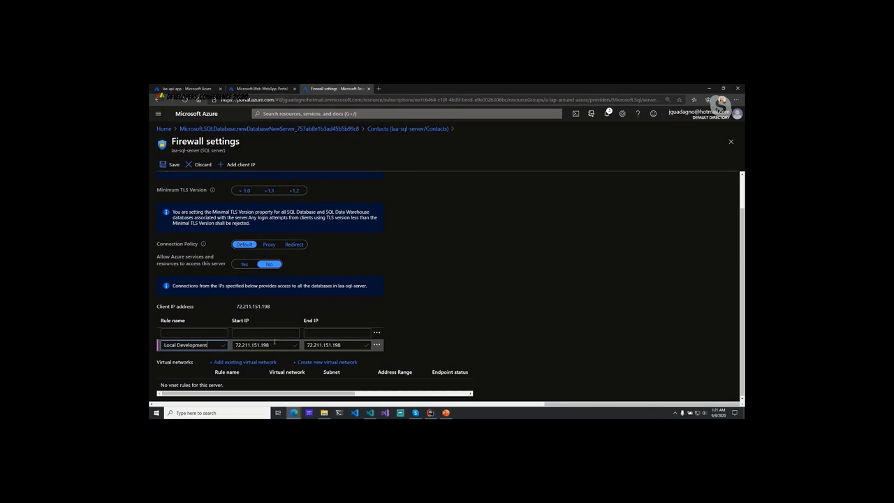
{"action": "mouse_move", "coordinate": [423, 313]}
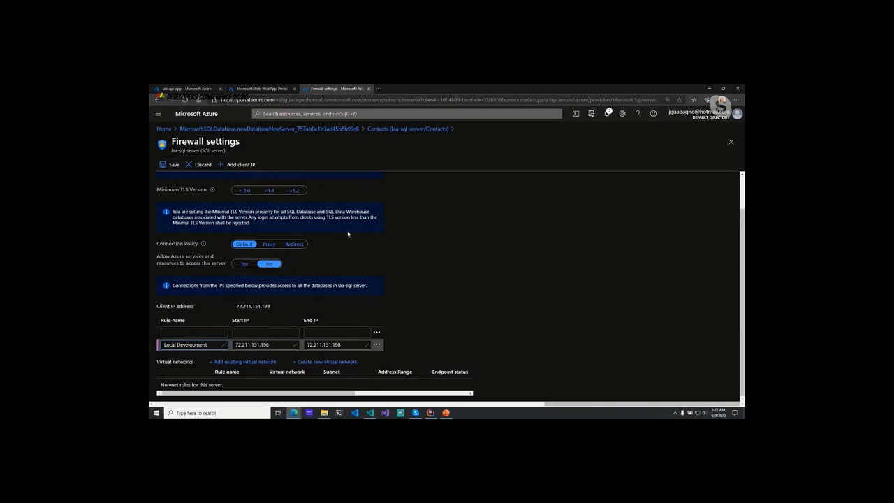
{"action": "mouse_move", "coordinate": [161, 259]}
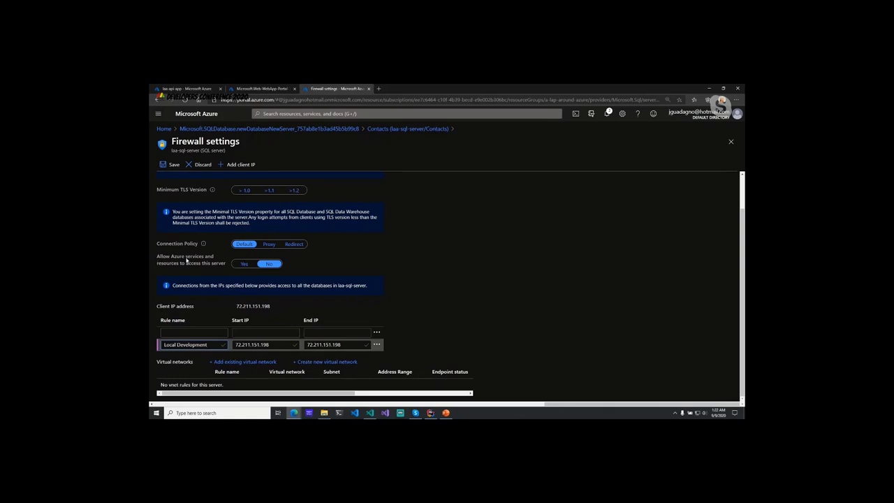
{"action": "mouse_move", "coordinate": [191, 267]}
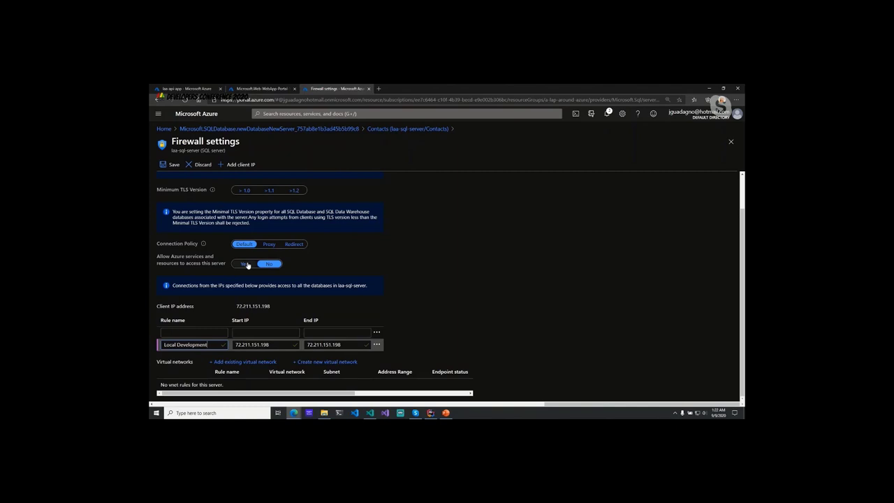
{"action": "left_click", "coordinate": [245, 264]}
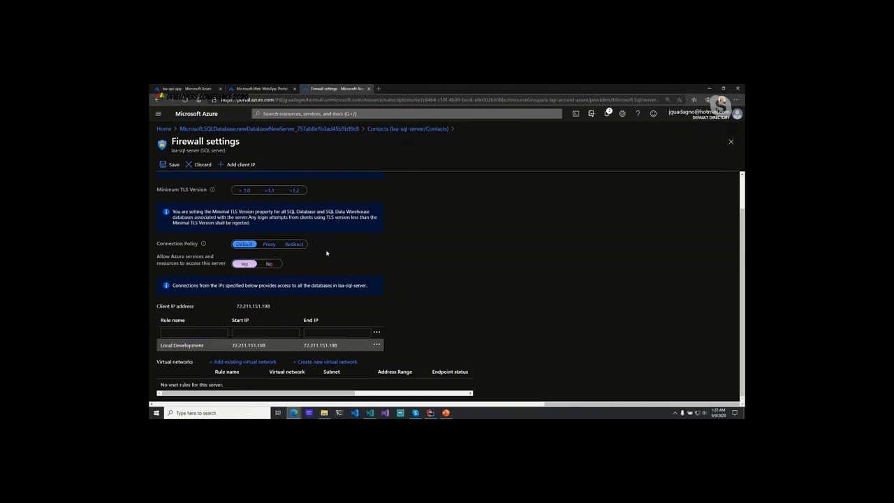
{"action": "mouse_move", "coordinate": [346, 254]}
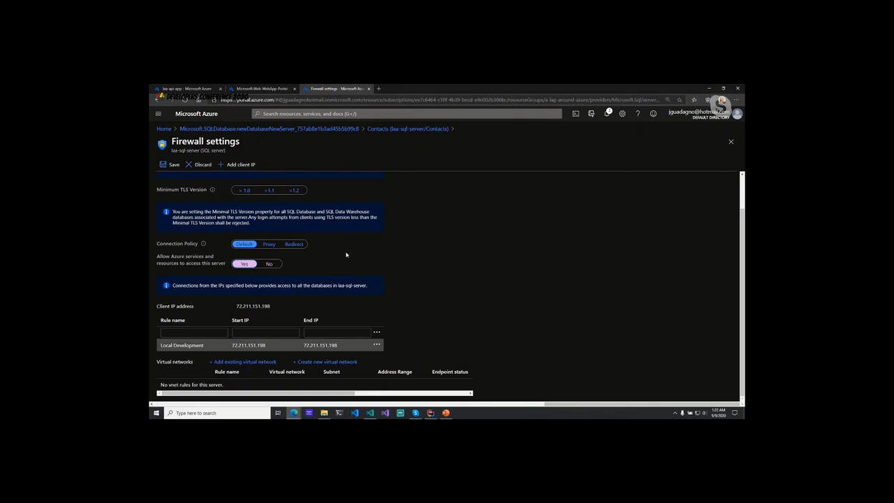
{"action": "left_click", "coordinate": [172, 164]}
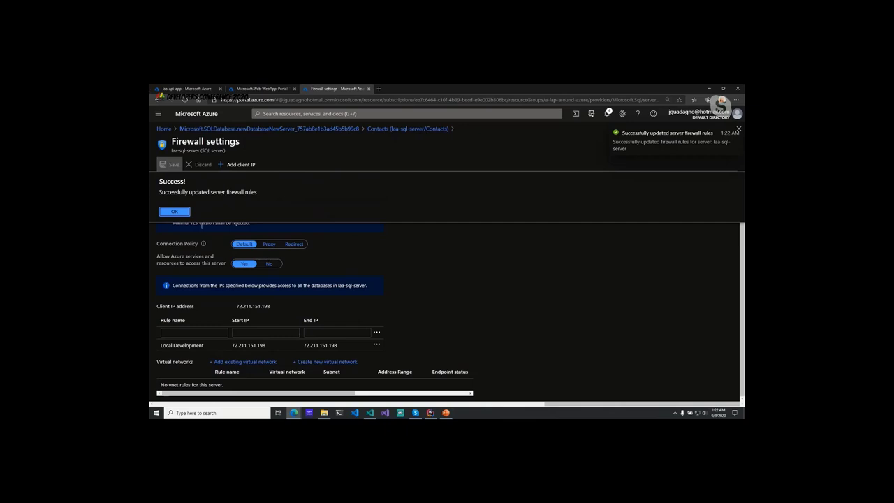
{"action": "left_click", "coordinate": [174, 211]}
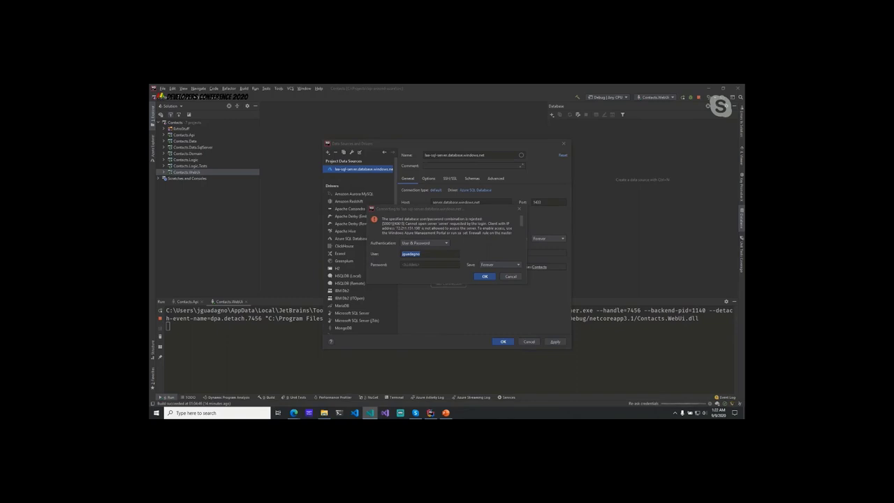
Step: Re-enter the login password, retry and test the connection, then abandon the data source
{"action": "left_click", "coordinate": [429, 264]}
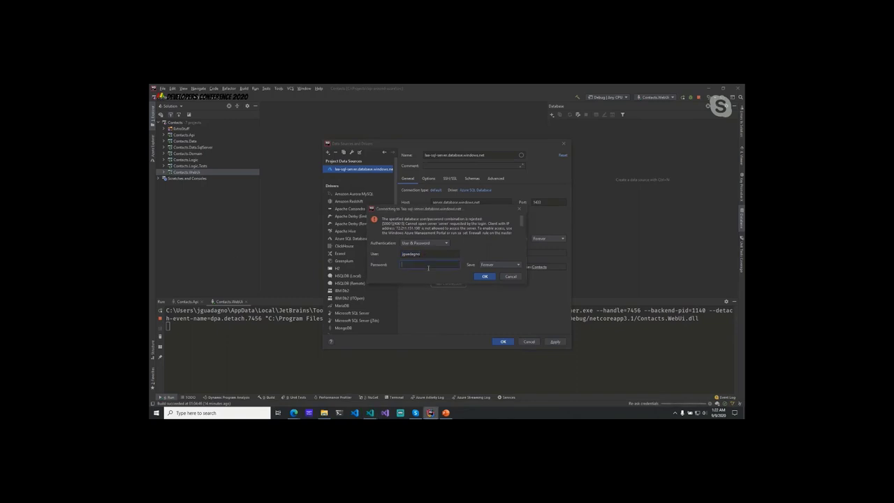
{"action": "type", "text": "password"}
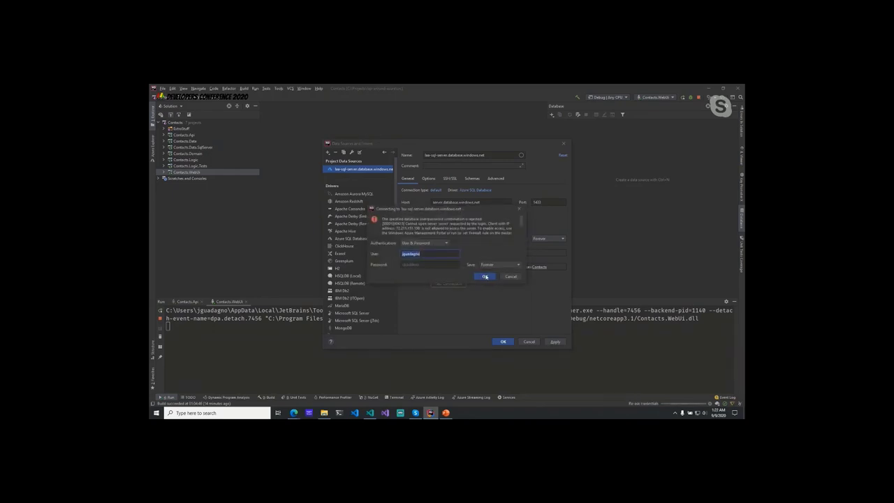
{"action": "left_click", "coordinate": [485, 276]}
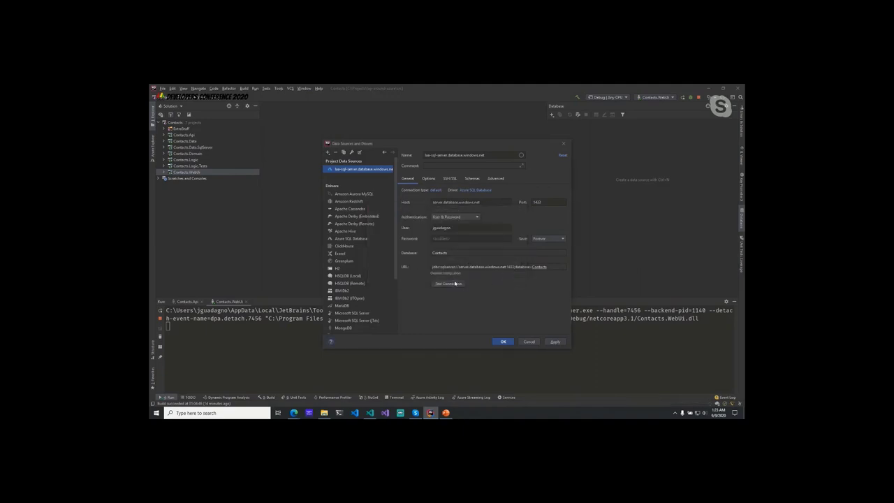
{"action": "left_click", "coordinate": [448, 284]}
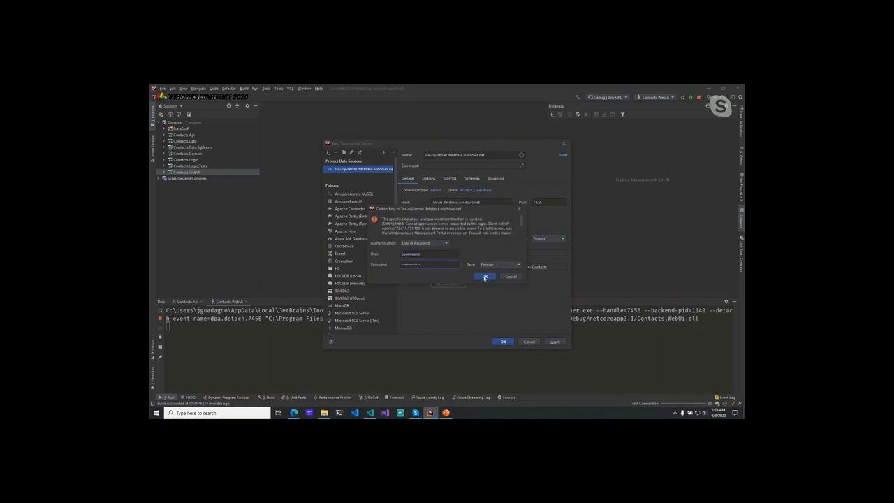
{"action": "left_click", "coordinate": [485, 276]}
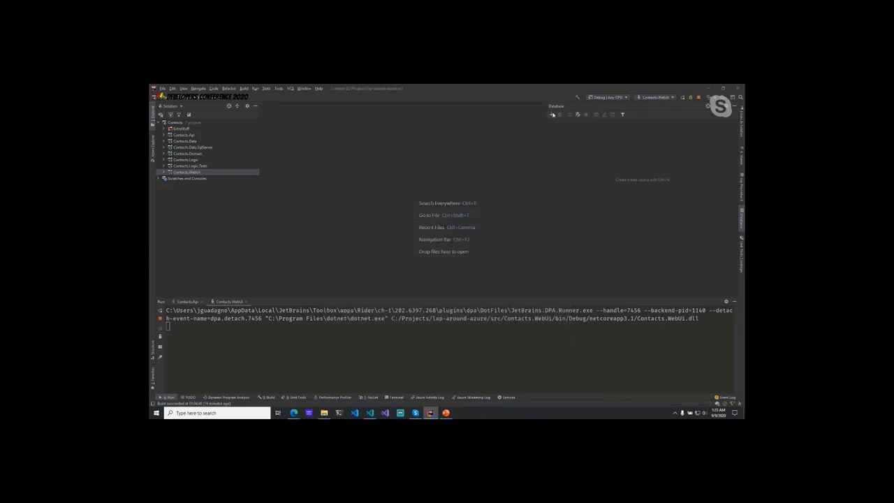
Step: Add a new Azure SQL Database data source from the Database tool window
{"action": "left_click", "coordinate": [551, 114]}
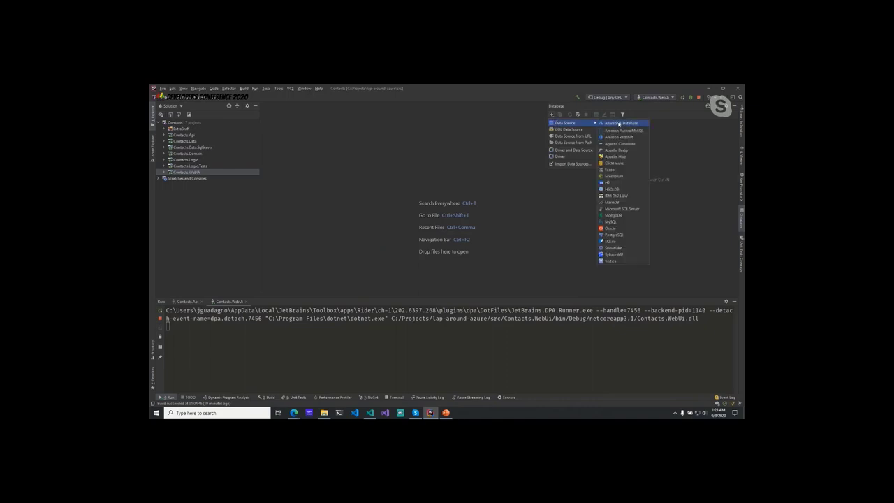
{"action": "left_click", "coordinate": [620, 123]}
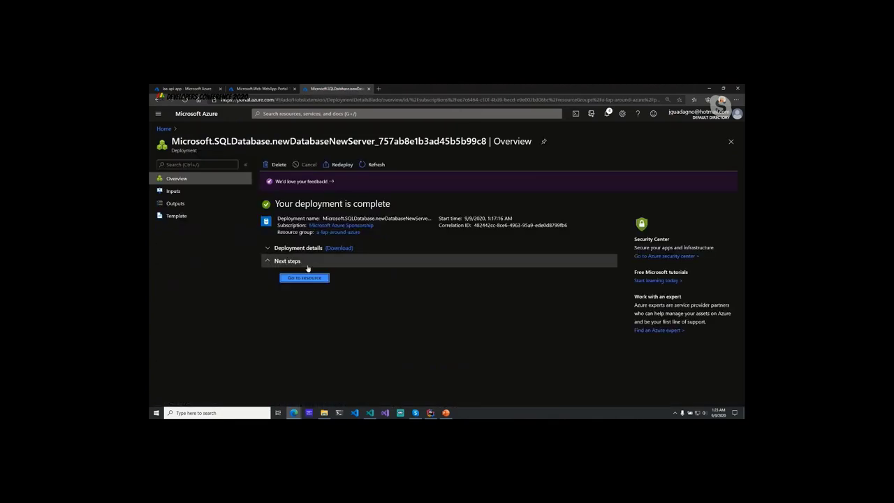
Step: Expand Next steps on the completed SQL database deployment overview
{"action": "left_click", "coordinate": [304, 278]}
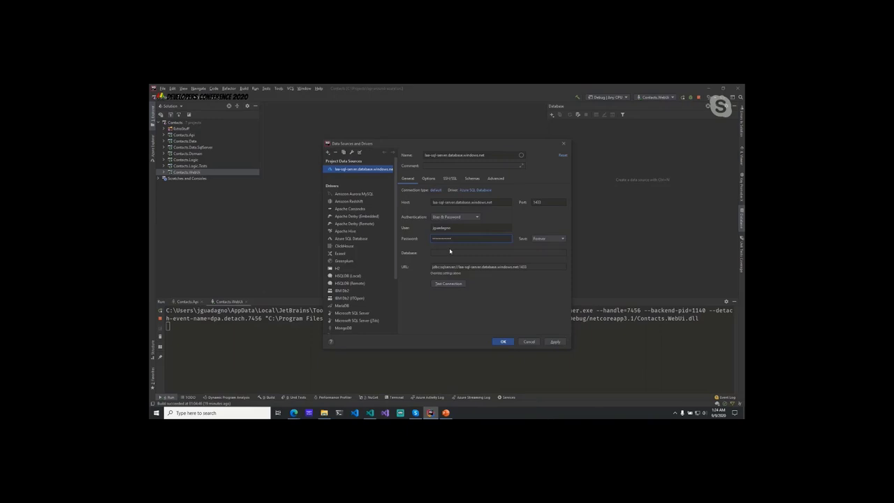
Step: Set the database to 'Contacts', test the connection successfully, and save the data source
{"action": "type", "text": "Contacts"}
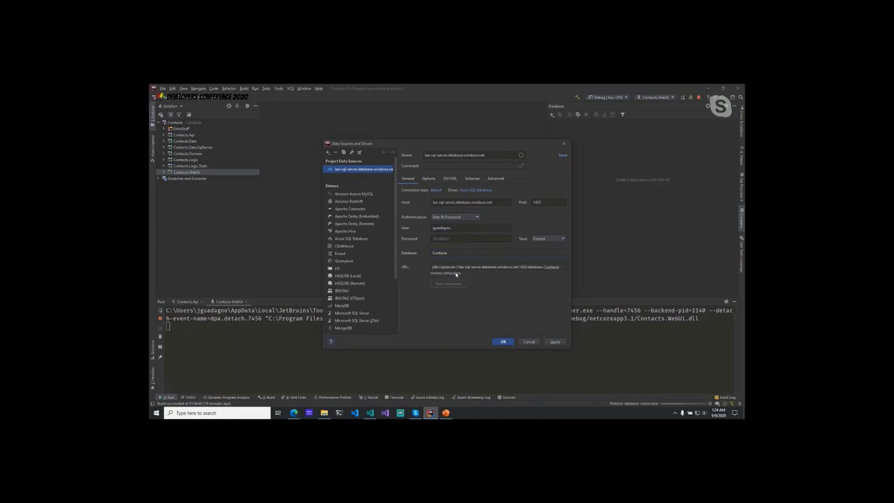
{"action": "left_click", "coordinate": [448, 283]}
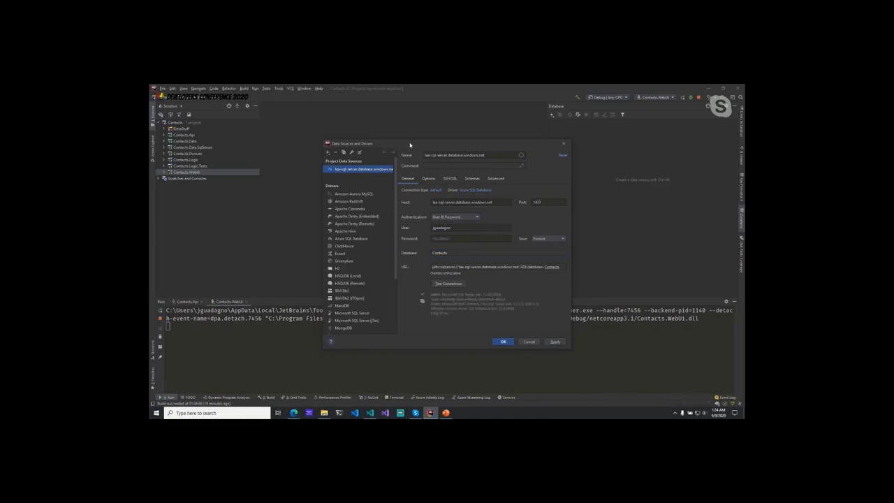
{"action": "mouse_move", "coordinate": [541, 292]}
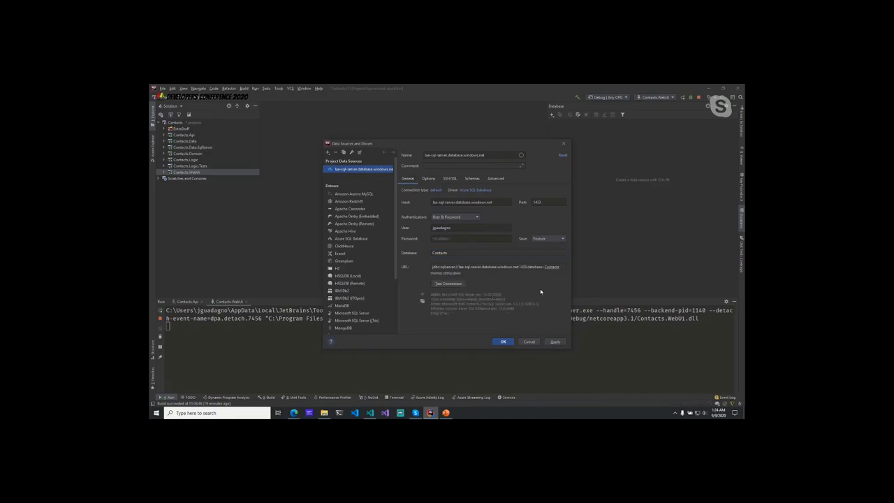
{"action": "left_click", "coordinate": [448, 284]}
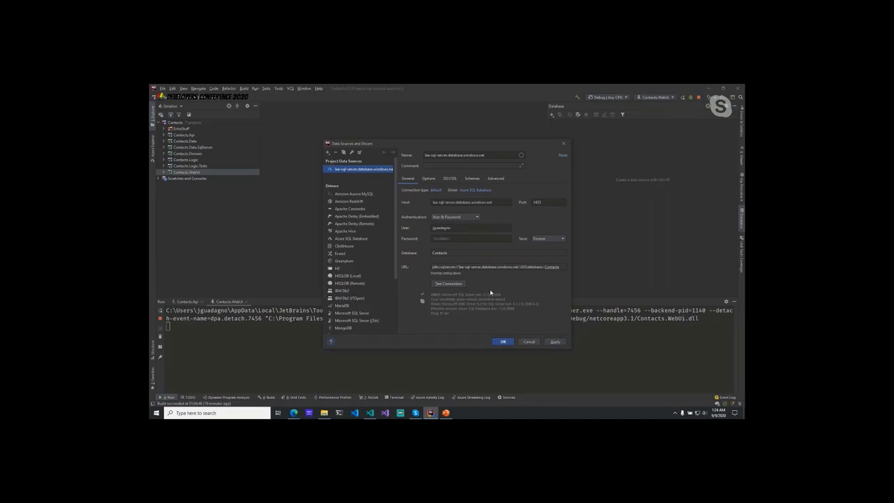
{"action": "mouse_move", "coordinate": [493, 288]}
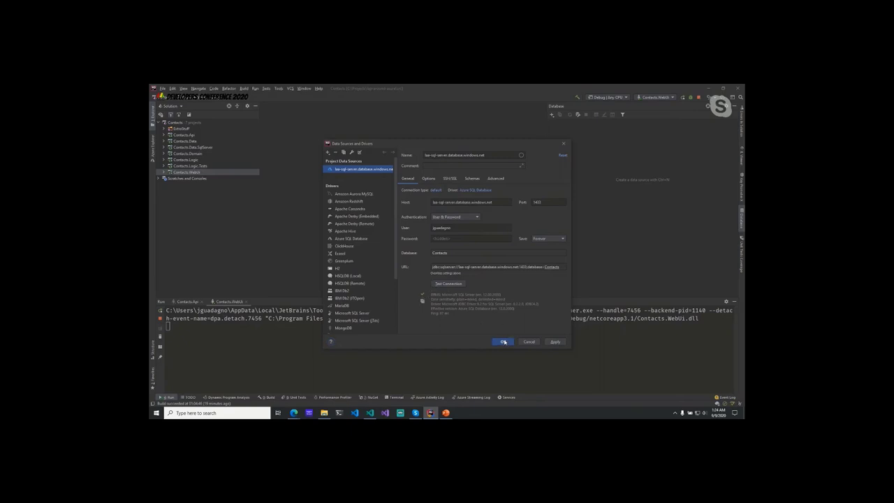
{"action": "left_click", "coordinate": [503, 341]}
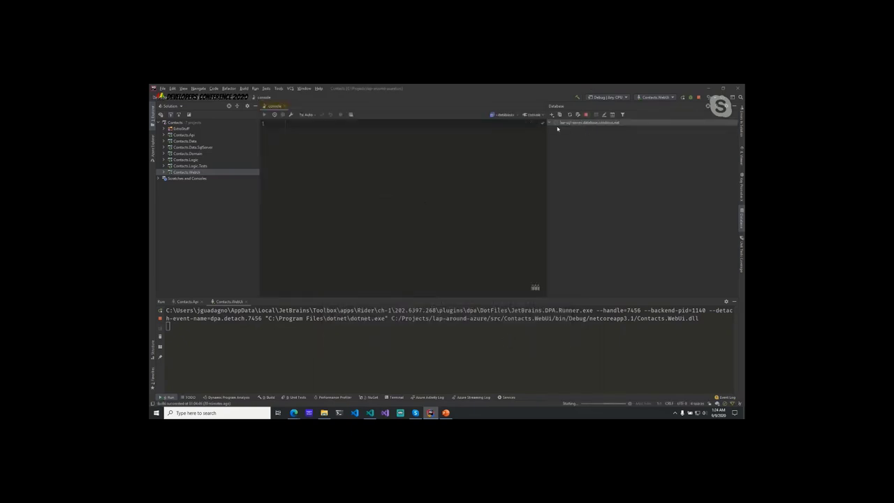
Step: Expand the laa-sql-server data source and run the Contacts table-creation script
{"action": "left_click", "coordinate": [553, 122]}
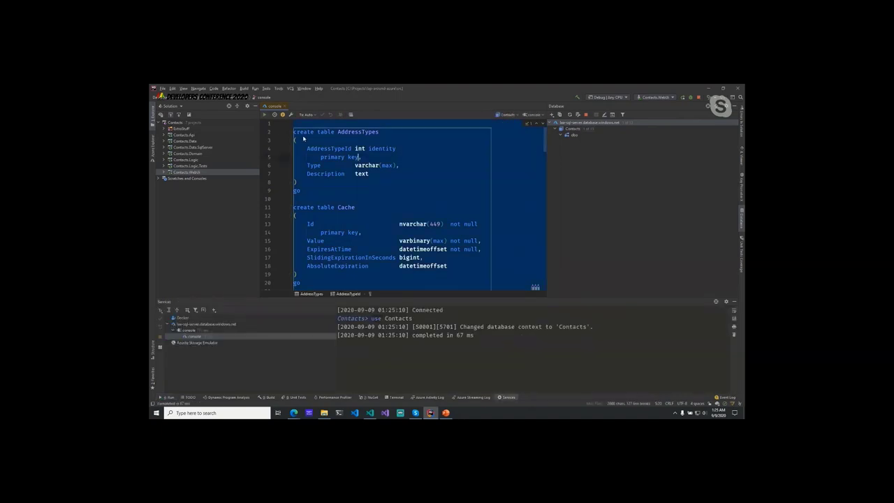
{"action": "key", "text": "ctrl+enter"}
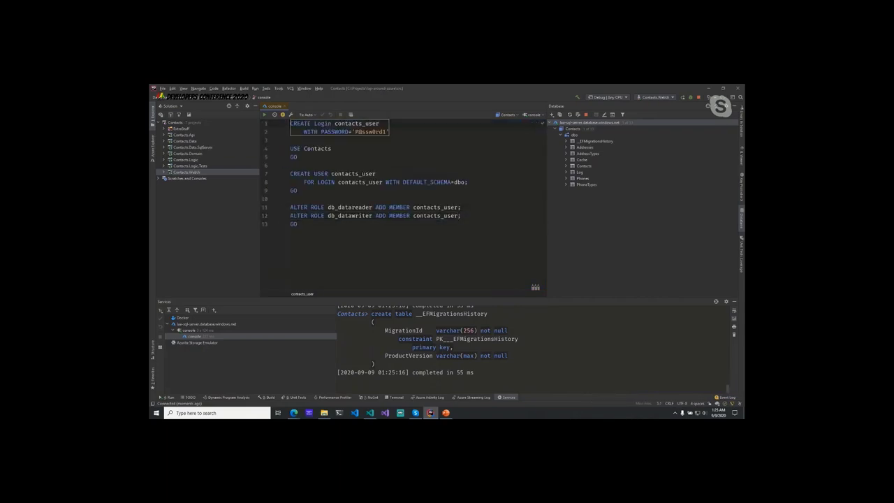
Step: Switch the console to master and run CREATE LOGIN for contacts_user
{"action": "left_click", "coordinate": [516, 114]}
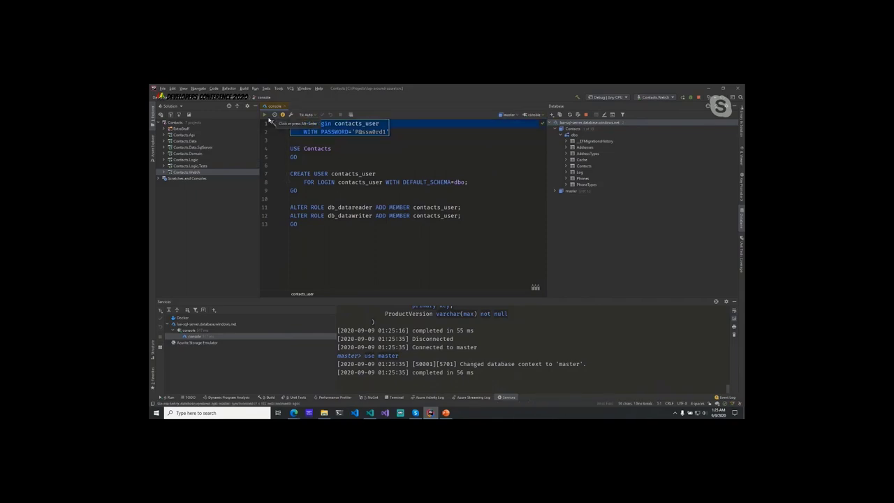
{"action": "key", "text": "ctrl+enter"}
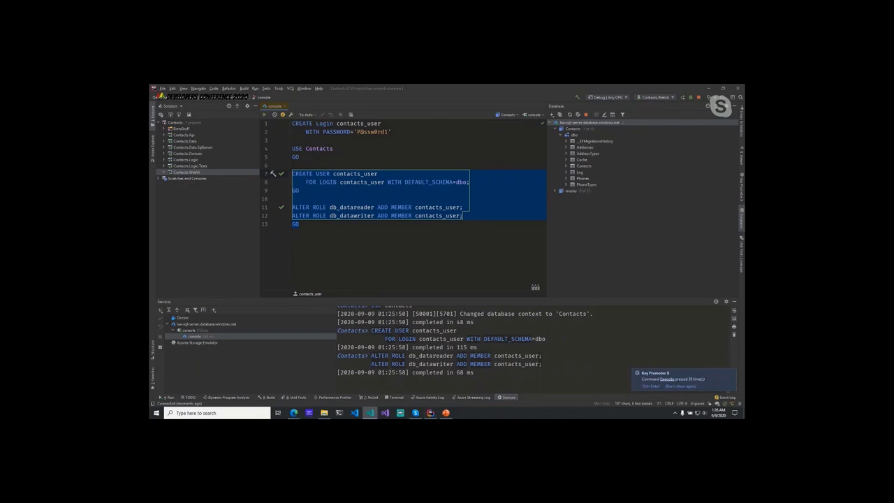
{"action": "mouse_move", "coordinate": [377, 253]}
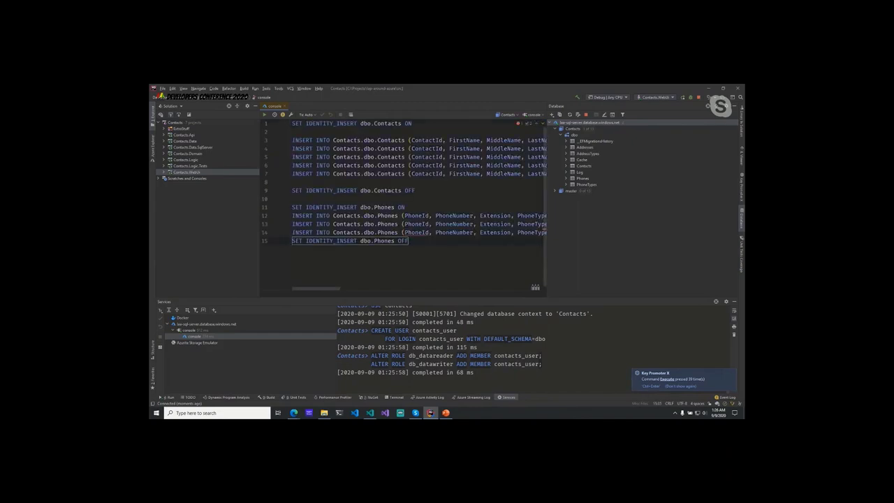
Step: Run the contact and phone seed inserts, then start typing SELECT * FROM Contacts
{"action": "key", "text": "ctrl+a"}
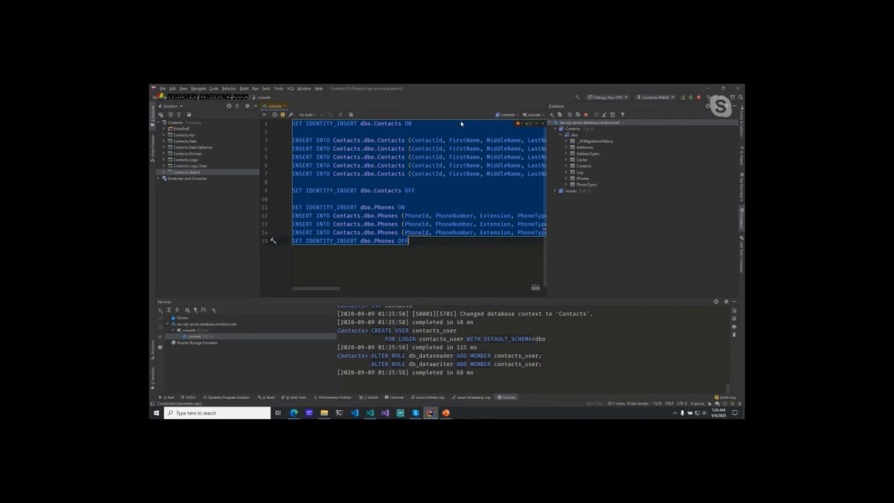
{"action": "mouse_move", "coordinate": [554, 127]}
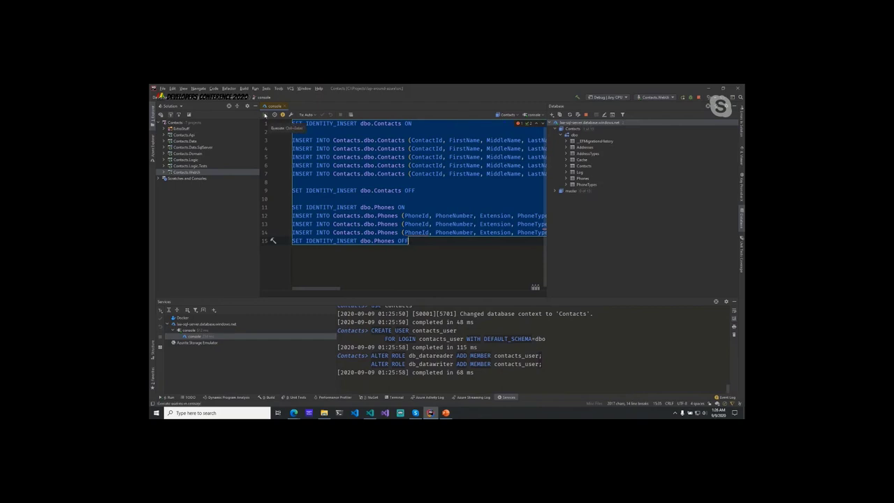
{"action": "left_click", "coordinate": [265, 114]}
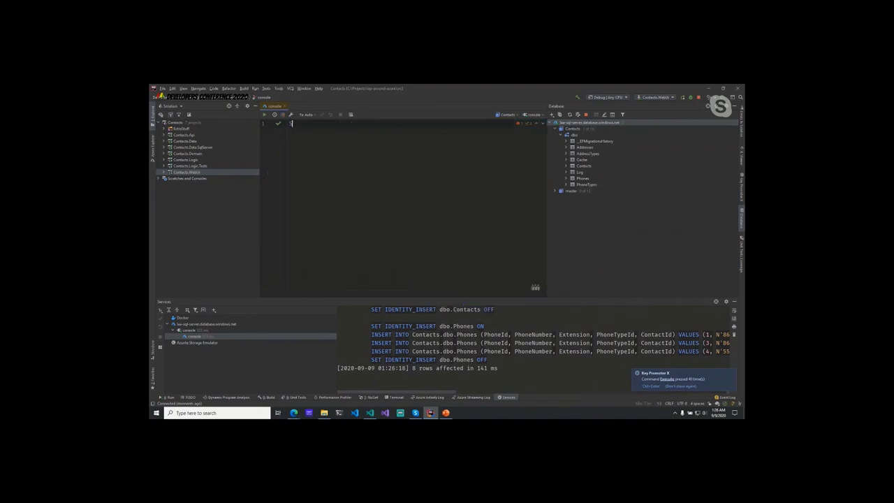
{"action": "type", "text": "SELECT * FROM Contacts"}
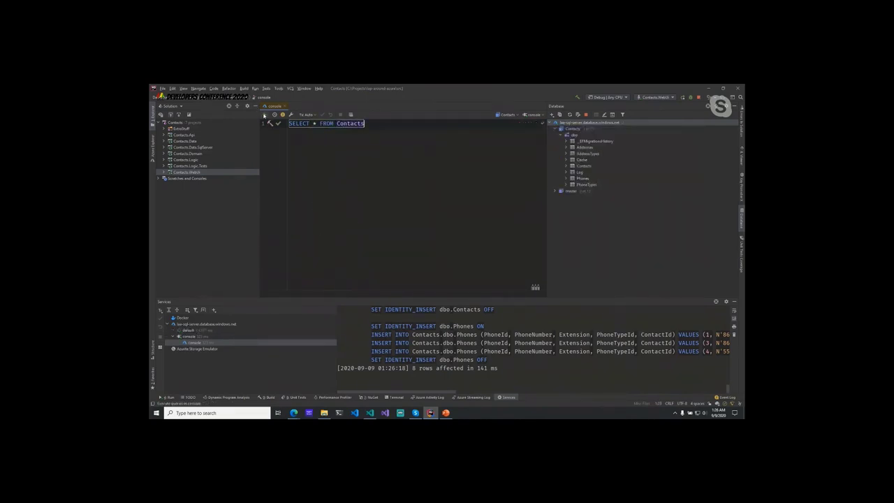
Step: Run SELECT * FROM Contacts, showing five seeded contacts with image URLs
{"action": "key", "text": "ctrl+Enter"}
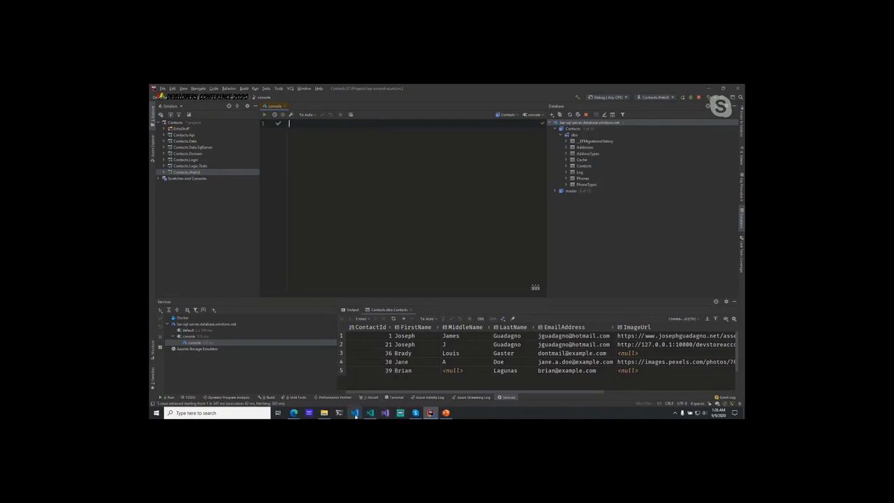
{"action": "mouse_move", "coordinate": [355, 412]}
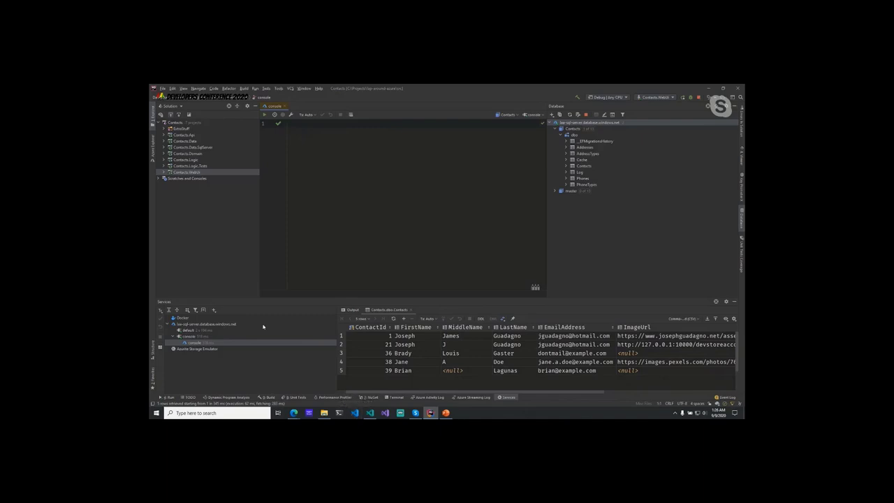
{"action": "left_click", "coordinate": [184, 135]}
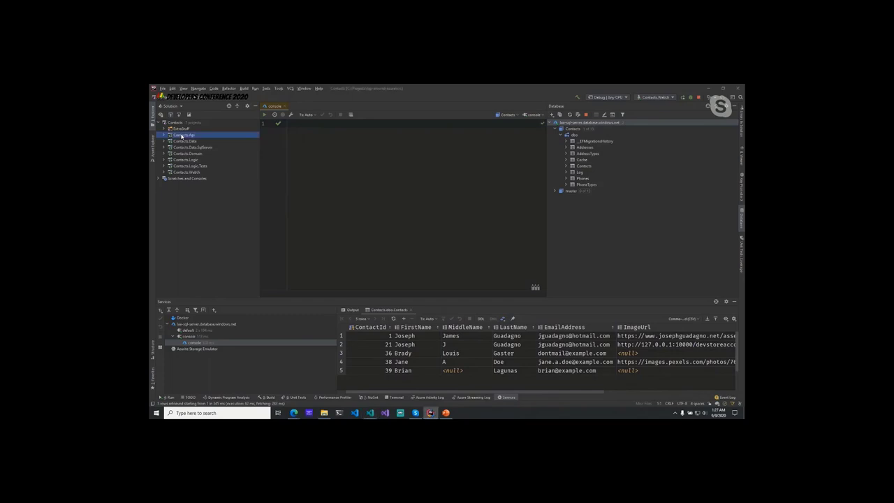
{"action": "right_click", "coordinate": [185, 135]}
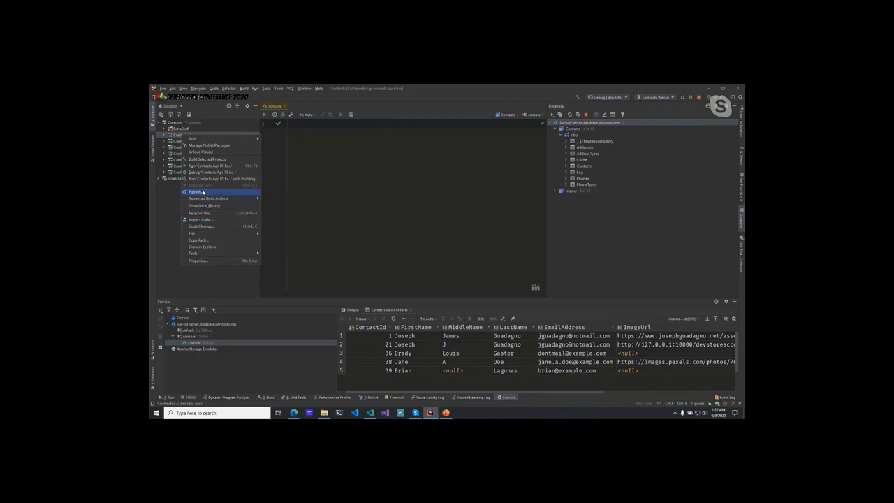
Step: Start Publish to Azure for the Contacts.Api project from its context menu
{"action": "left_click", "coordinate": [196, 191]}
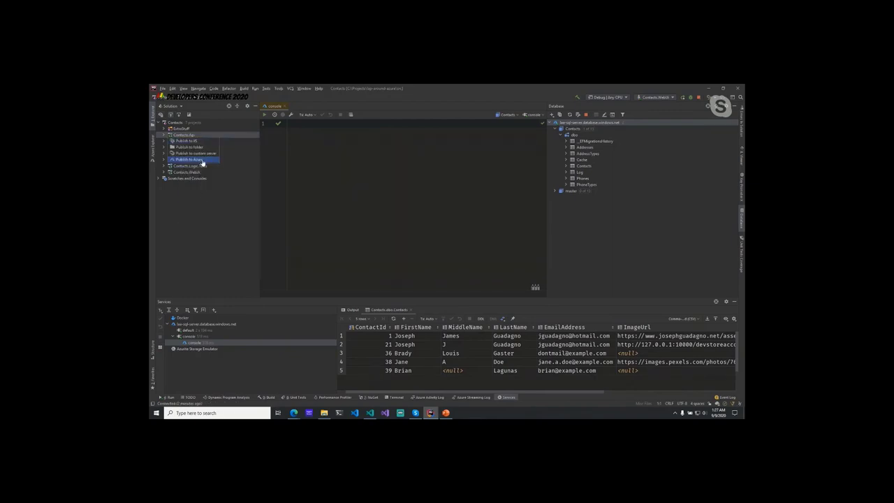
{"action": "left_click", "coordinate": [187, 159]}
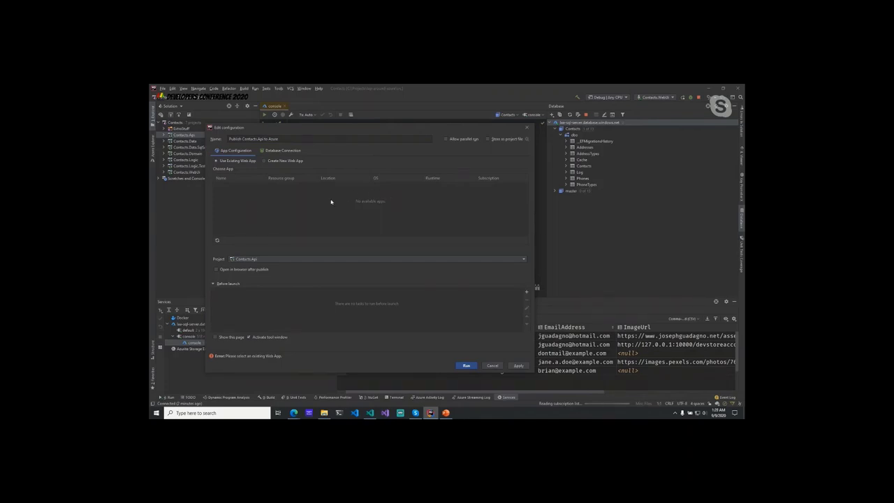
{"action": "mouse_move", "coordinate": [405, 213]}
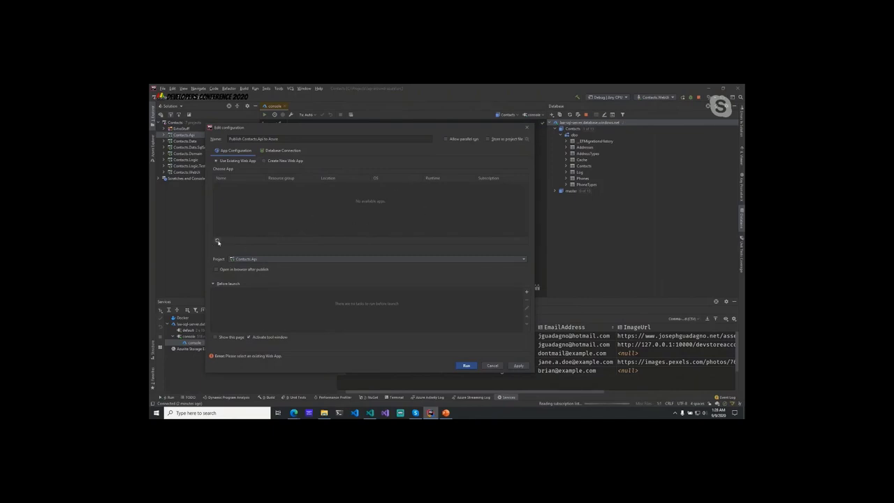
{"action": "mouse_move", "coordinate": [218, 241]}
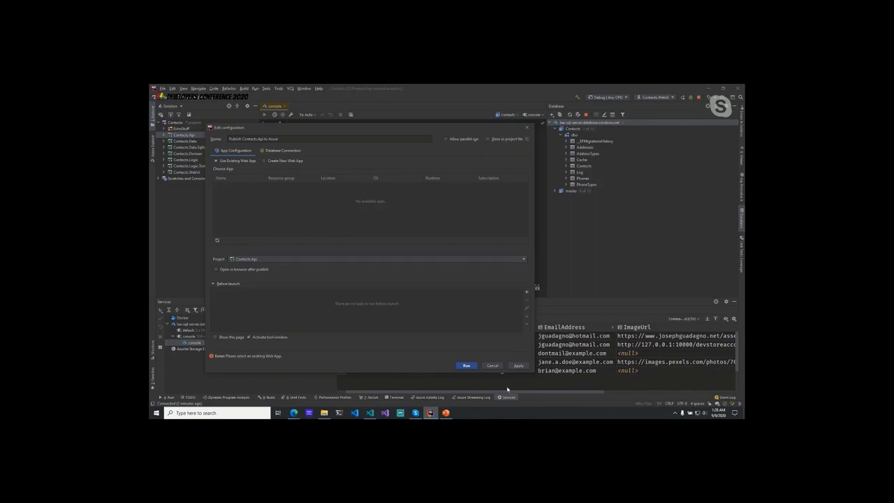
Step: Cancel the Edit configuration dialog that lists no web apps
{"action": "left_click", "coordinate": [493, 365]}
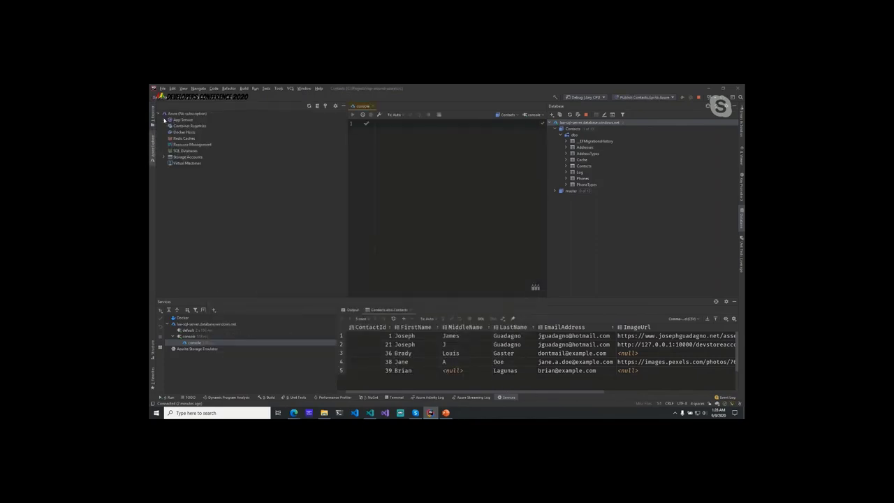
Step: Sign out of the Azure account, then sign back in using Azure CLI credentials
{"action": "right_click", "coordinate": [183, 114]}
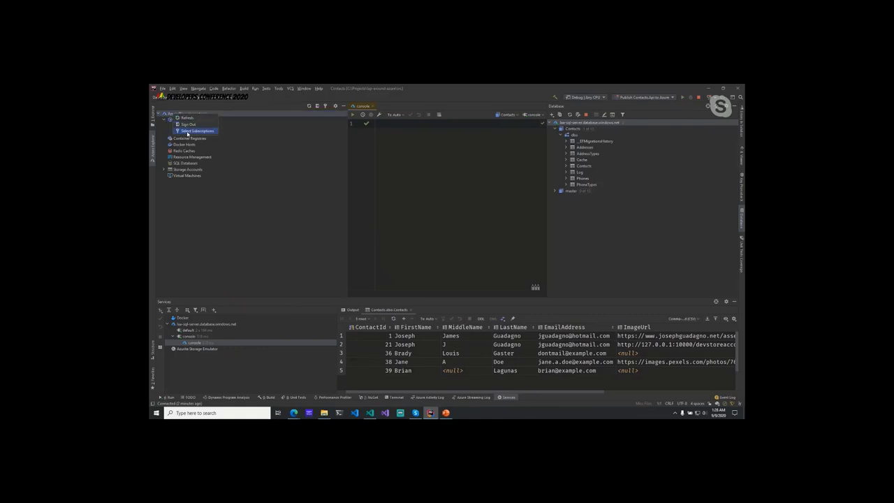
{"action": "left_click", "coordinate": [197, 131]}
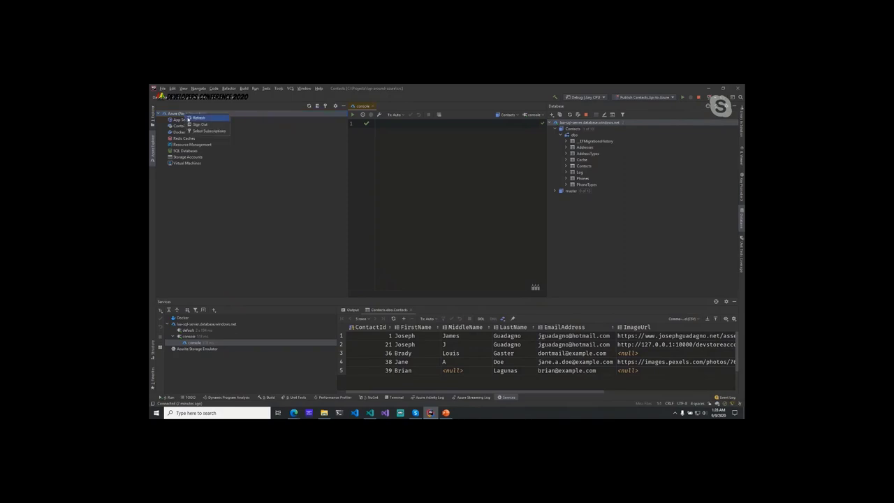
{"action": "left_click", "coordinate": [198, 124]}
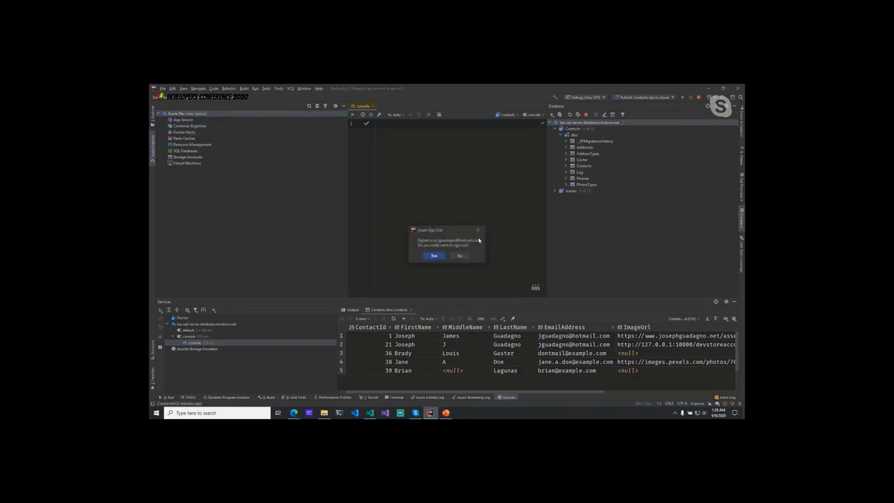
{"action": "left_click", "coordinate": [434, 256]}
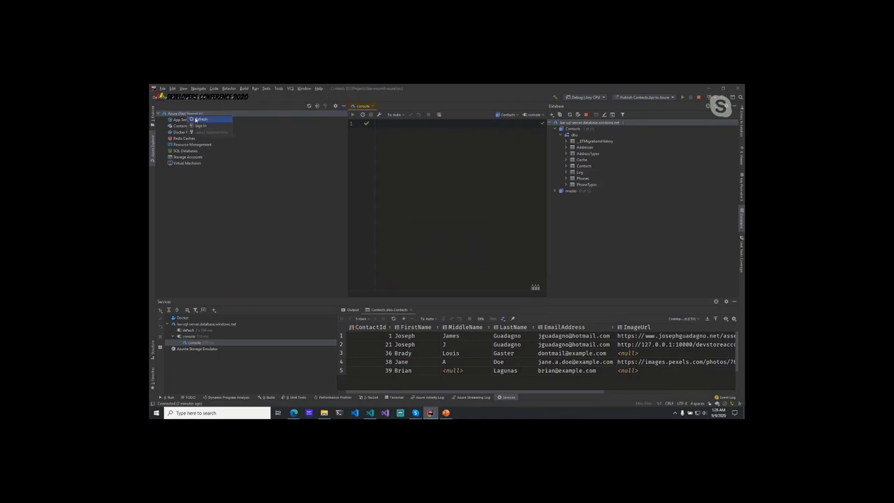
{"action": "left_click", "coordinate": [201, 126]}
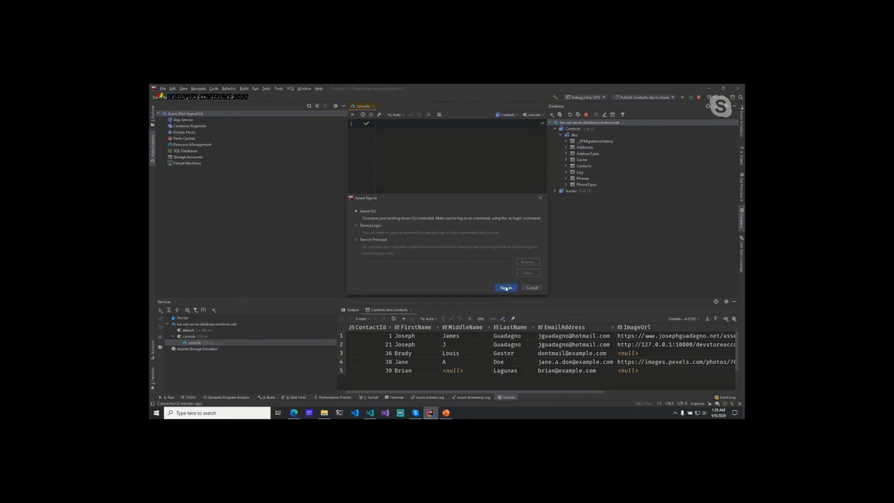
{"action": "left_click", "coordinate": [506, 287]}
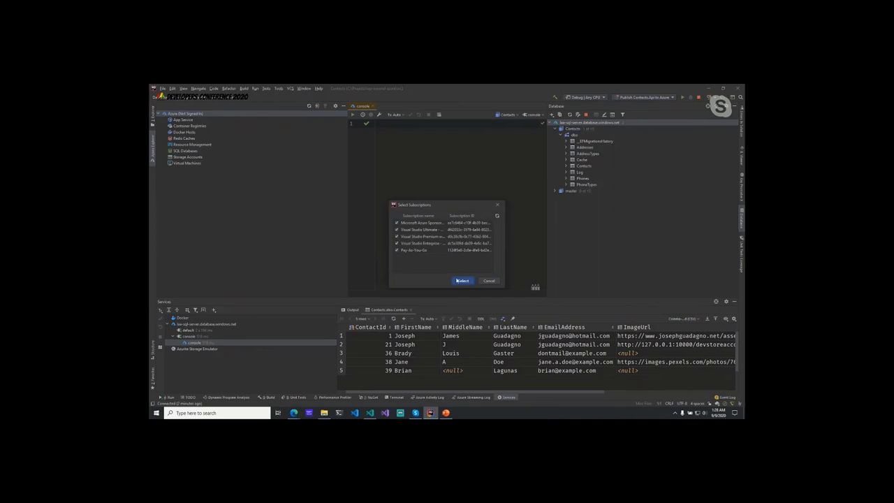
Step: Confirm the five checked subscriptions and reopen Publish to Azure for Contacts.Api
{"action": "left_click", "coordinate": [462, 280]}
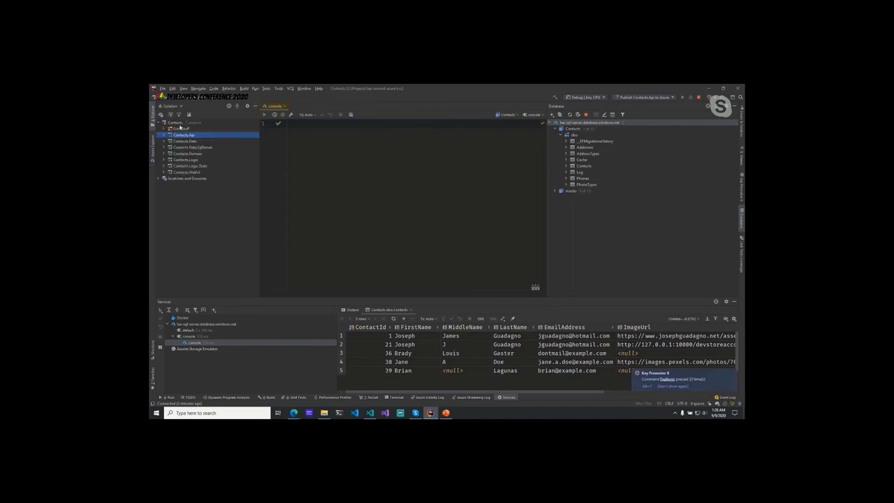
{"action": "right_click", "coordinate": [183, 134]}
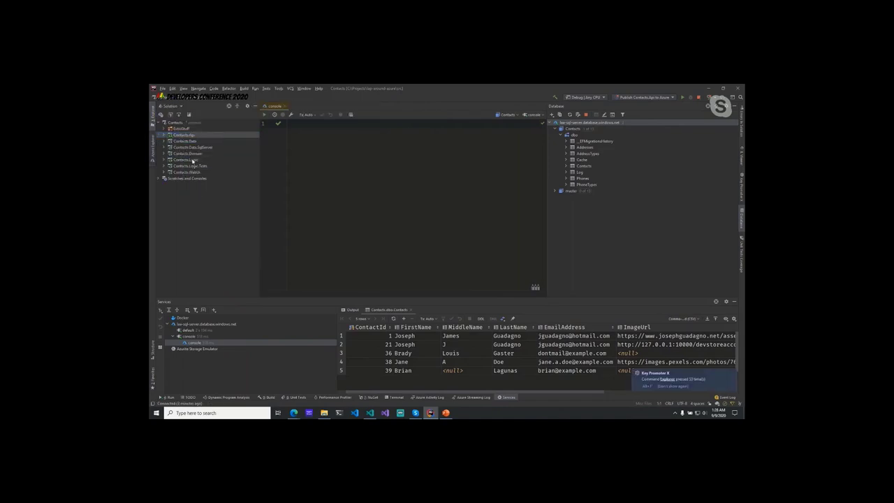
{"action": "left_click", "coordinate": [643, 97]}
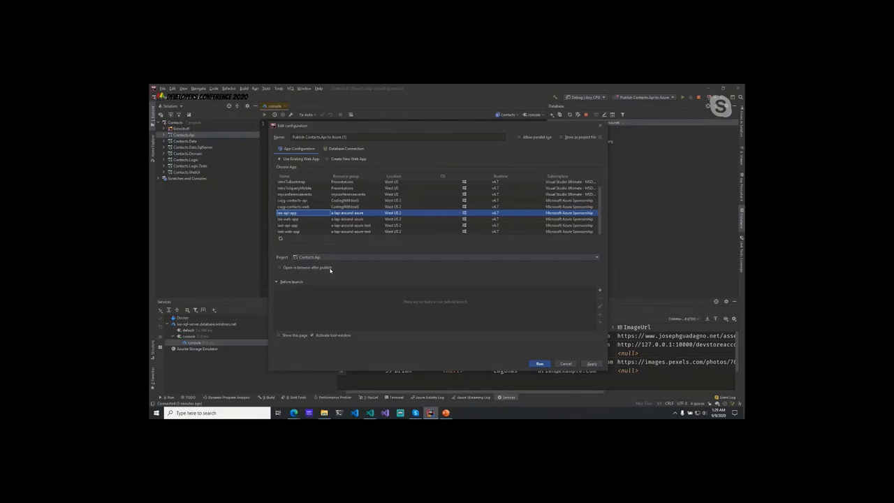
{"action": "mouse_move", "coordinate": [430, 272]}
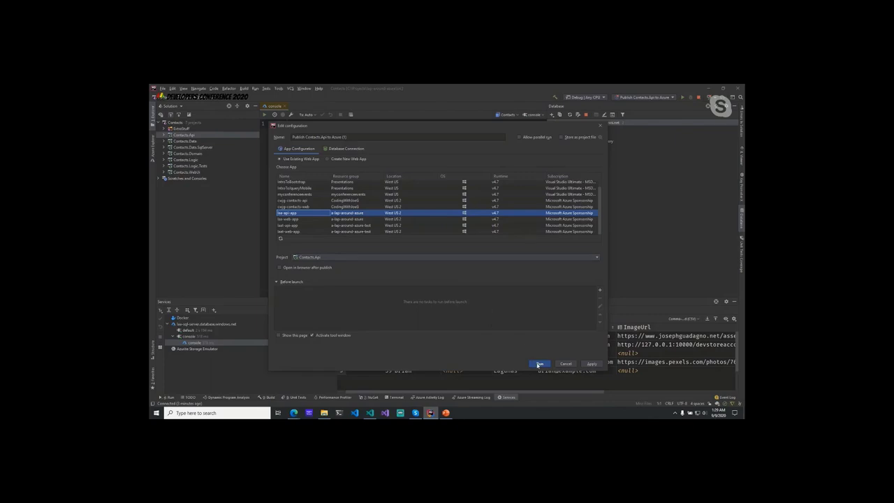
Step: Run the publish configuration to deploy Contacts.Api to laa-api-app
{"action": "left_click", "coordinate": [539, 363]}
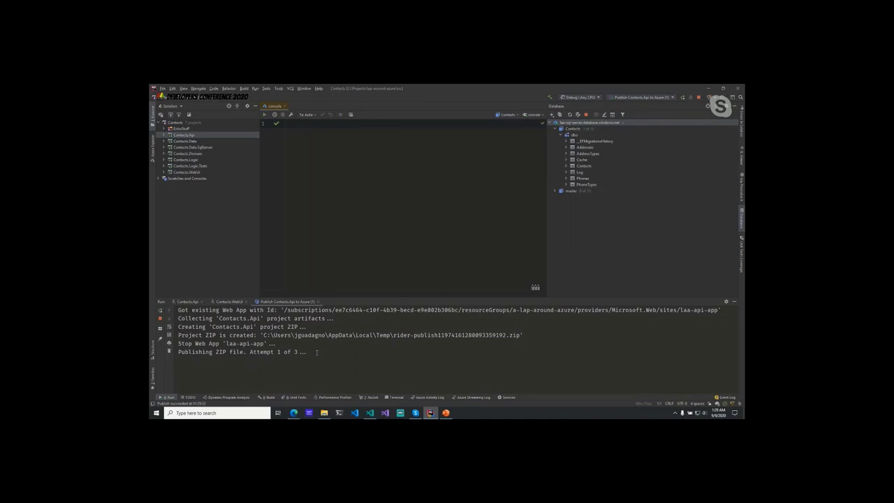
{"action": "mouse_move", "coordinate": [277, 353]}
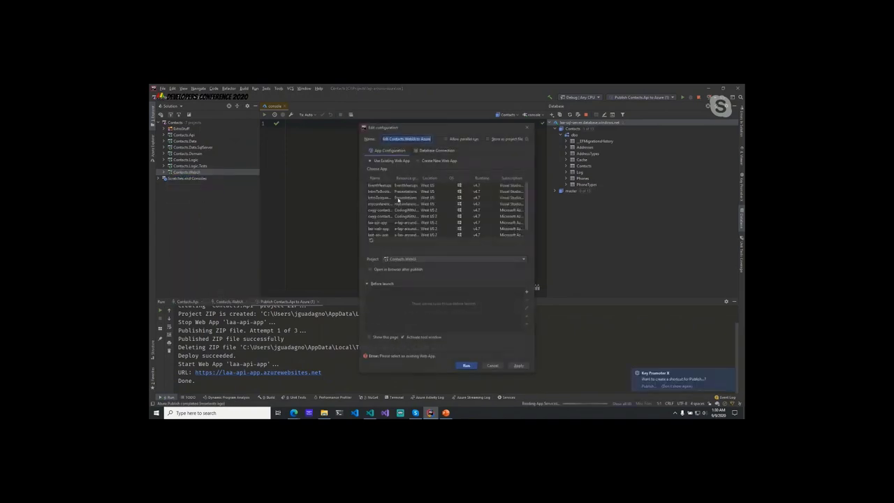
Step: Choose laa-web-app as the target and run the Contacts.WebUI deployment
{"action": "left_click", "coordinate": [378, 229]}
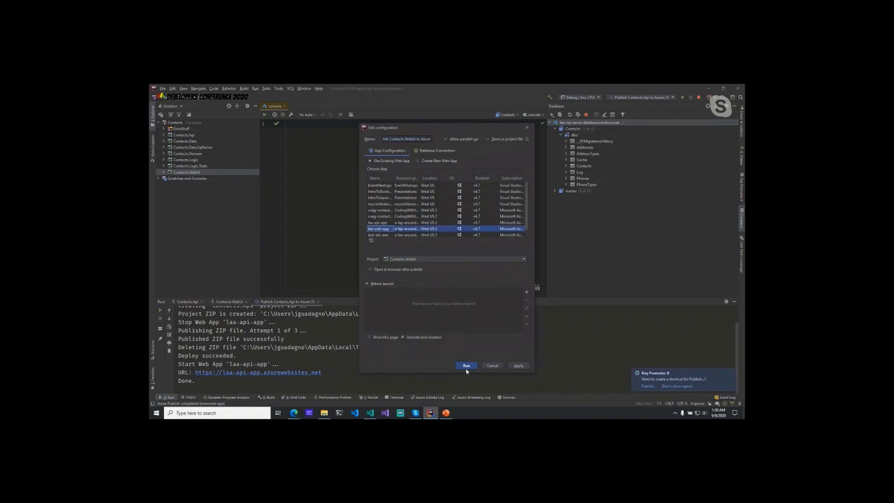
{"action": "left_click", "coordinate": [465, 366]}
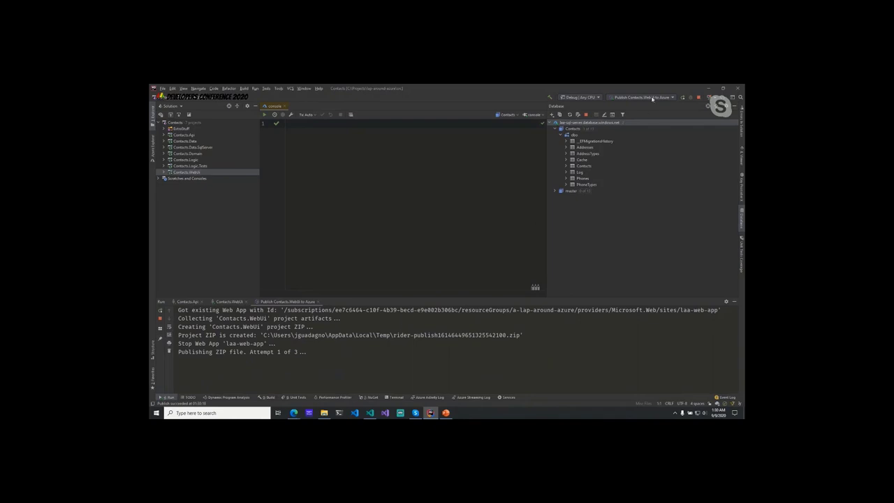
{"action": "mouse_move", "coordinate": [643, 97]}
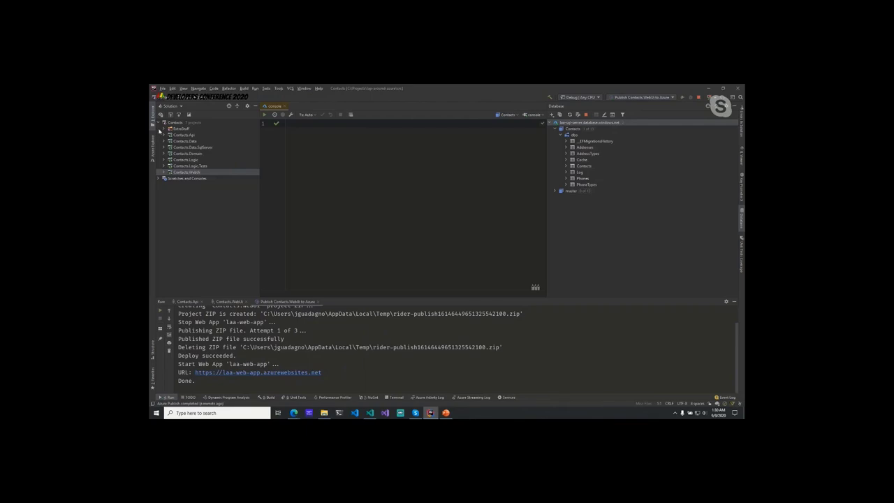
Step: Expand Contacts.Api and open its appsettings.json file
{"action": "left_click", "coordinate": [164, 135]}
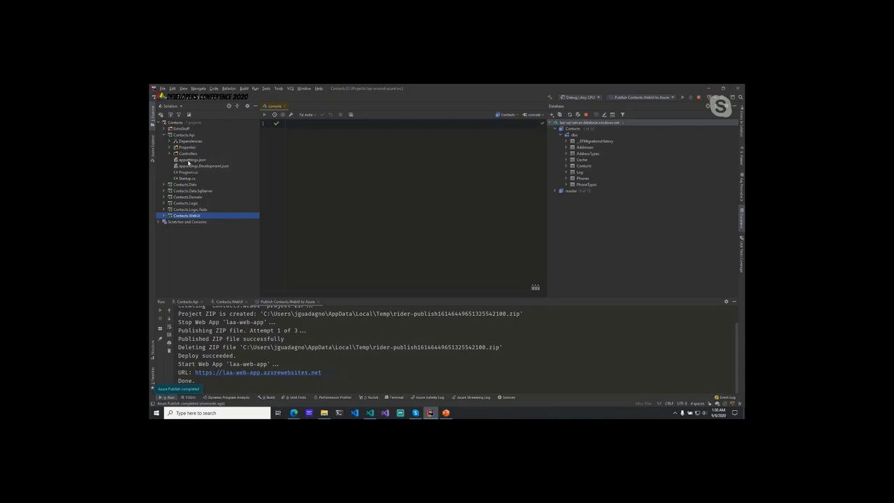
{"action": "double_click", "coordinate": [192, 159]}
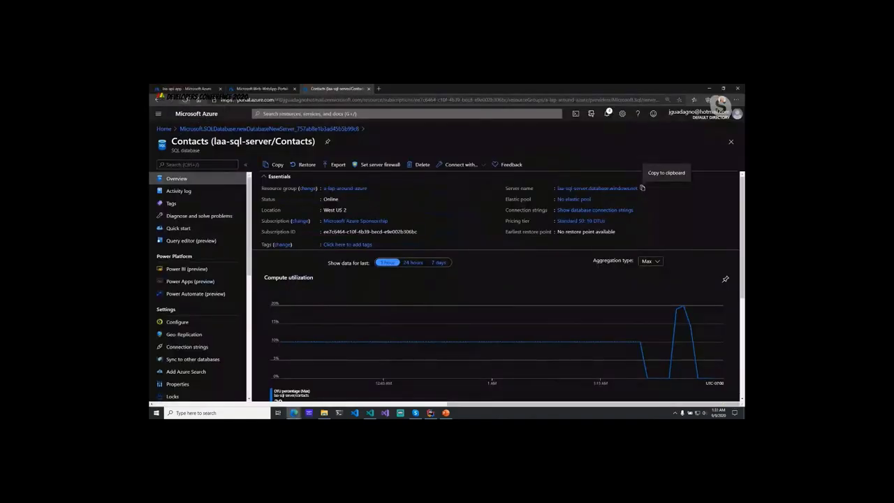
Step: Open laa-api-app's Configuration page and scroll down to Connection strings
{"action": "left_click", "coordinate": [189, 88]}
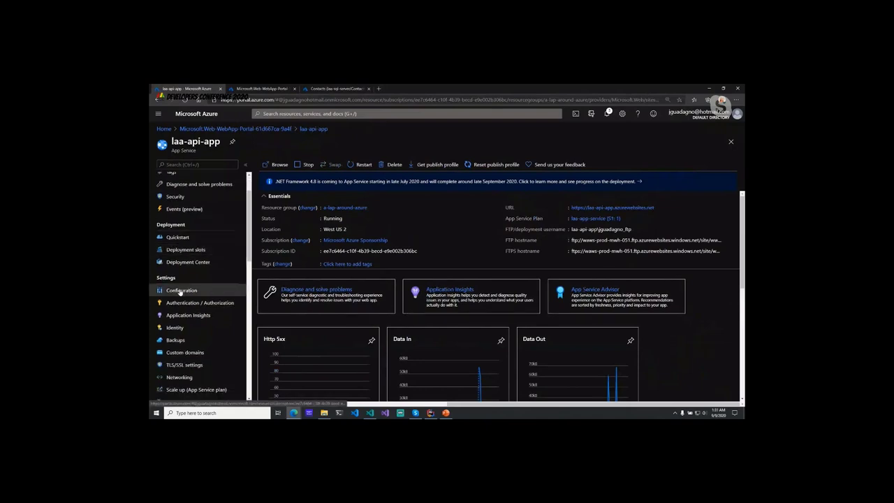
{"action": "left_click", "coordinate": [181, 290]}
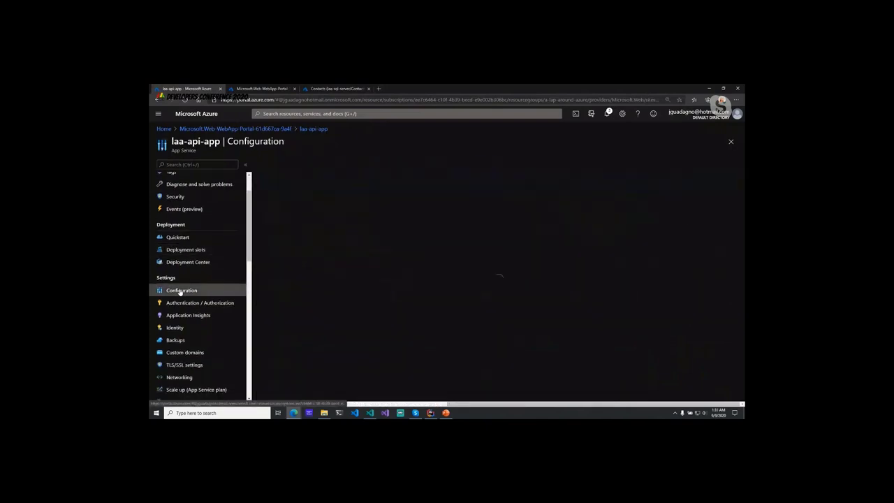
{"action": "left_click", "coordinate": [180, 289]}
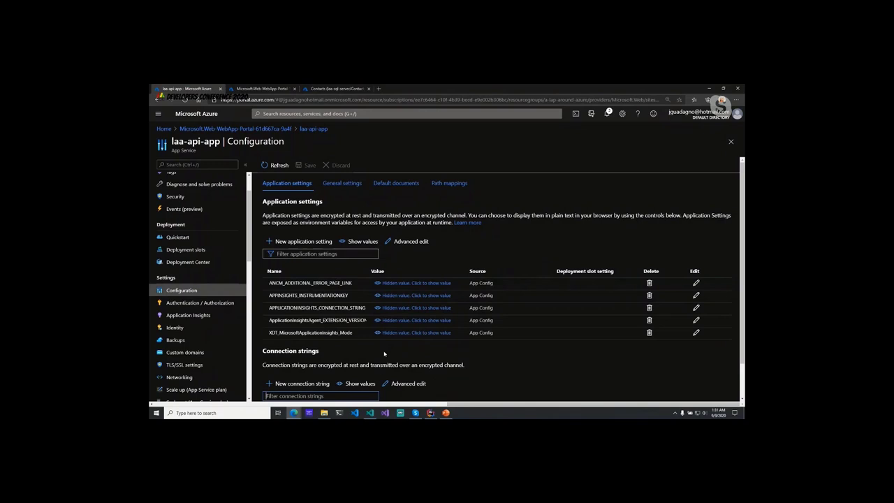
{"action": "scroll", "scroll_direction": "down", "scroll_amount": 3}
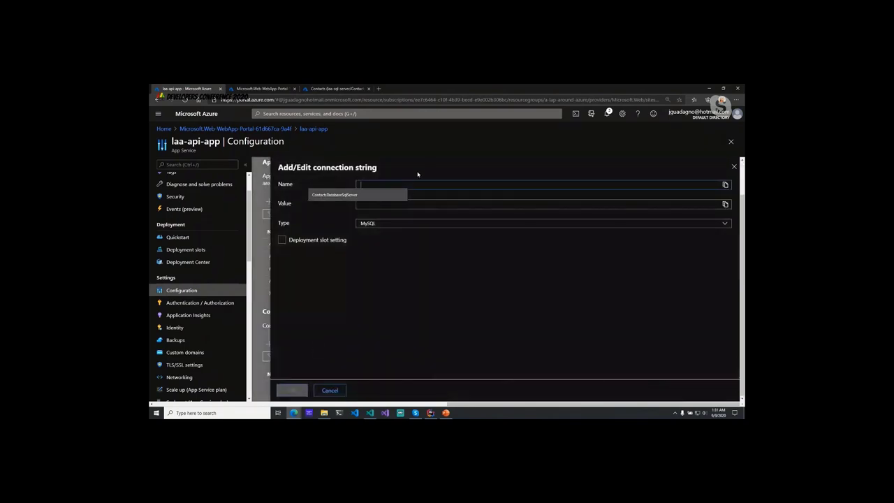
Step: Add connection string ContactsDatabaseSqlServer with the Contacts database ADO.NET value, then save
{"action": "type", "text": "ContactsDatabaseSqlServer"}
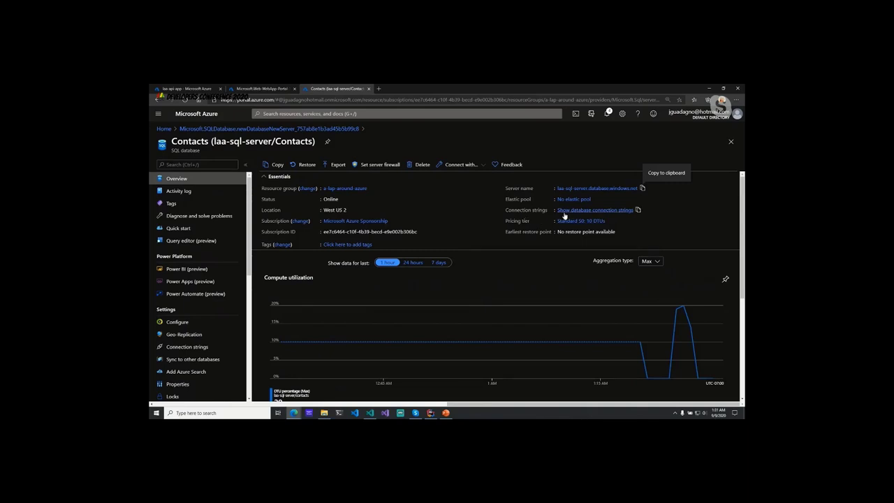
{"action": "mouse_move", "coordinate": [594, 209]}
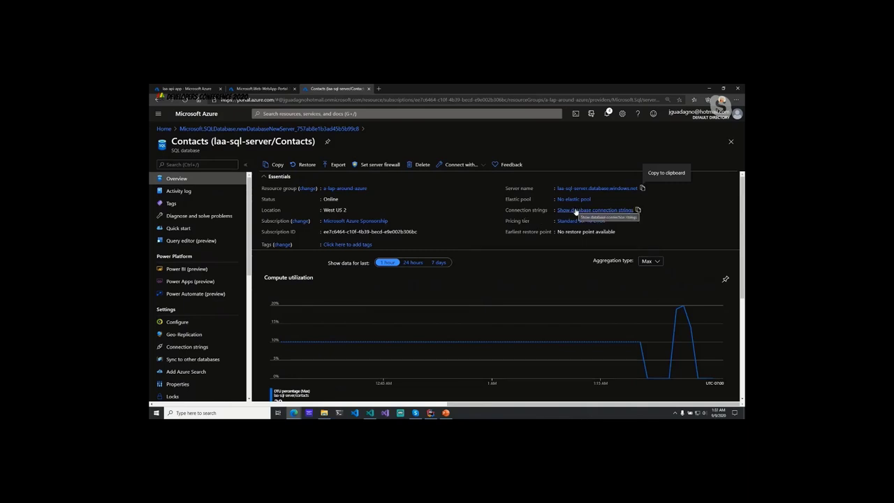
{"action": "left_click", "coordinate": [595, 209]}
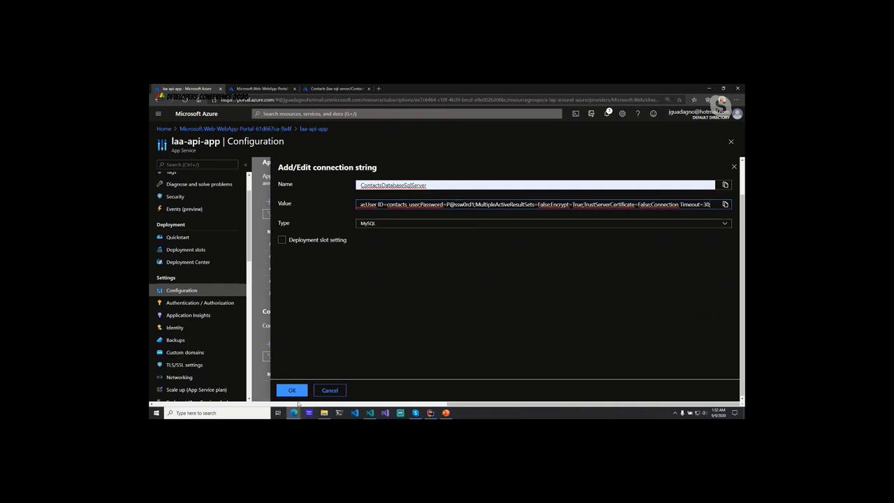
{"action": "left_click", "coordinate": [292, 389]}
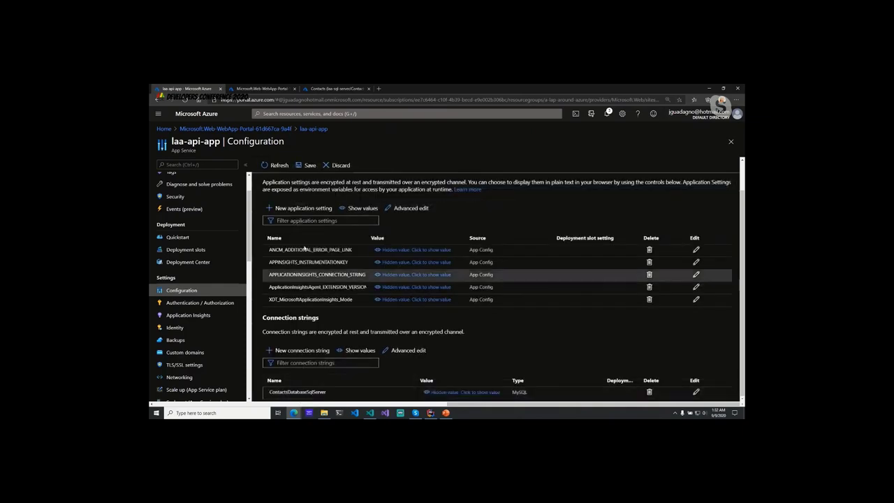
{"action": "left_click", "coordinate": [310, 165]}
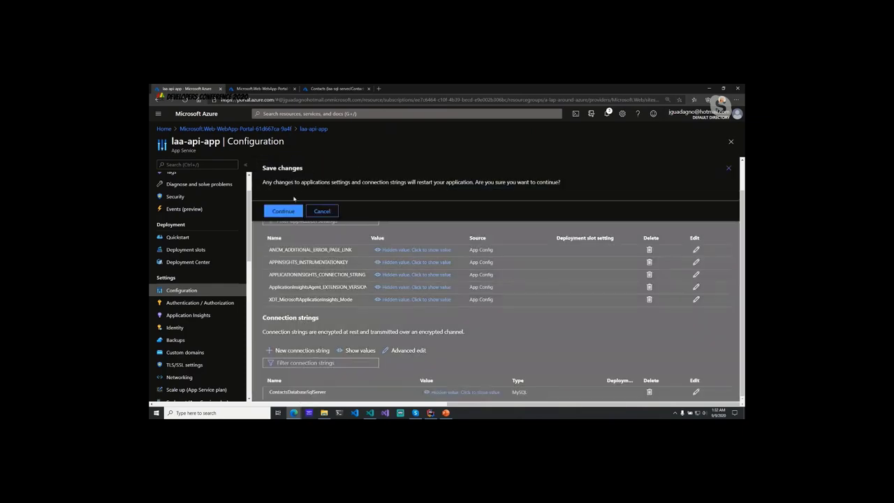
Step: Confirm the save and open laa-api-app's URL in a new browser tab
{"action": "left_click", "coordinate": [283, 210]}
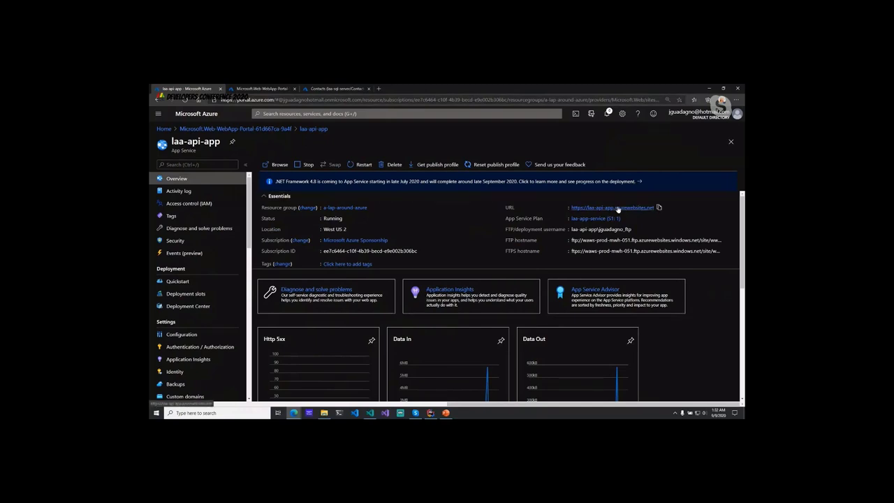
{"action": "right_click", "coordinate": [613, 207]}
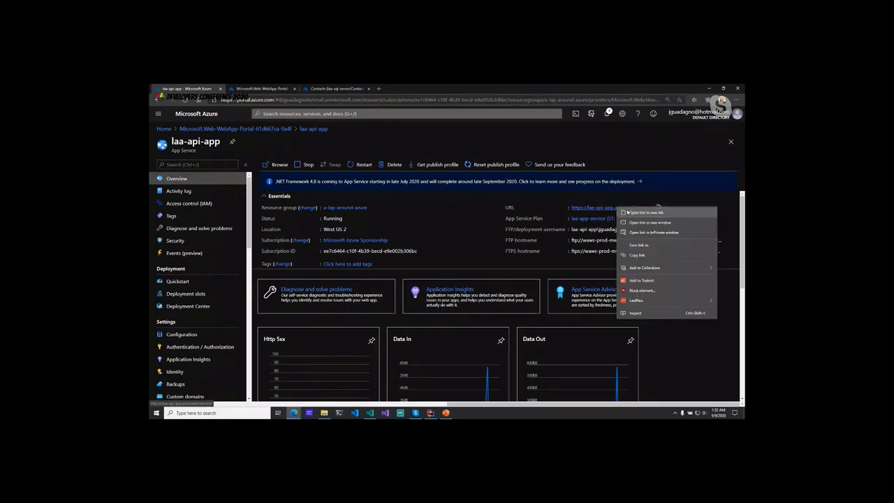
{"action": "left_click", "coordinate": [644, 212]}
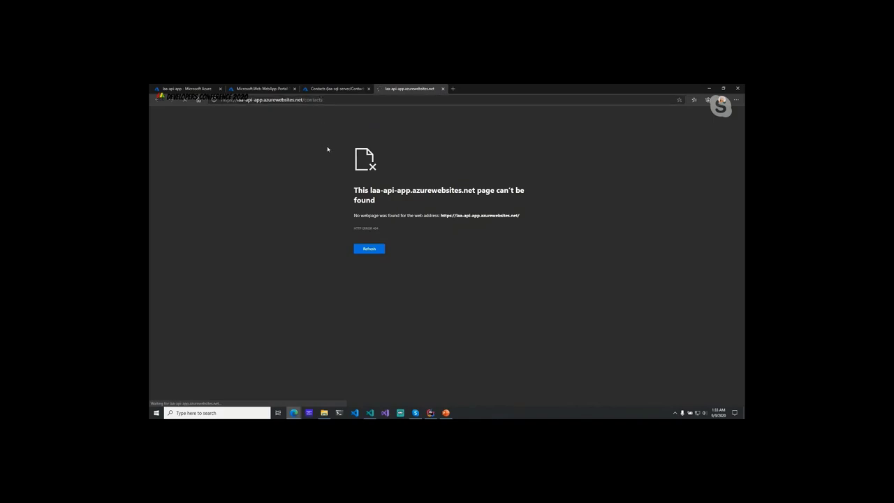
Step: Reload the laa-api-app /contacts endpoint to display the JSON contact records
{"action": "left_click", "coordinate": [368, 248]}
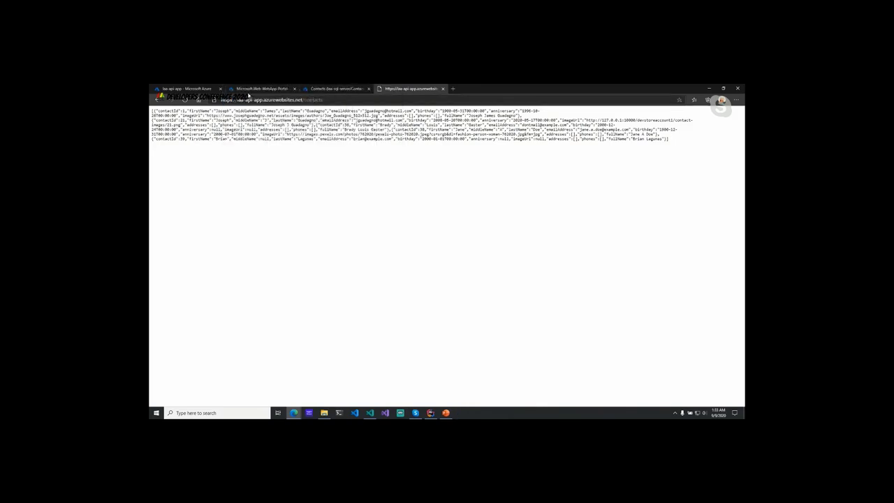
{"action": "left_click", "coordinate": [262, 89]}
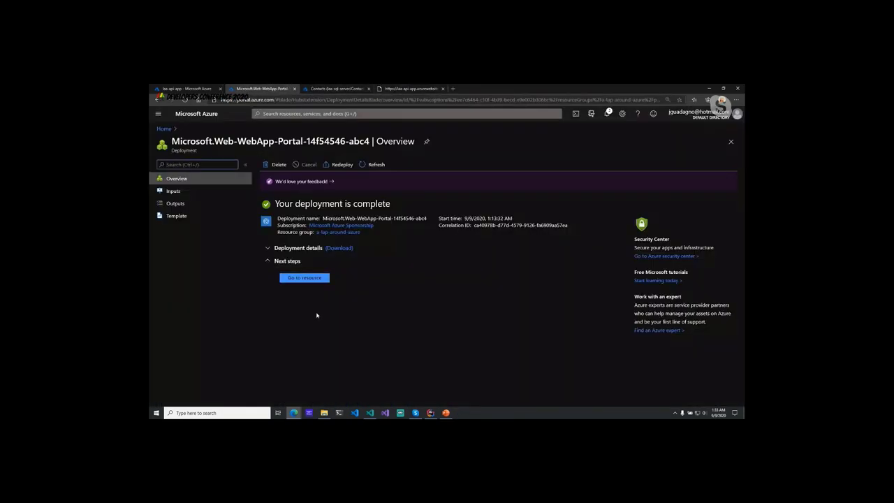
{"action": "left_click", "coordinate": [303, 277]}
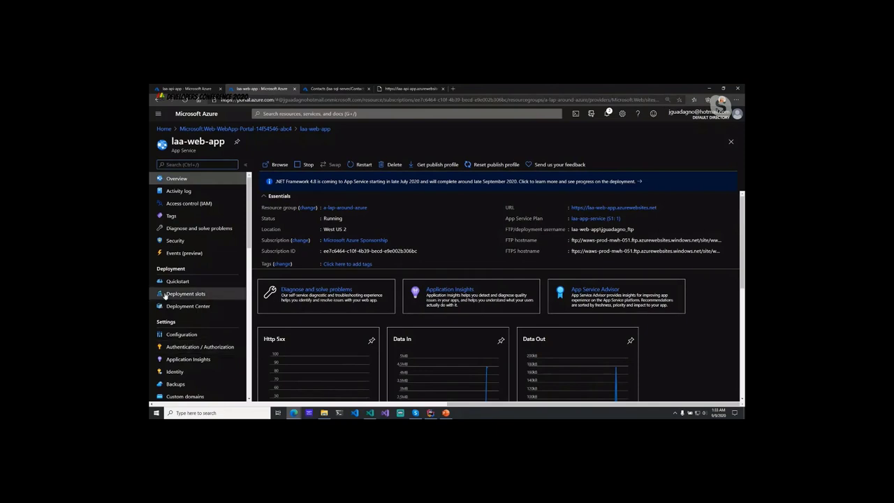
{"action": "left_click", "coordinate": [181, 334]}
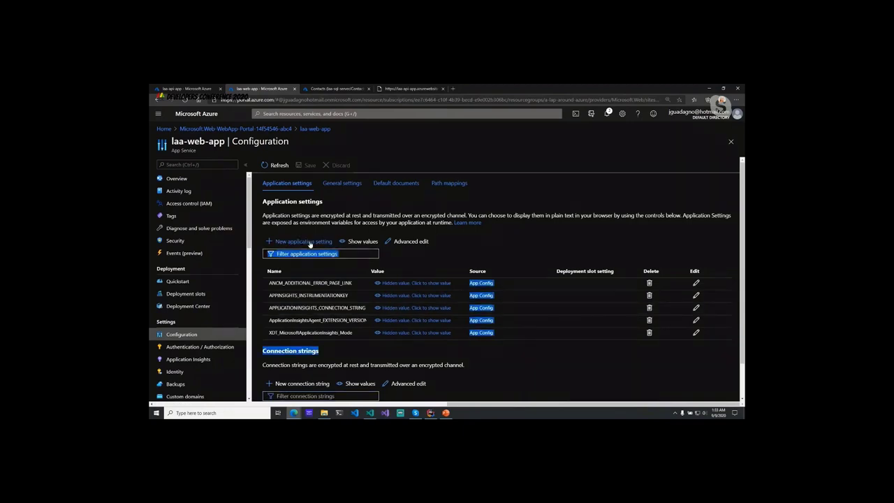
{"action": "left_click", "coordinate": [299, 241]}
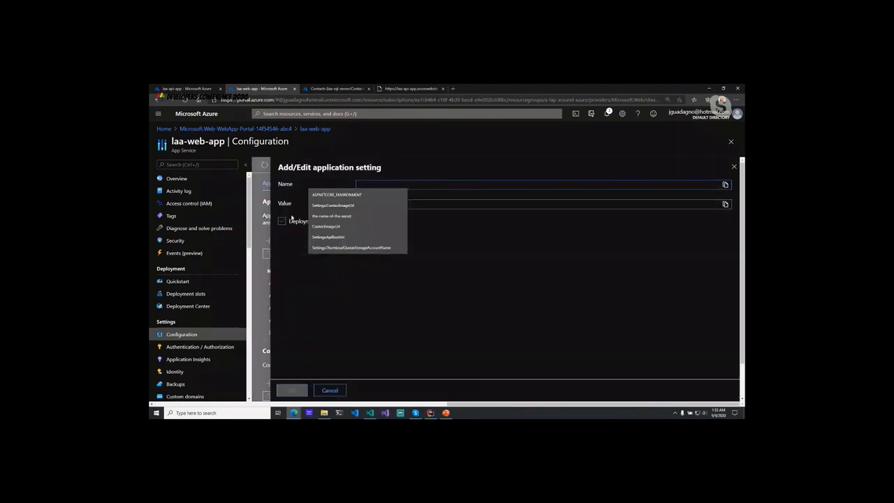
{"action": "left_click", "coordinate": [326, 227]}
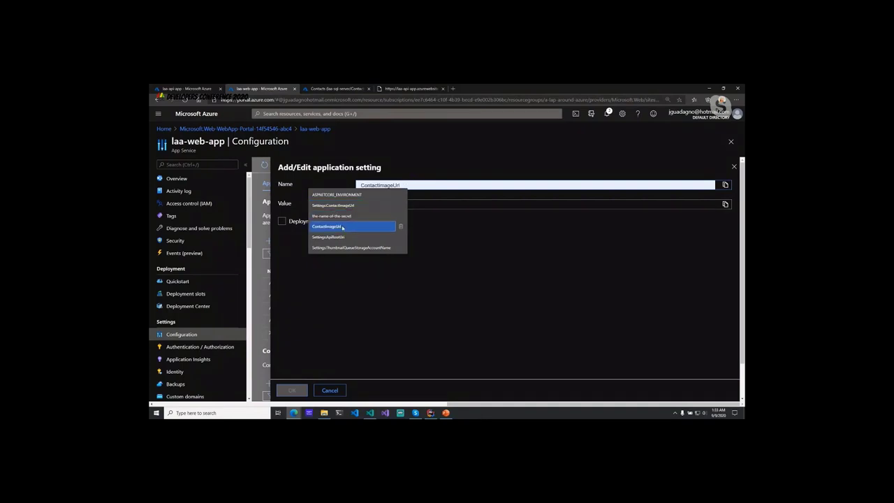
{"action": "left_click", "coordinate": [328, 237]}
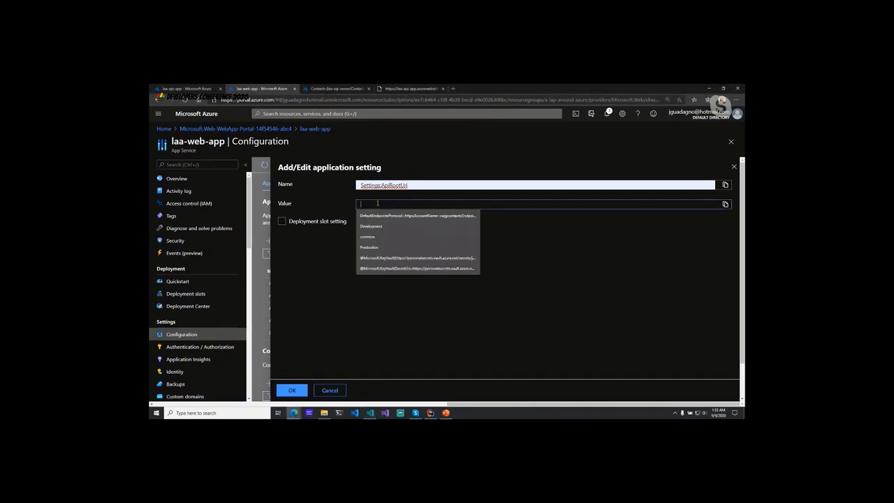
{"action": "type", "text": "https://laa-api-app.azurewebsites.net/"}
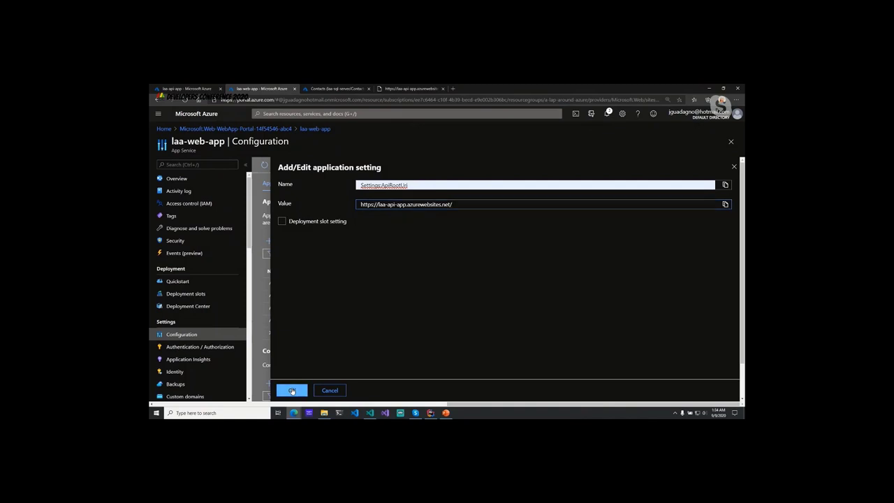
{"action": "left_click", "coordinate": [538, 185]}
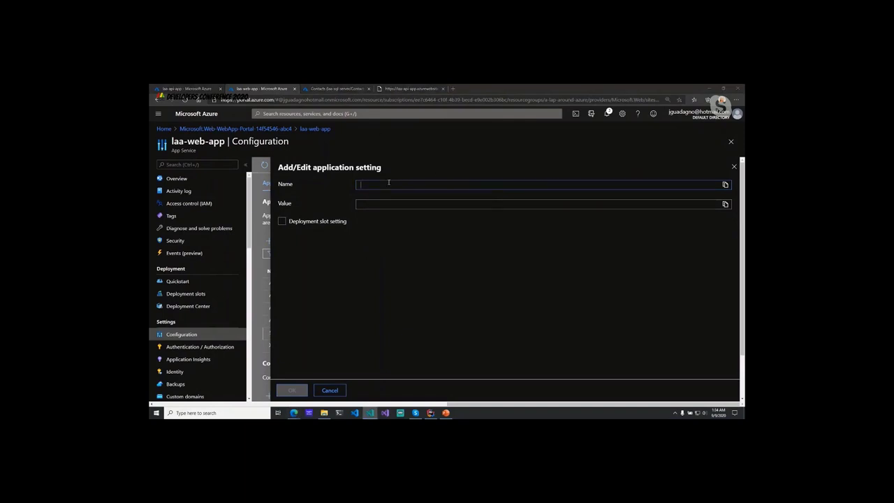
Step: Add the ContactBlobStorageAccount, ContactImageContainerName (contact-images) and ContactImageUrl settings
{"action": "type", "text": "Settings:ContactBlobStorageAccount"}
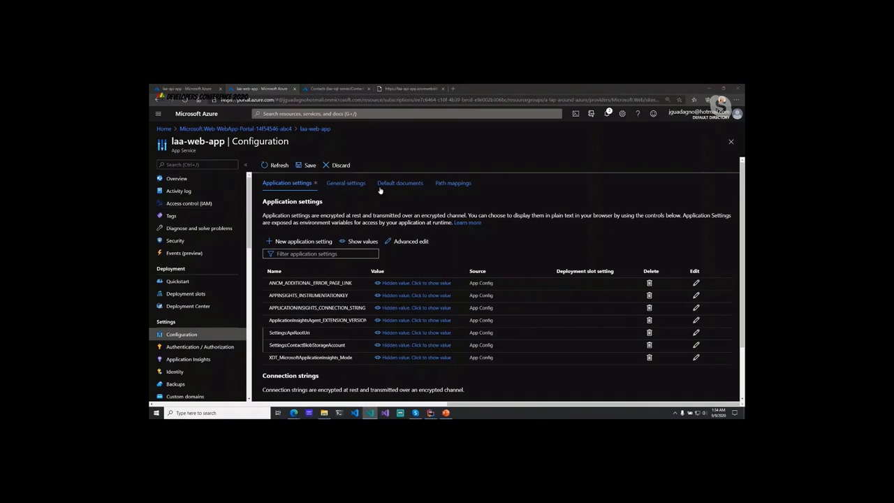
{"action": "left_click", "coordinate": [303, 241]}
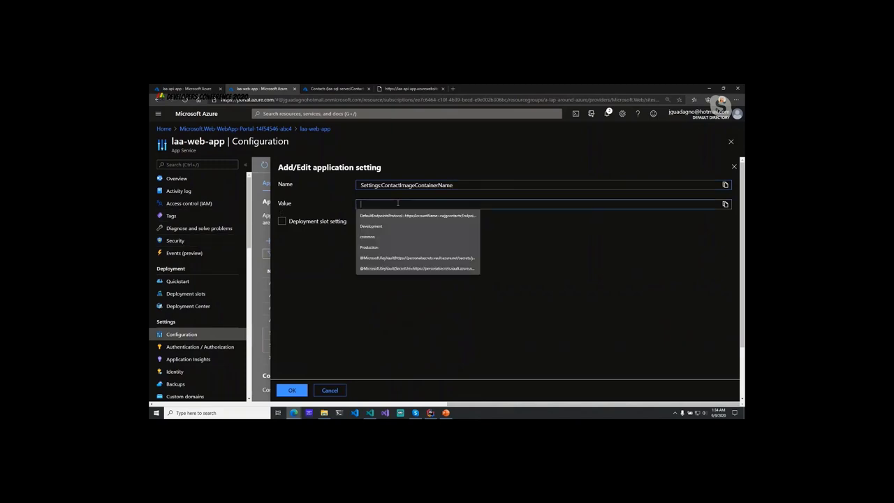
{"action": "type", "text": "contac"}
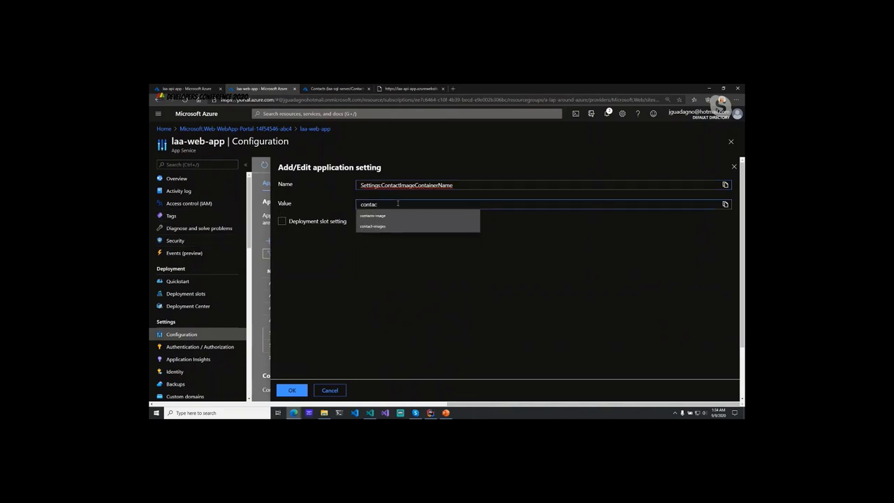
{"action": "left_click", "coordinate": [373, 226]}
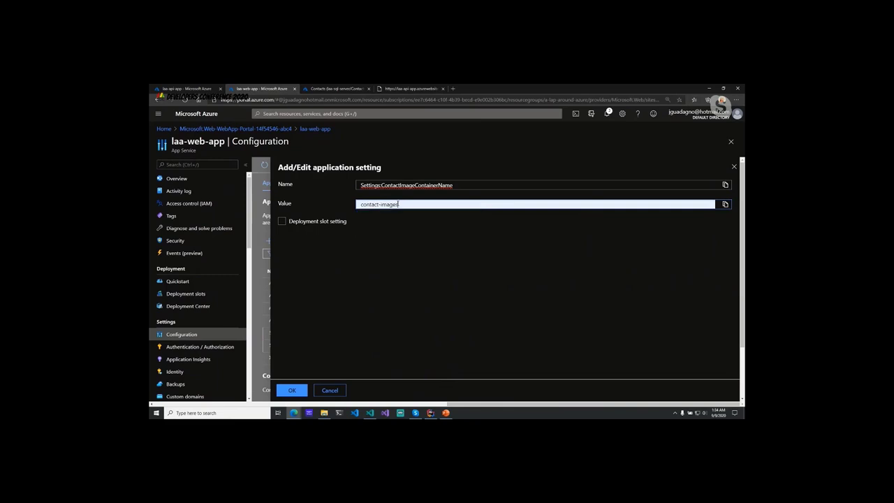
{"action": "left_click", "coordinate": [292, 390]}
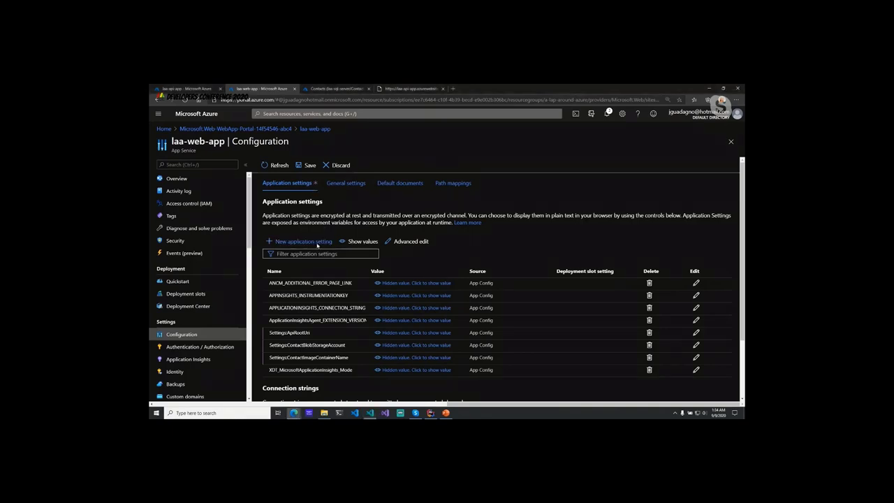
{"action": "left_click", "coordinate": [300, 241]}
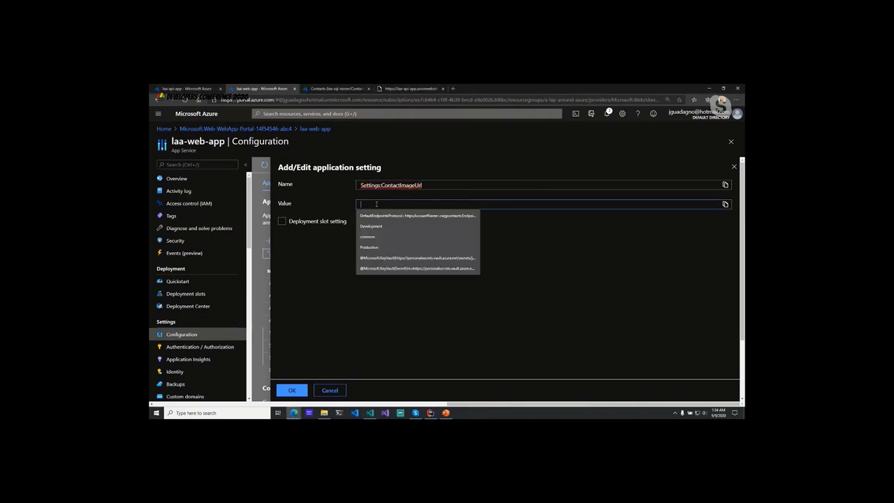
{"action": "left_click", "coordinate": [329, 390]}
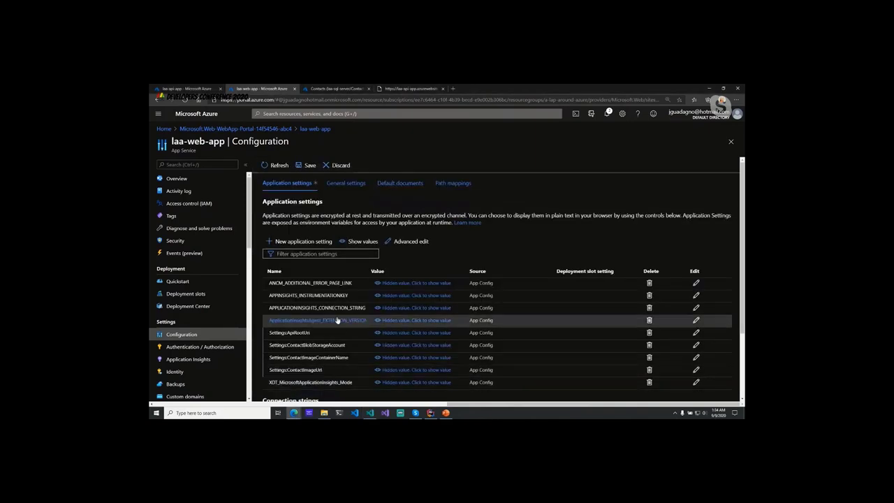
{"action": "scroll", "scroll_direction": "down", "scroll_amount": 3}
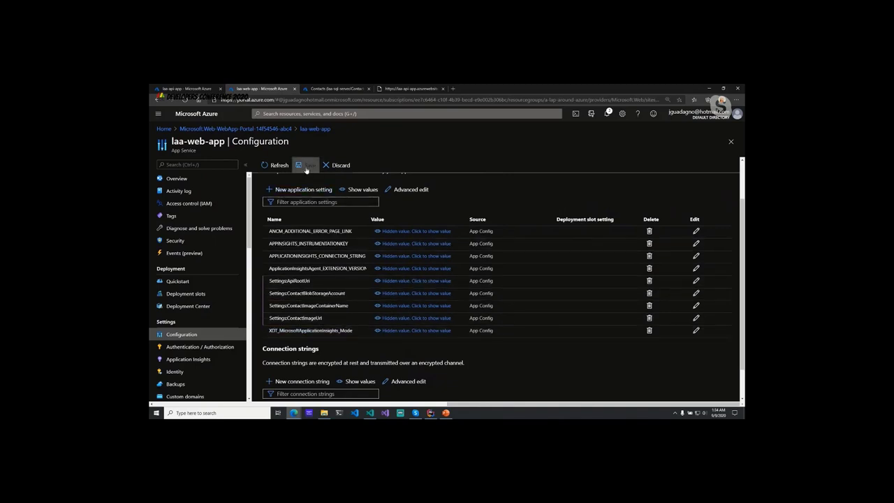
Step: Save laa-web-app's configuration changes and confirm restarting the app
{"action": "left_click", "coordinate": [305, 164]}
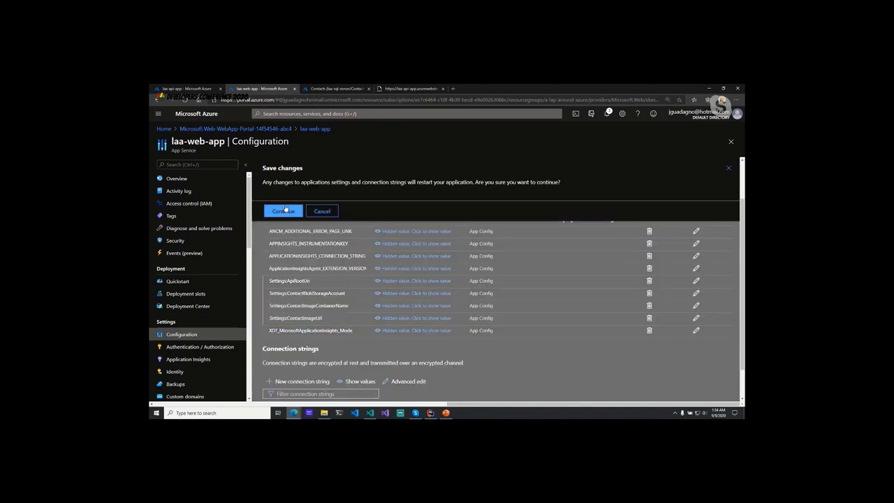
{"action": "left_click", "coordinate": [282, 211]}
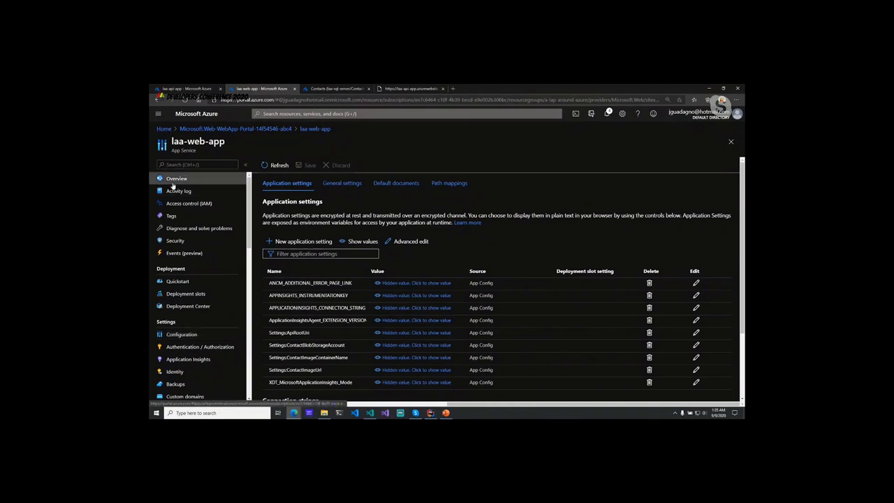
Step: Browse the laa-web-app site, then view the Contacts database connection strings
{"action": "left_click", "coordinate": [176, 178]}
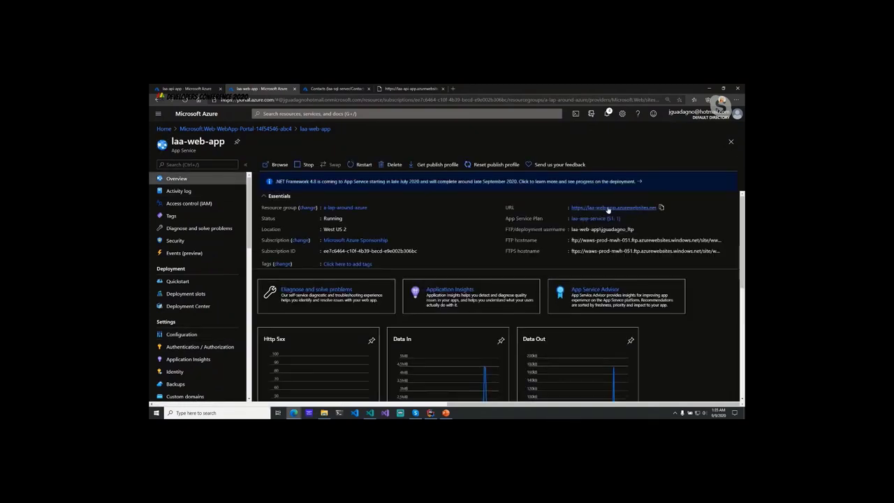
{"action": "left_click", "coordinate": [614, 207]}
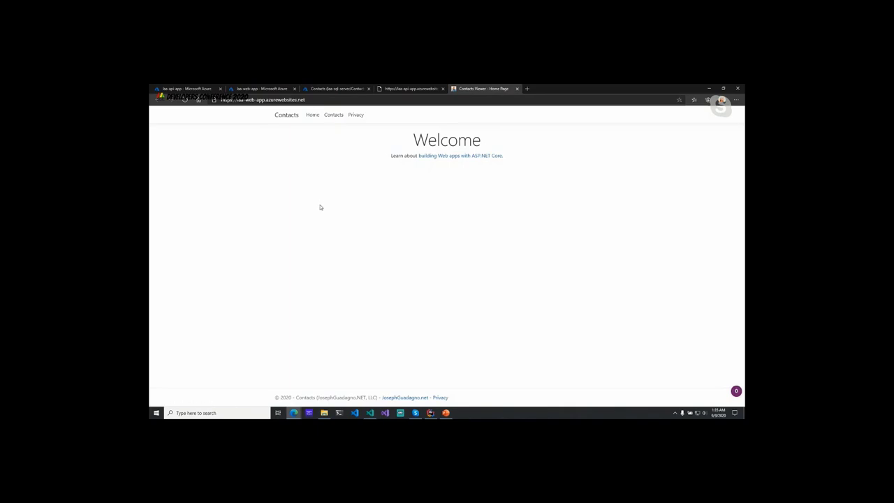
{"action": "mouse_move", "coordinate": [355, 95]}
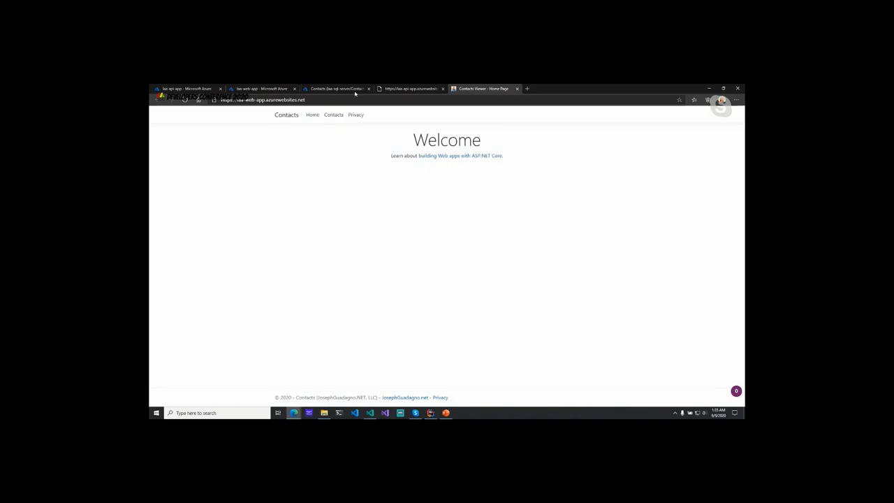
{"action": "left_click", "coordinate": [336, 88]}
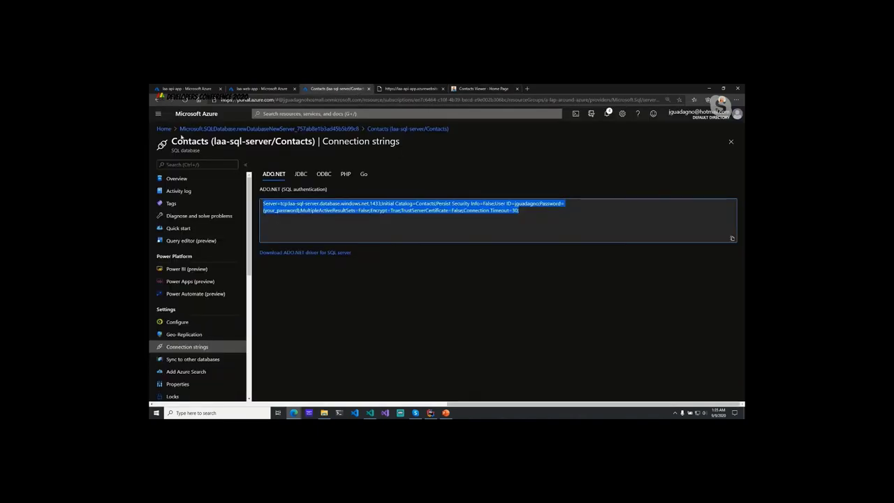
{"action": "mouse_move", "coordinate": [164, 128]}
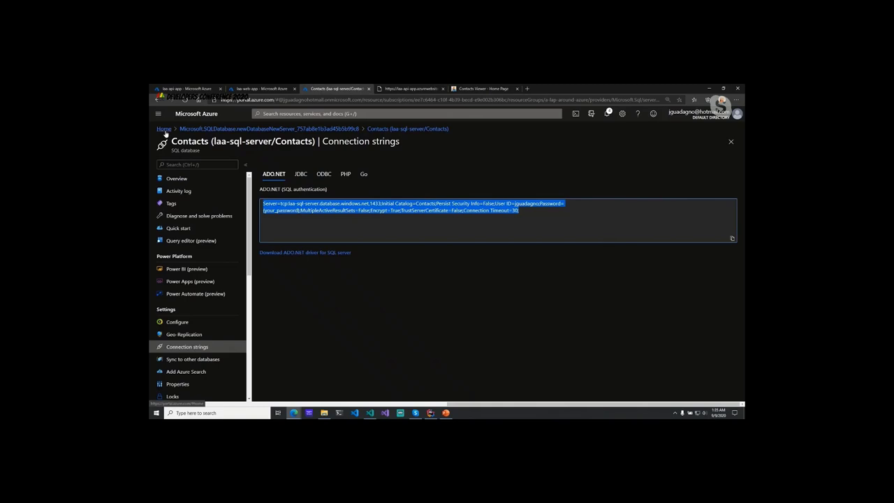
Step: From Home, find Storage account in the Marketplace and start creating one
{"action": "left_click", "coordinate": [164, 129]}
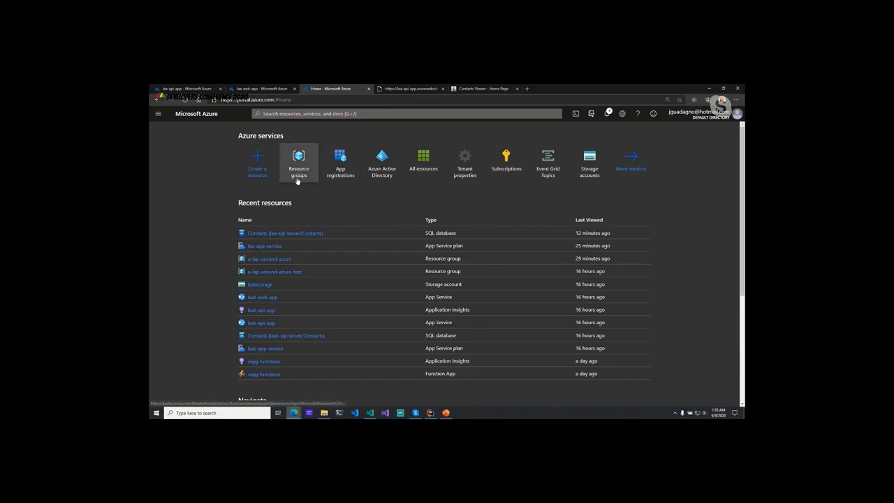
{"action": "left_click", "coordinate": [257, 162]}
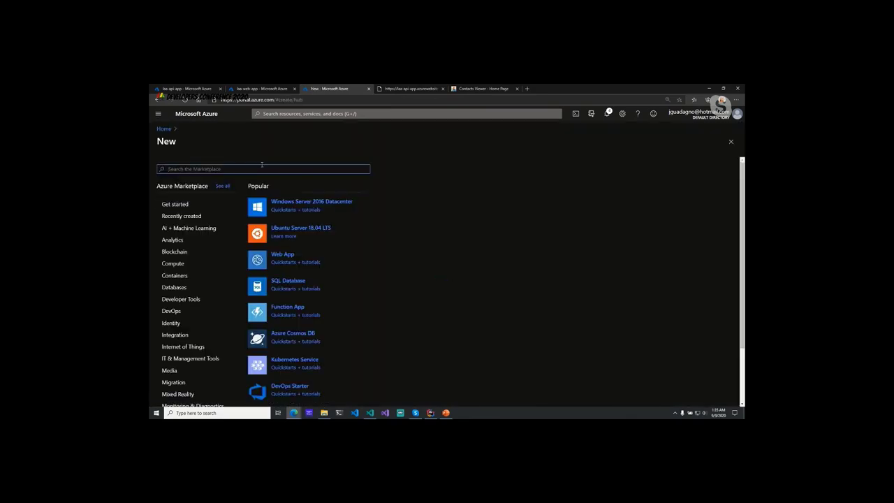
{"action": "type", "text": "Stor"}
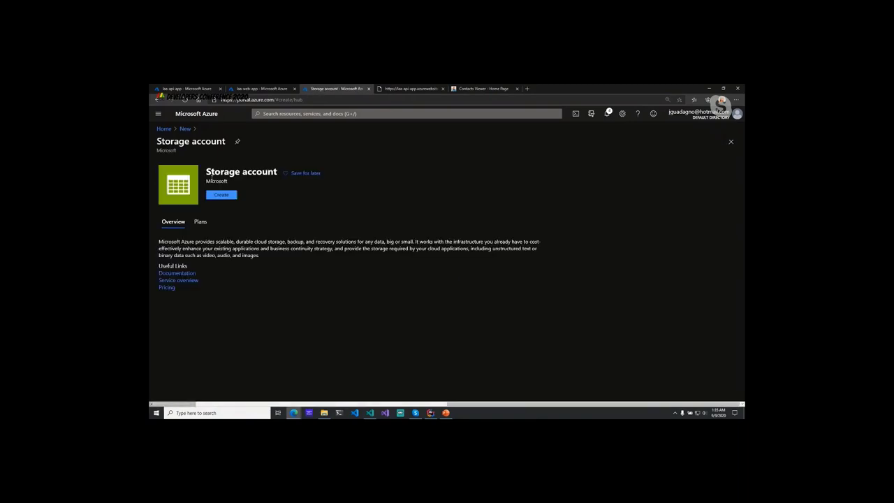
{"action": "left_click", "coordinate": [221, 195]}
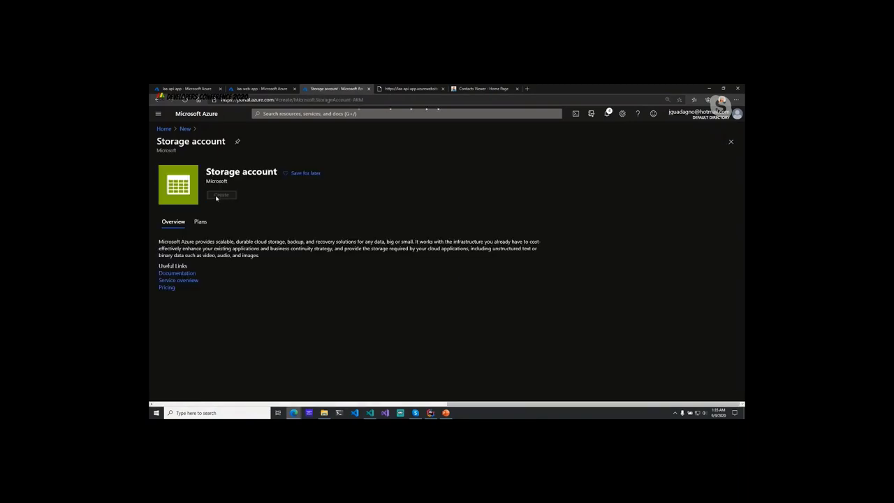
{"action": "left_click", "coordinate": [221, 195]}
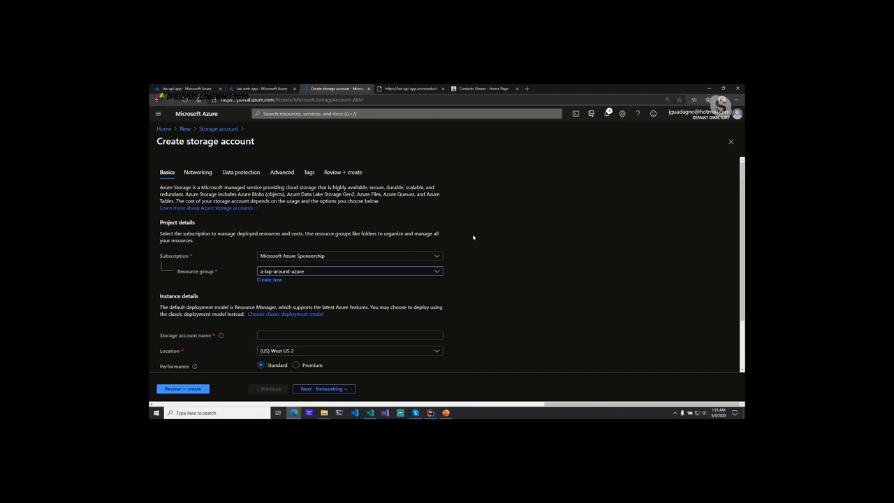
{"action": "mouse_move", "coordinate": [421, 232]}
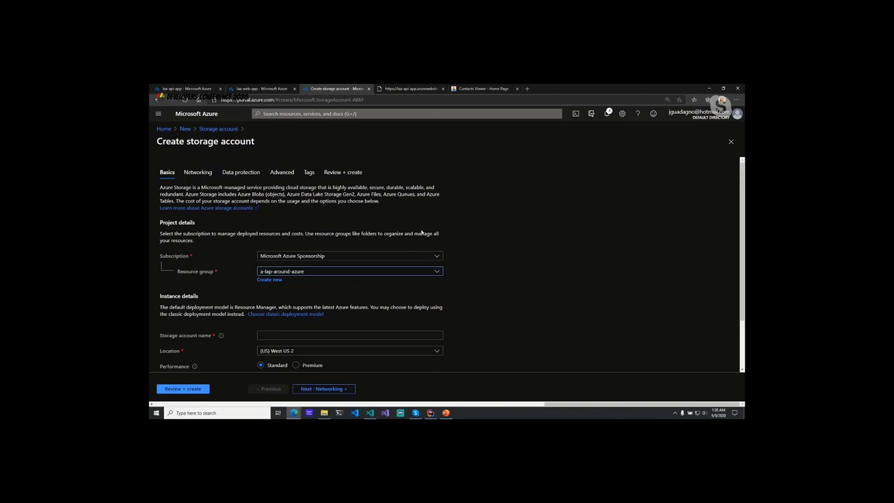
{"action": "mouse_move", "coordinate": [453, 220]}
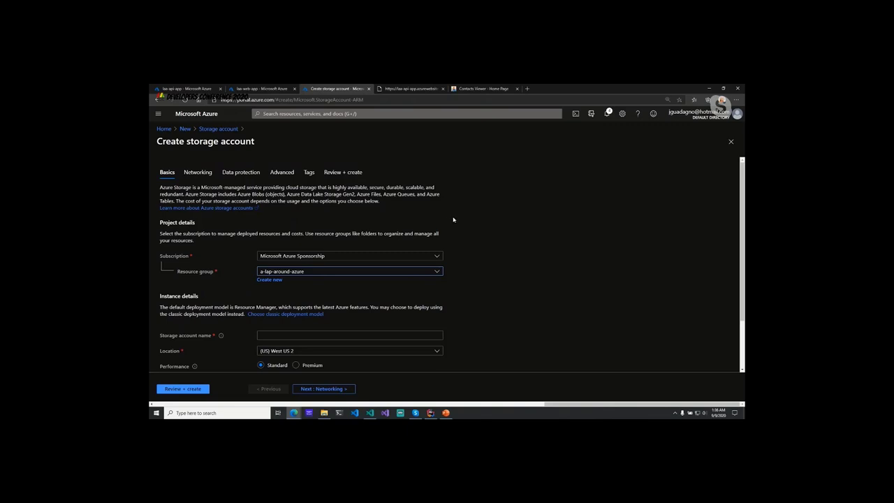
Step: Name the storage account laastorage and choose locally-redundant storage (LRS) replication
{"action": "scroll", "scroll_direction": "down", "scroll_amount": 3}
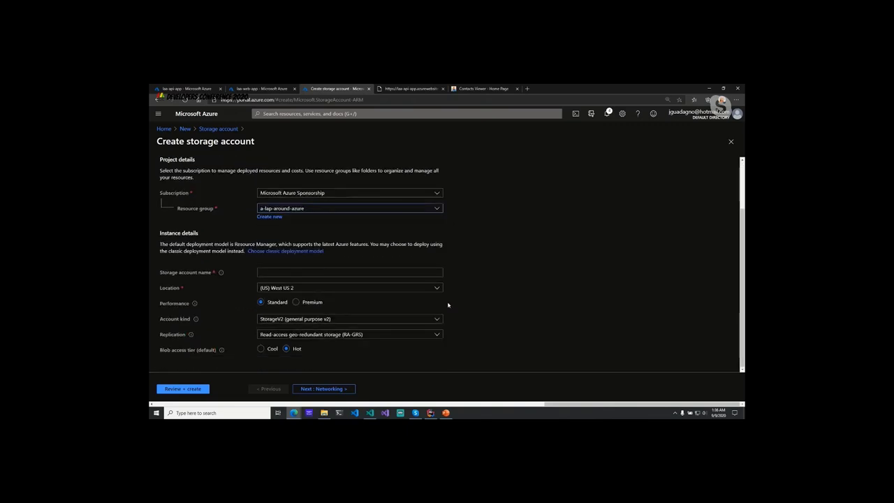
{"action": "left_click", "coordinate": [349, 272]}
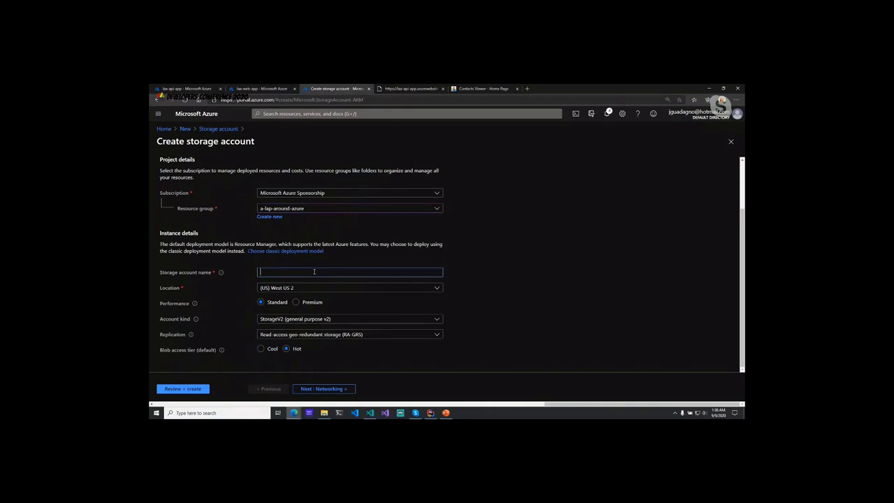
{"action": "type", "text": "laa st"}
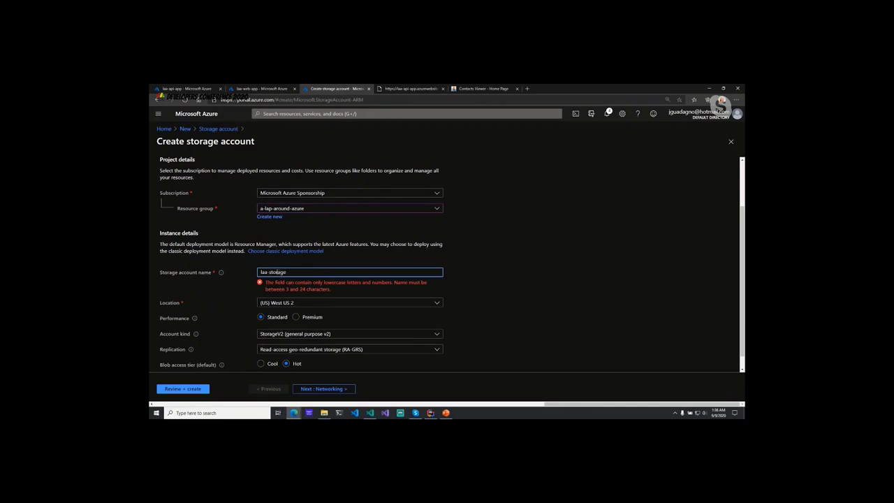
{"action": "left_click", "coordinate": [301, 272]}
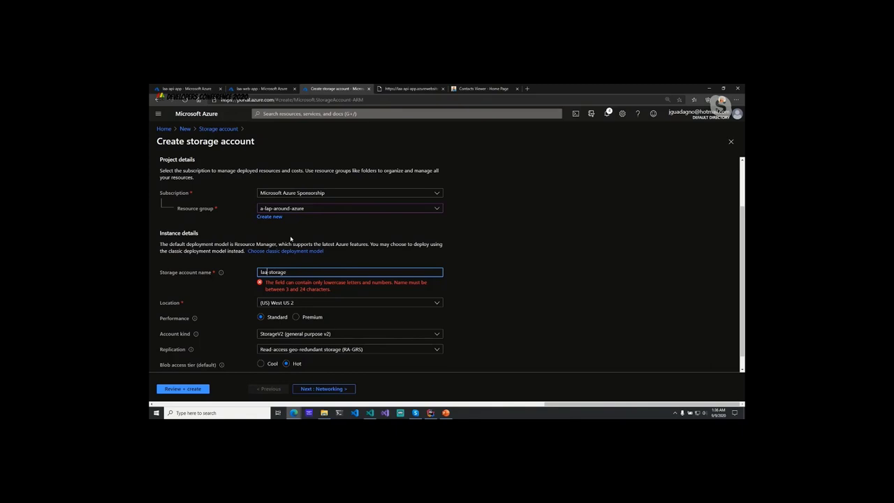
{"action": "type", "text": "laastorage"}
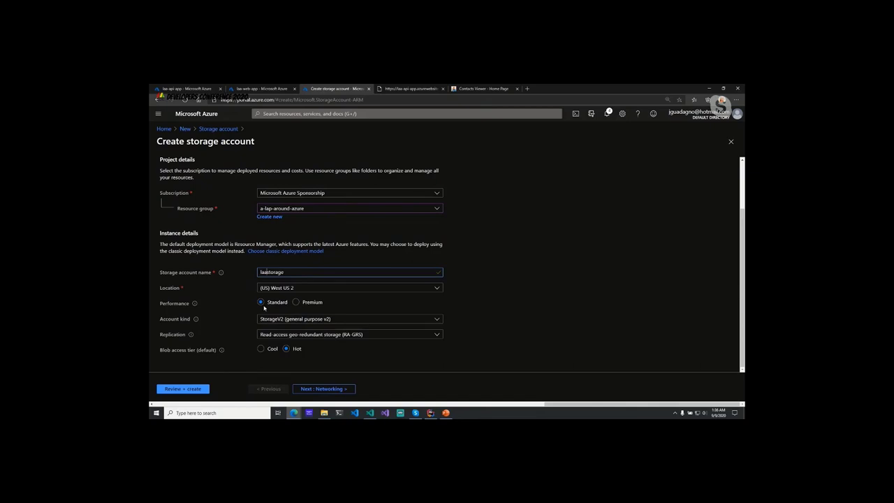
{"action": "mouse_move", "coordinate": [208, 304]}
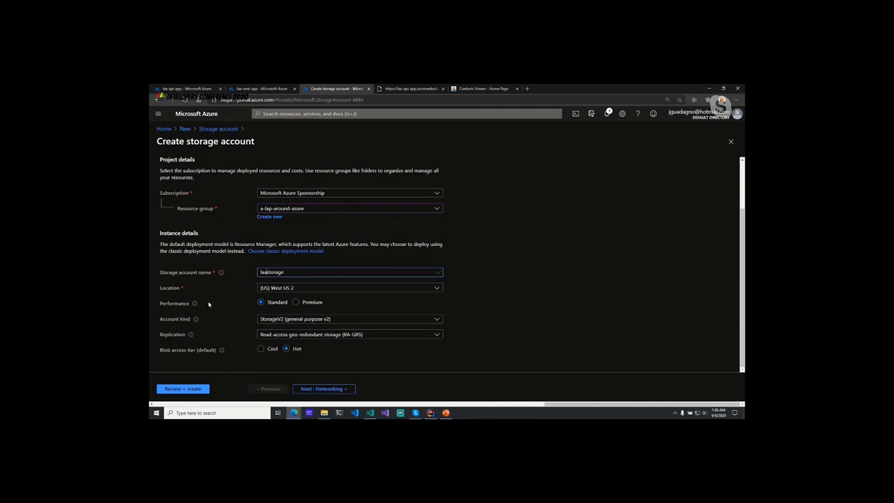
{"action": "mouse_move", "coordinate": [195, 303]}
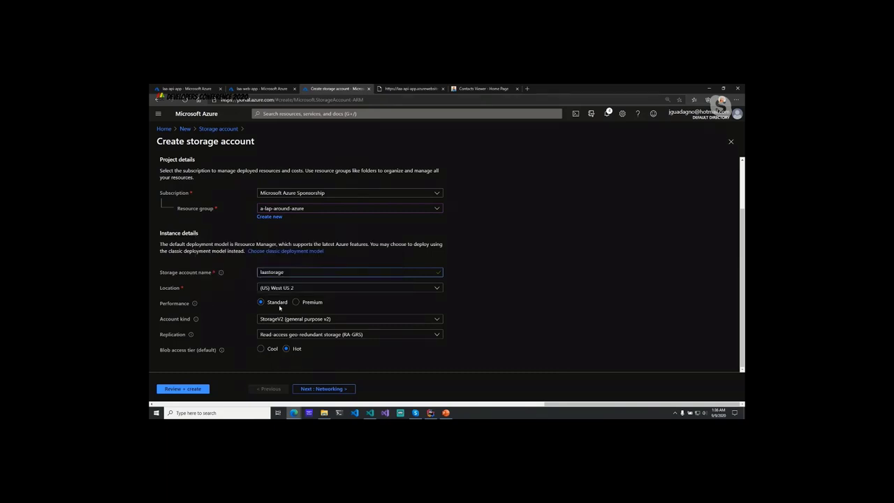
{"action": "mouse_move", "coordinate": [328, 310]}
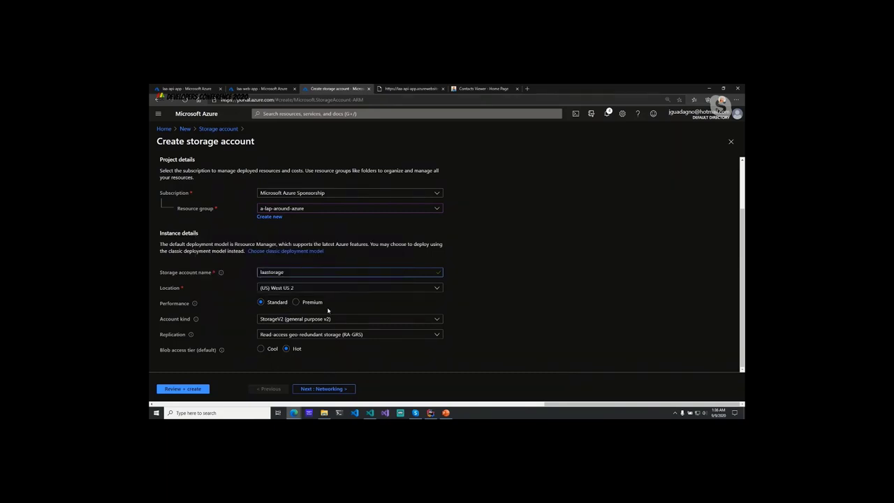
{"action": "mouse_move", "coordinate": [340, 308]}
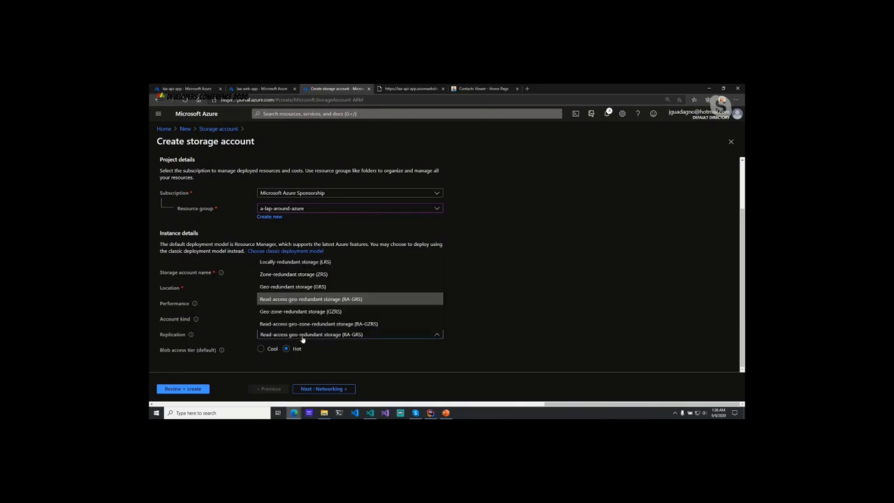
{"action": "mouse_move", "coordinate": [323, 266]}
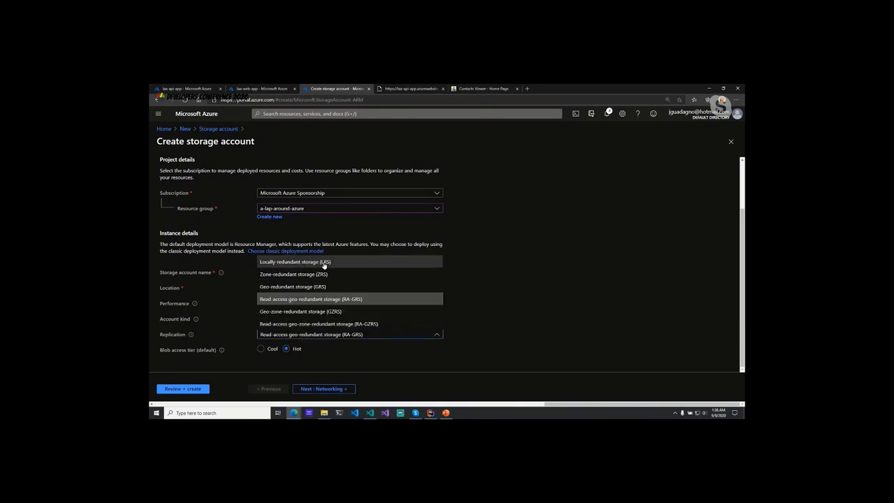
{"action": "left_click", "coordinate": [294, 262]}
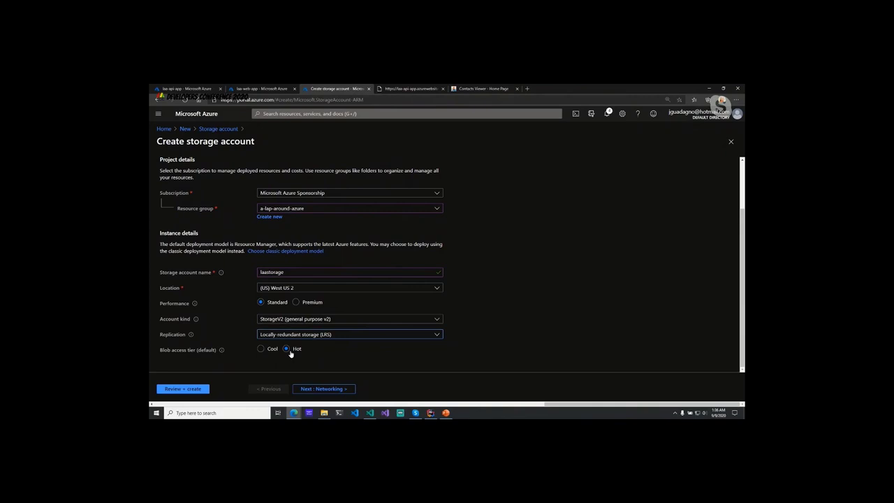
{"action": "mouse_move", "coordinate": [228, 362]}
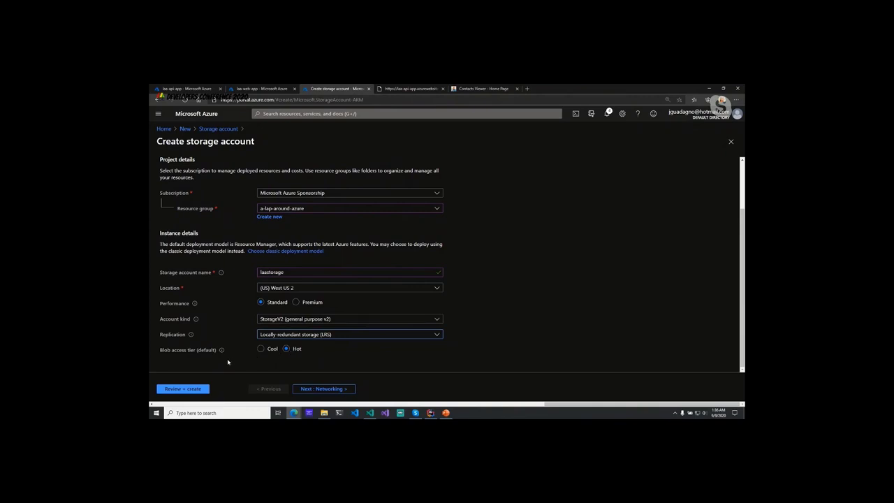
Step: Pass Review + create validation for laastorage and create the account
{"action": "left_click", "coordinate": [182, 388]}
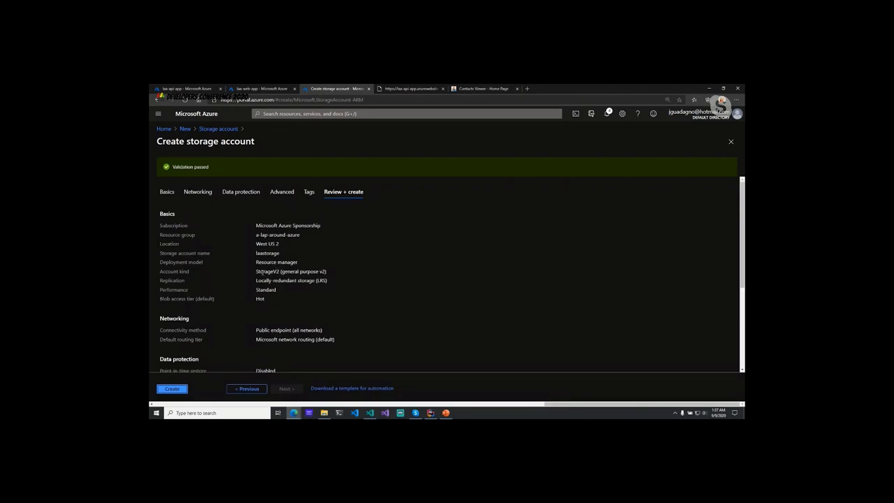
{"action": "left_click", "coordinate": [171, 388]}
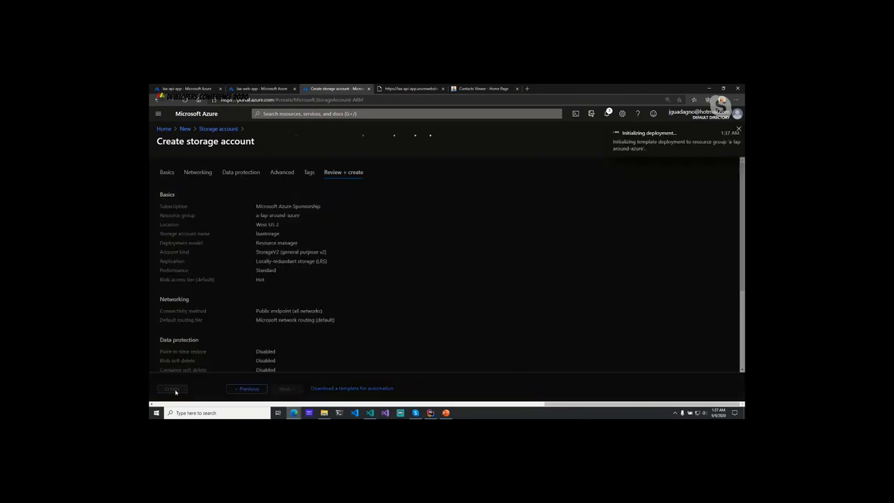
{"action": "left_click", "coordinate": [171, 388]}
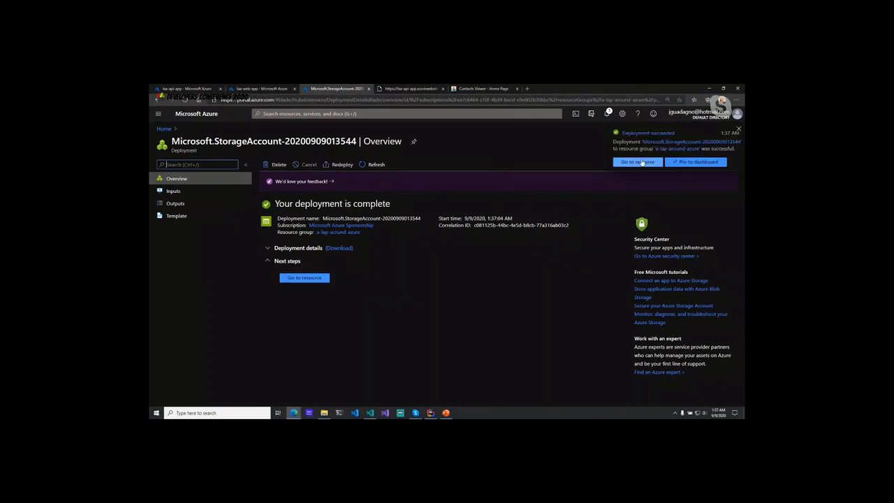
{"action": "mouse_move", "coordinate": [636, 161]}
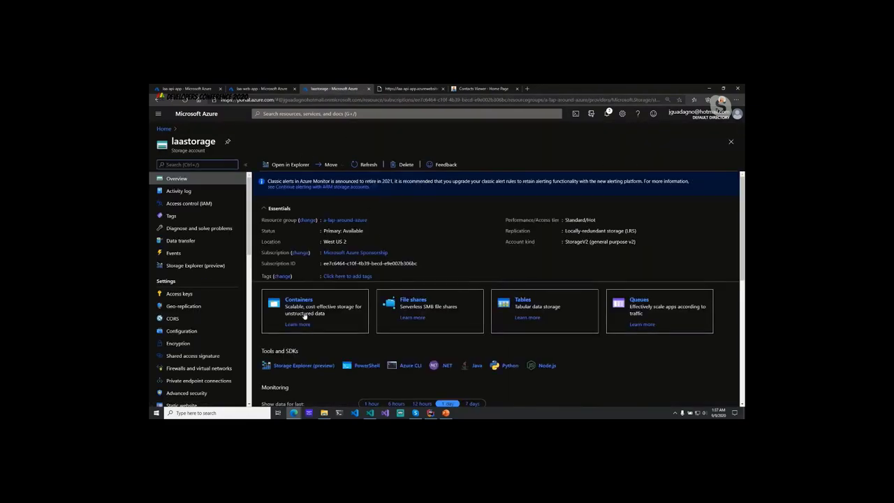
{"action": "mouse_move", "coordinate": [341, 324]}
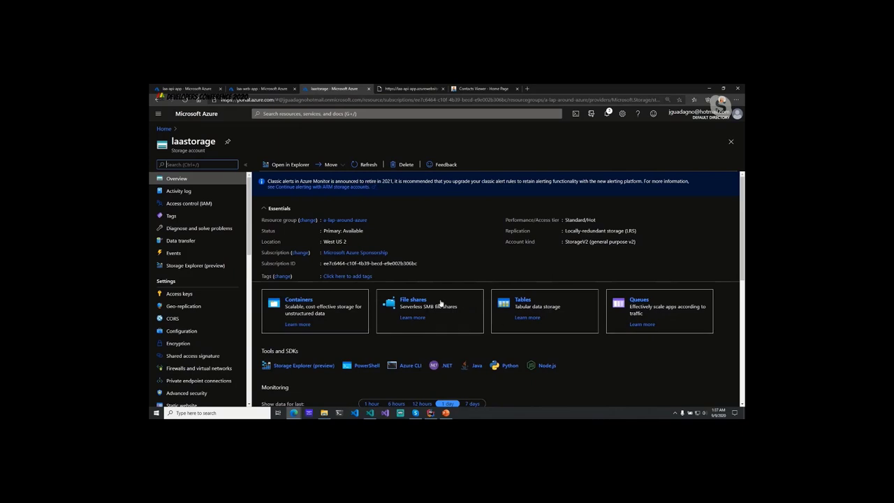
{"action": "mouse_move", "coordinate": [403, 293]}
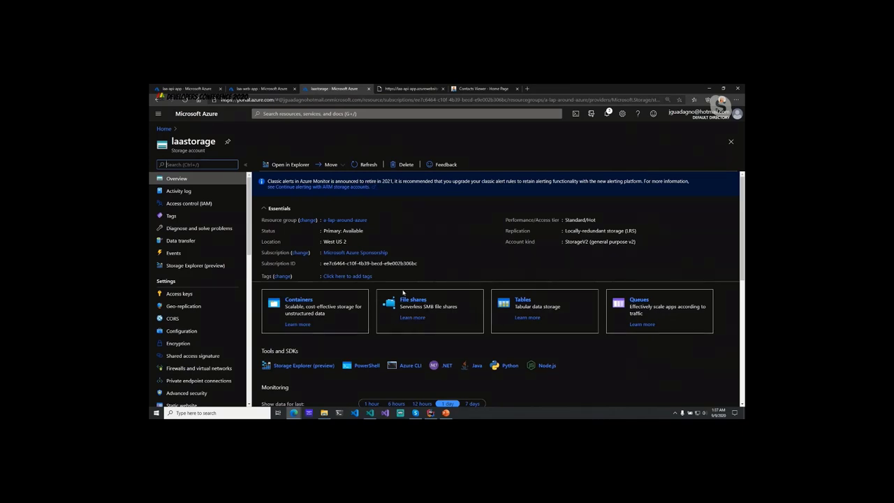
{"action": "mouse_move", "coordinate": [448, 301]}
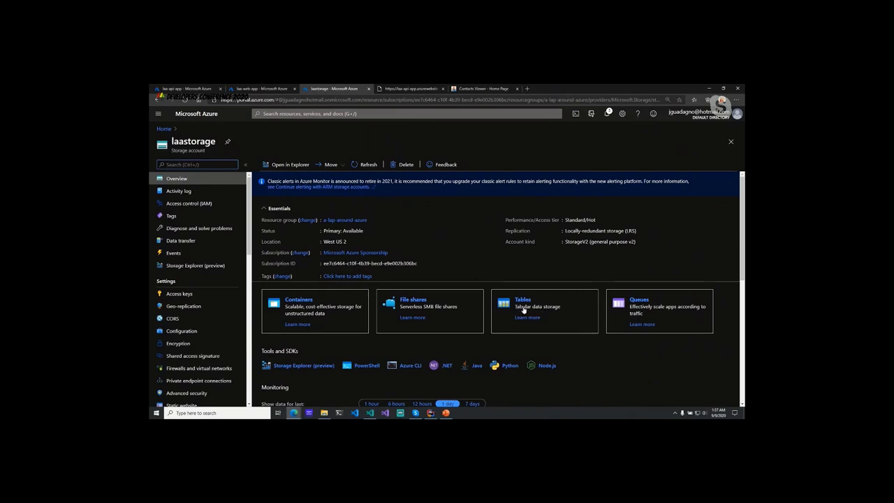
{"action": "mouse_move", "coordinate": [539, 296]}
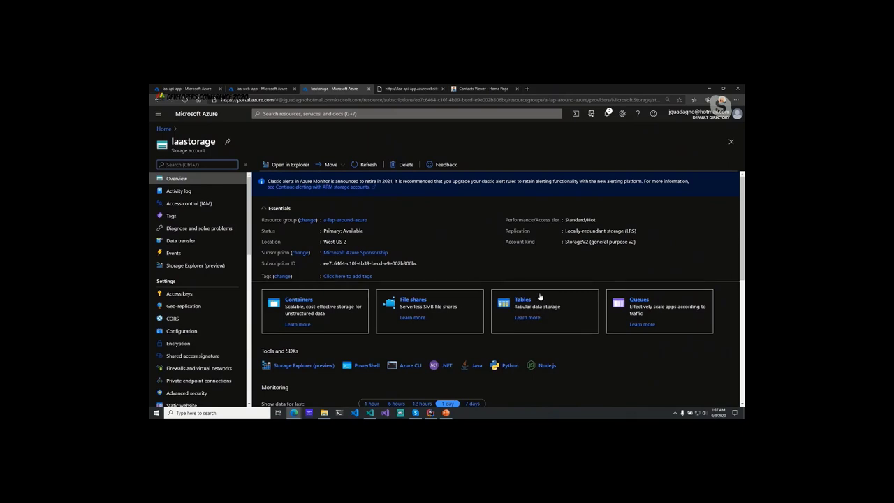
{"action": "mouse_move", "coordinate": [652, 308]}
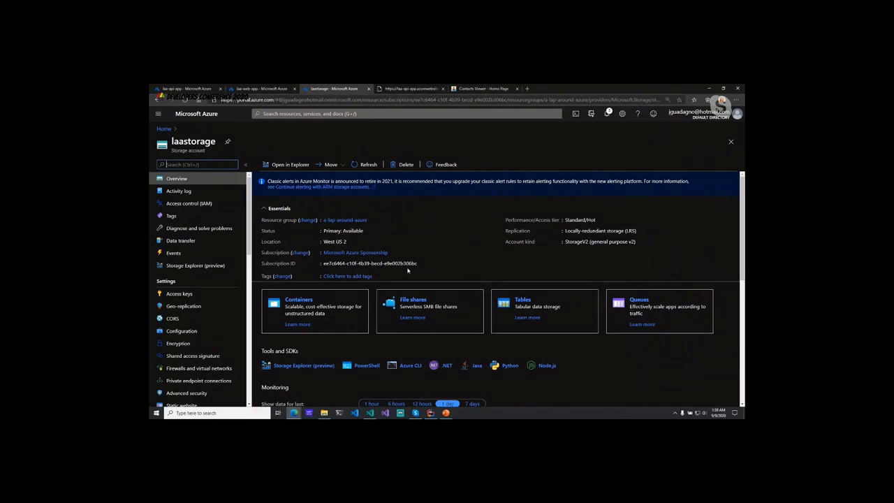
Step: Open the Containers tile on the laastorage Overview page
{"action": "left_click", "coordinate": [299, 298]}
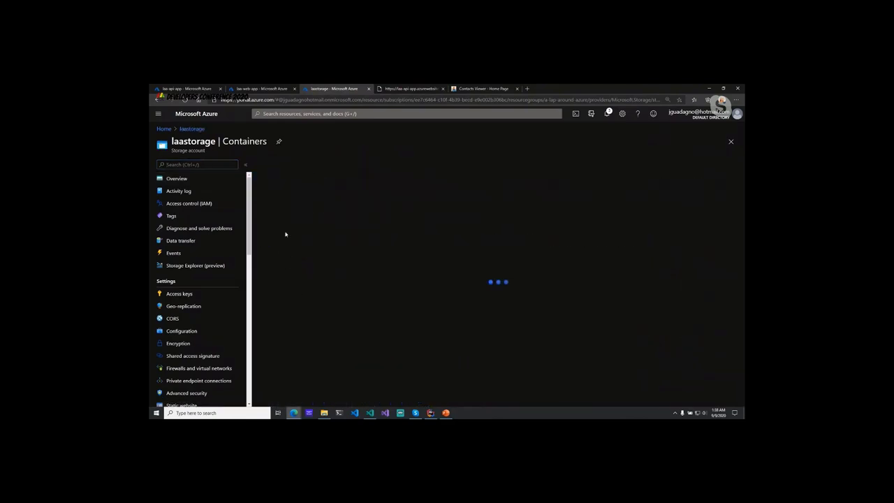
{"action": "mouse_move", "coordinate": [294, 197]}
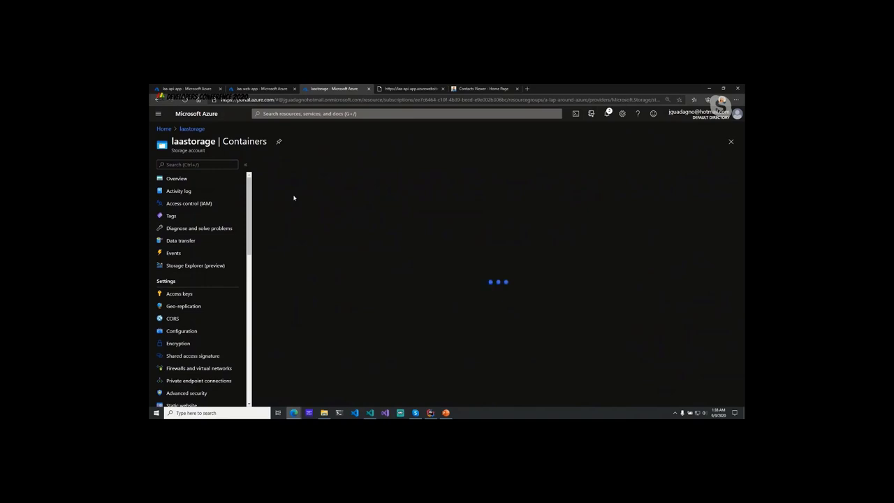
{"action": "mouse_move", "coordinate": [323, 222]}
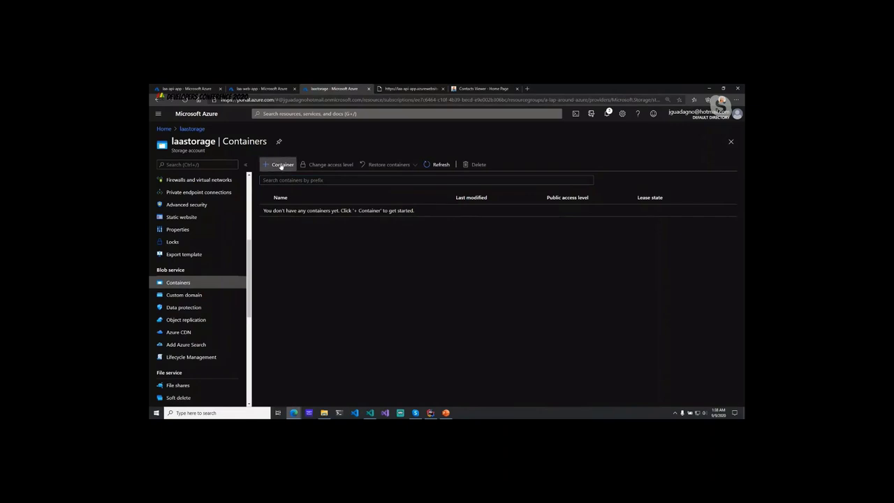
Step: Create the contact-images container with Blob public access level
{"action": "left_click", "coordinate": [281, 164]}
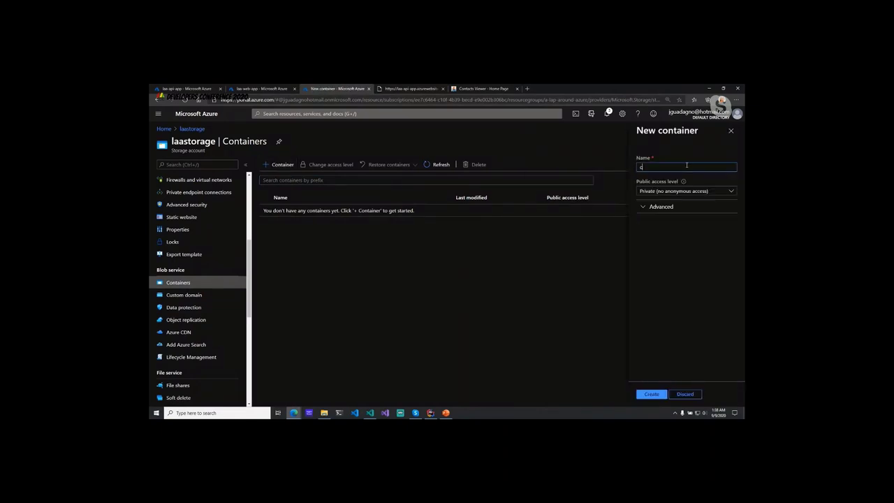
{"action": "type", "text": "contact-images"}
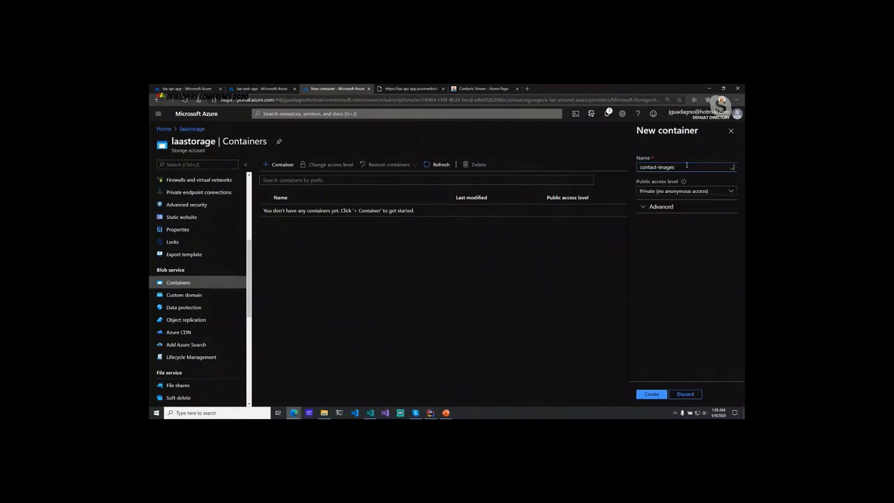
{"action": "left_click", "coordinate": [687, 191]}
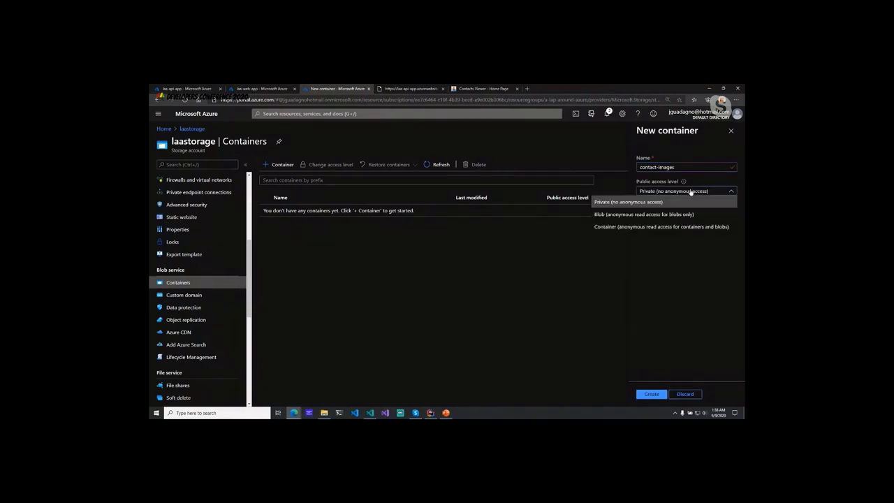
{"action": "mouse_move", "coordinate": [648, 202]}
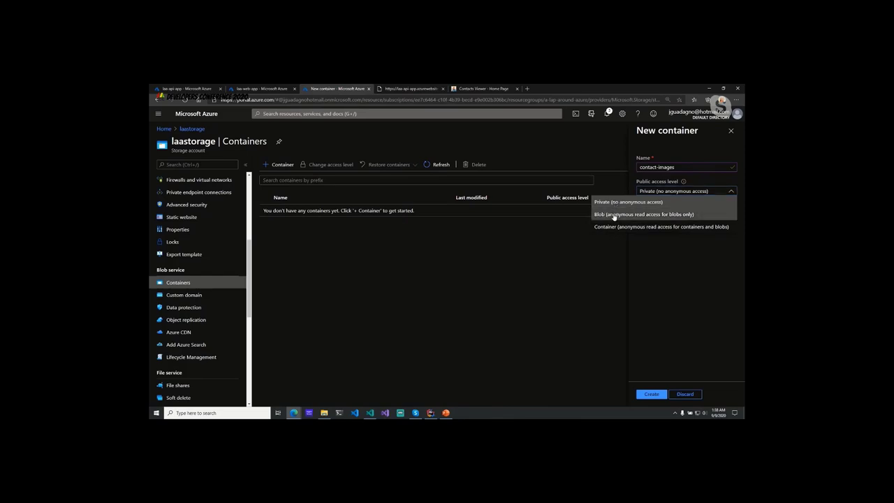
{"action": "left_click", "coordinate": [643, 214]}
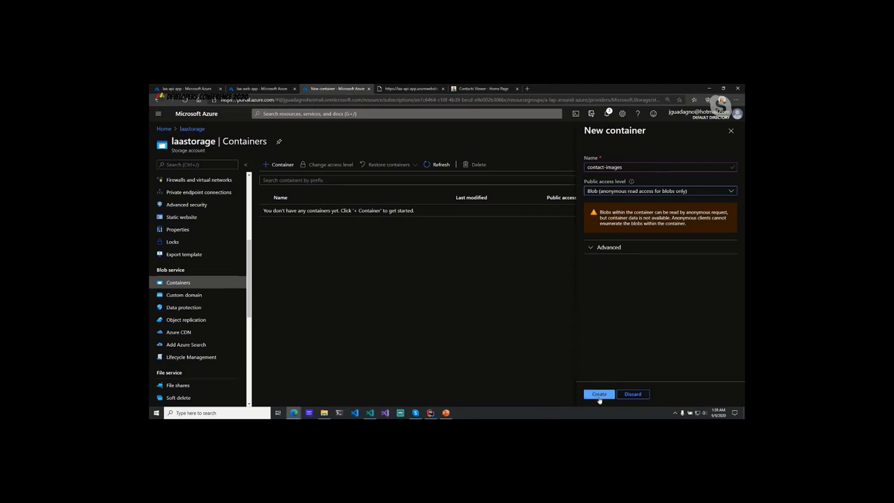
{"action": "left_click", "coordinate": [599, 394]}
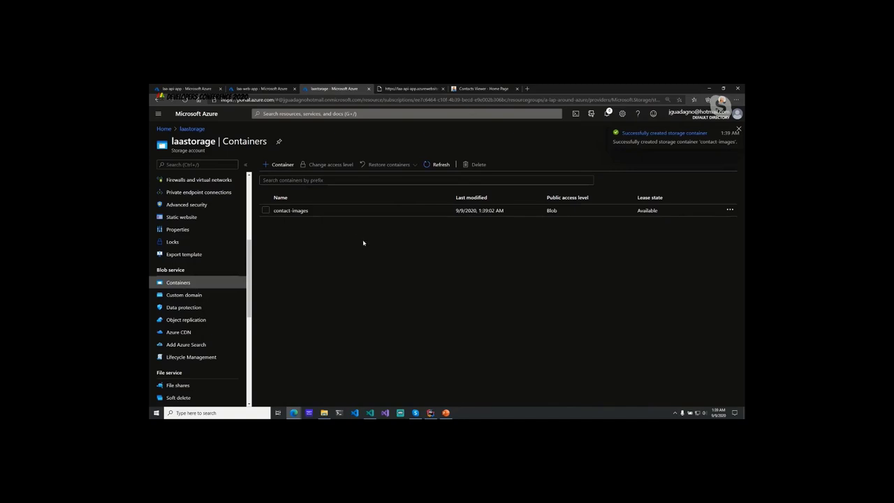
{"action": "mouse_move", "coordinate": [295, 219]}
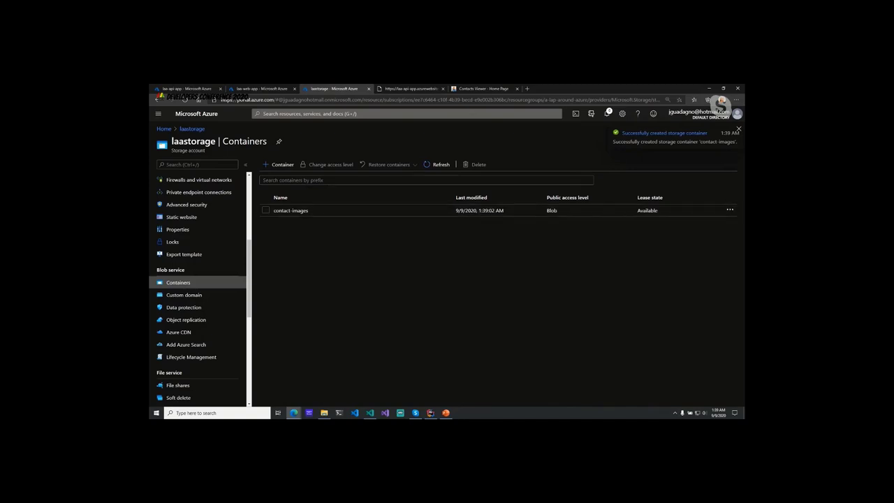
{"action": "left_click", "coordinate": [738, 129]}
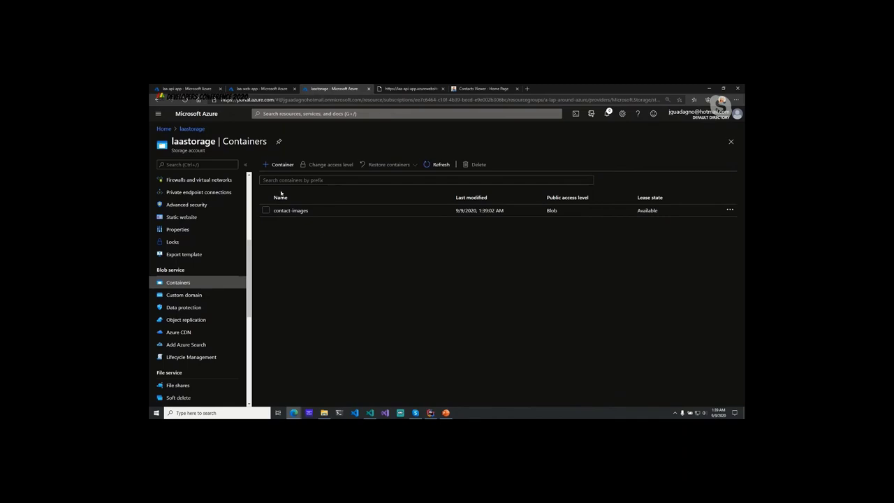
{"action": "mouse_move", "coordinate": [294, 262]}
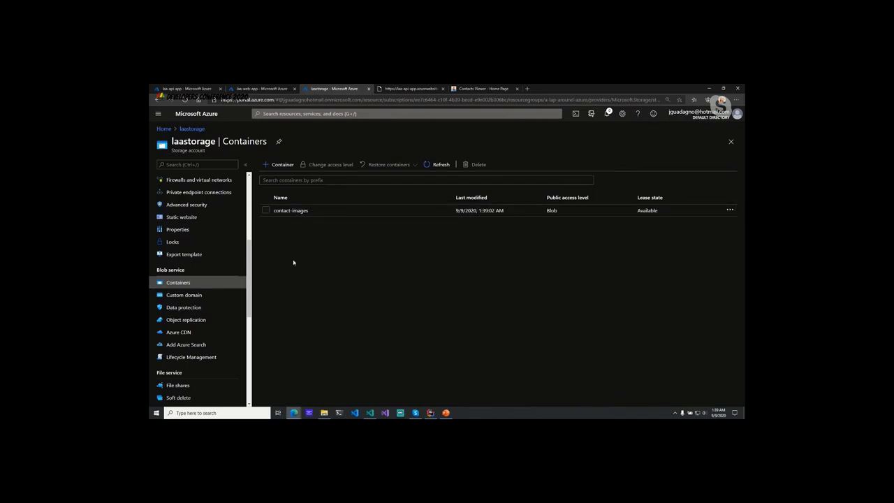
{"action": "mouse_move", "coordinate": [312, 291]}
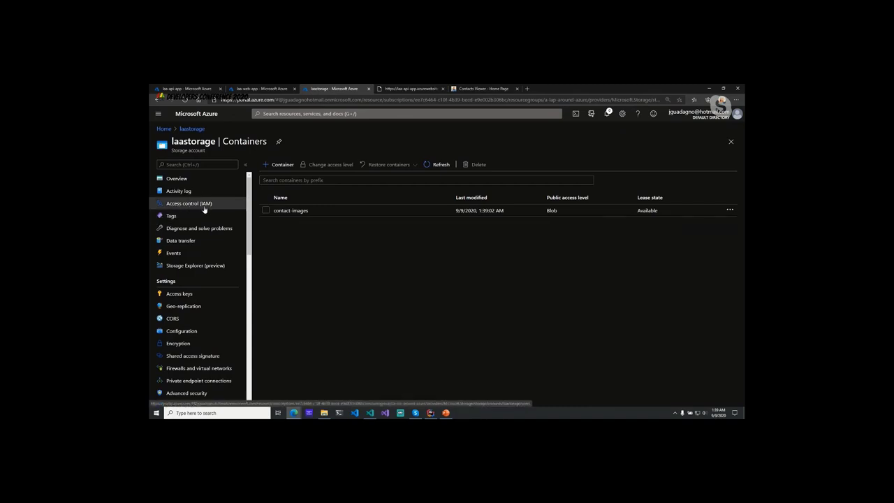
{"action": "mouse_move", "coordinate": [194, 305]}
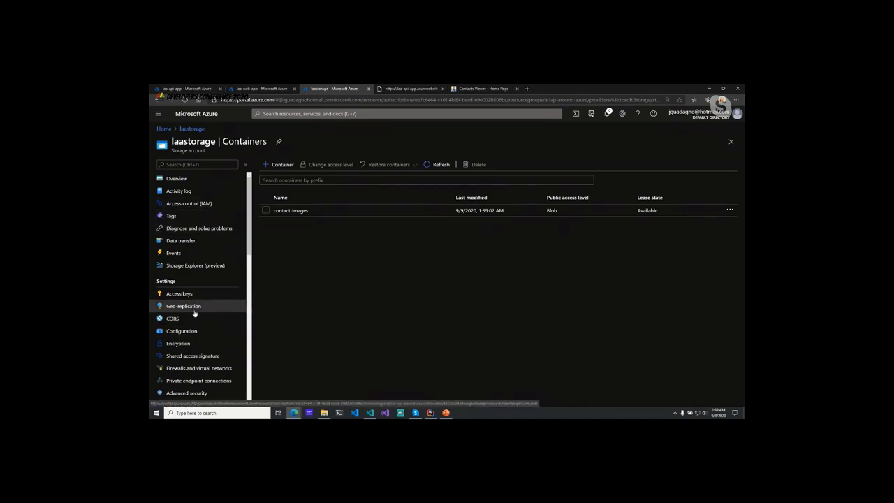
{"action": "mouse_move", "coordinate": [179, 294]}
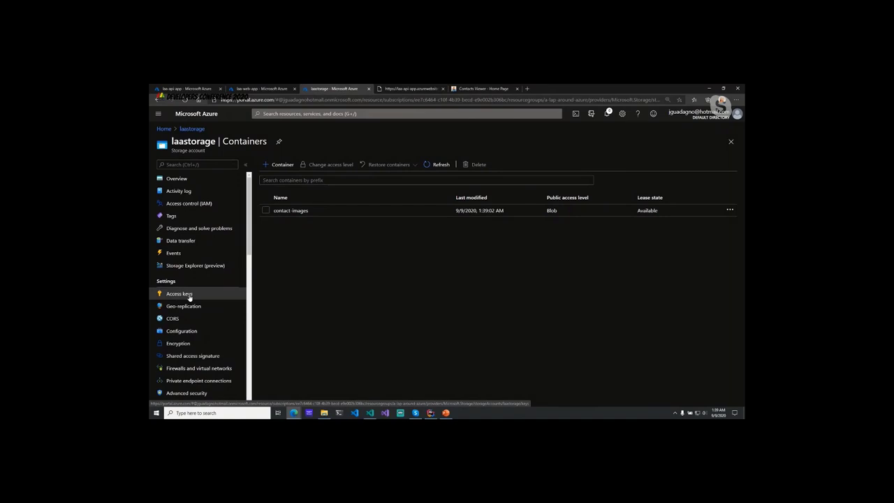
Step: Reveal laastorage's access keys, then return to the laa-web-app resource page
{"action": "left_click", "coordinate": [179, 294]}
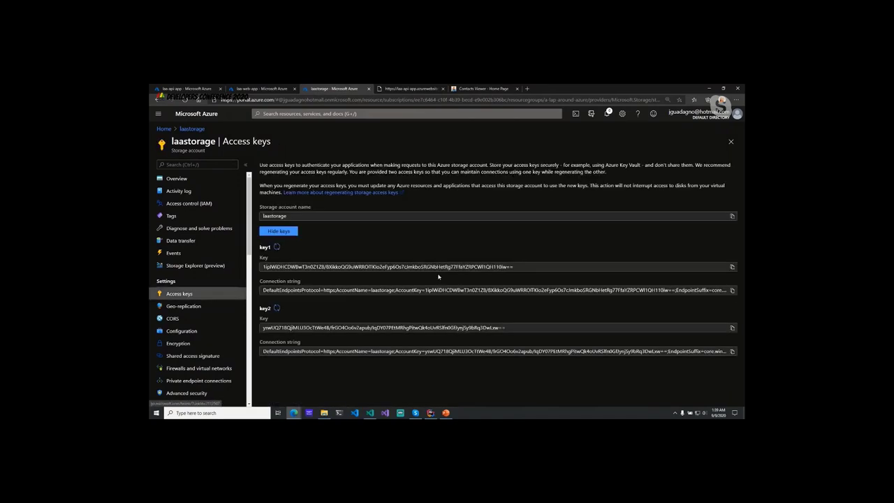
{"action": "mouse_move", "coordinate": [732, 290]}
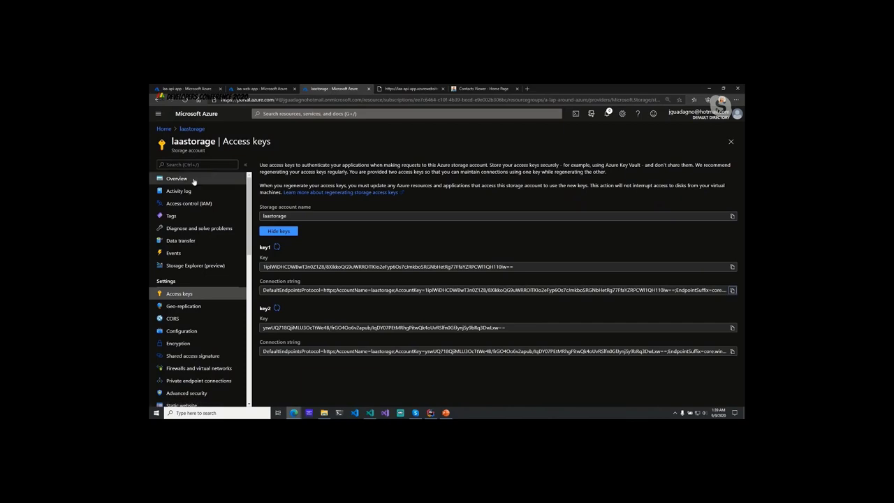
{"action": "left_click", "coordinate": [176, 178]}
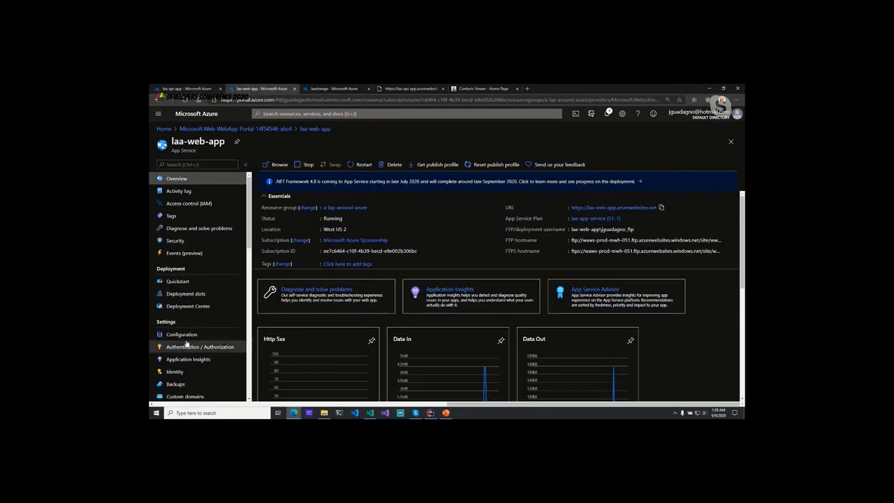
Step: Point laa-web-app's ContactBlobStorageAccount at the laastorage connection string, save, and accept the restart
{"action": "left_click", "coordinate": [181, 334]}
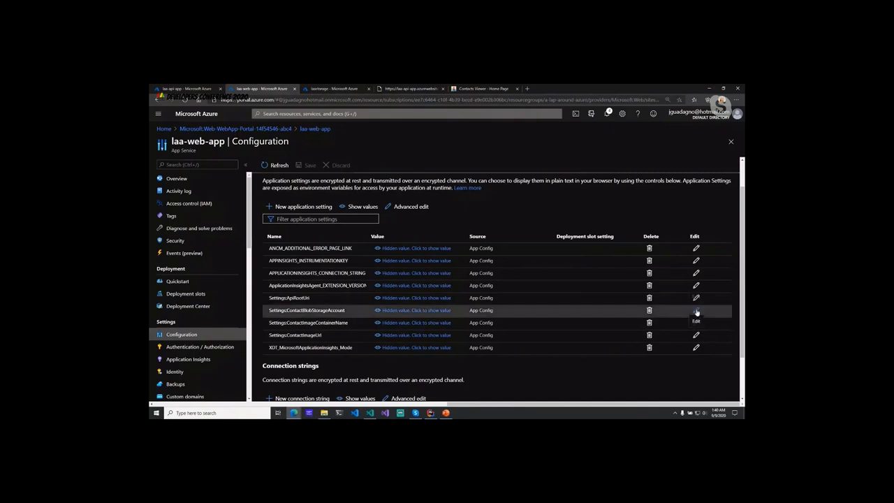
{"action": "left_click", "coordinate": [696, 310]}
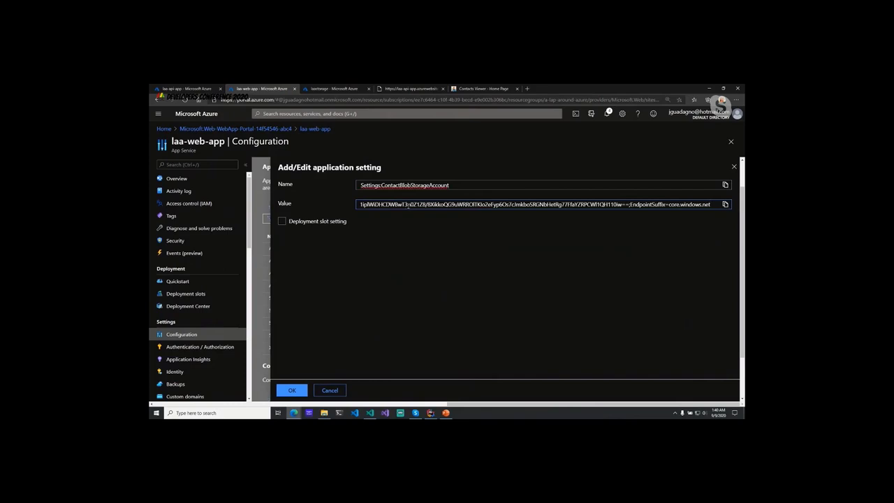
{"action": "left_click", "coordinate": [291, 390]}
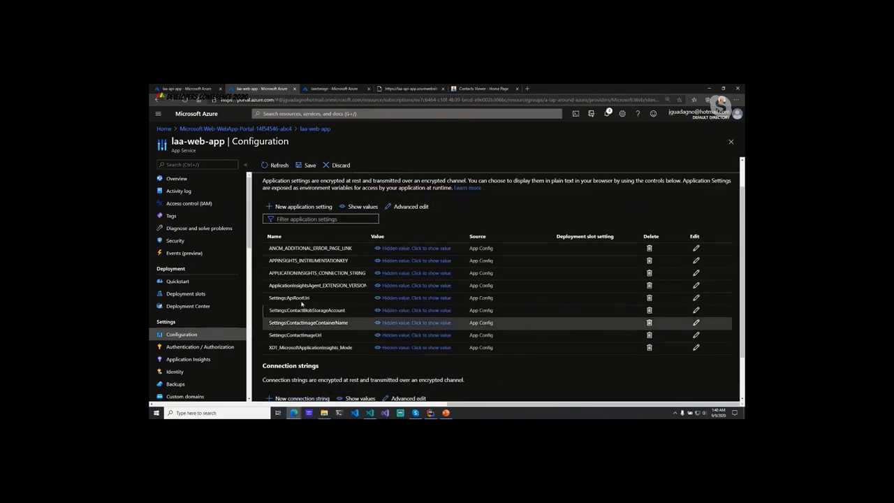
{"action": "left_click", "coordinate": [309, 165]}
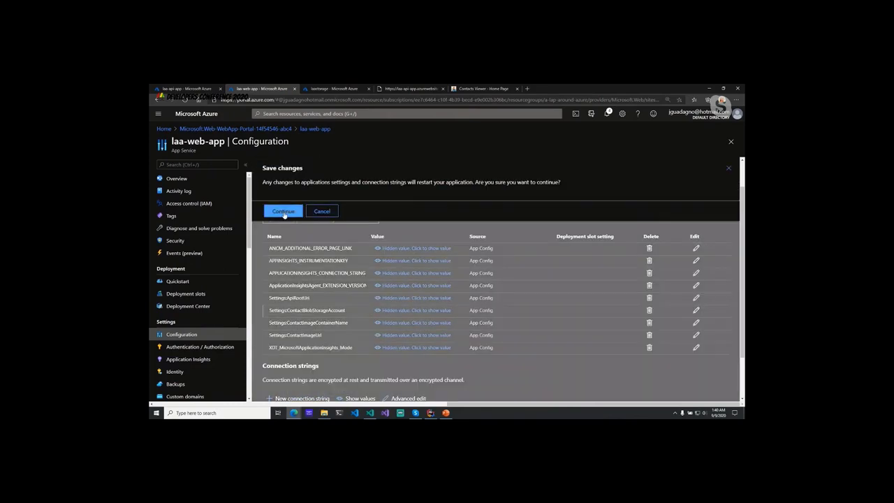
{"action": "left_click", "coordinate": [283, 211]}
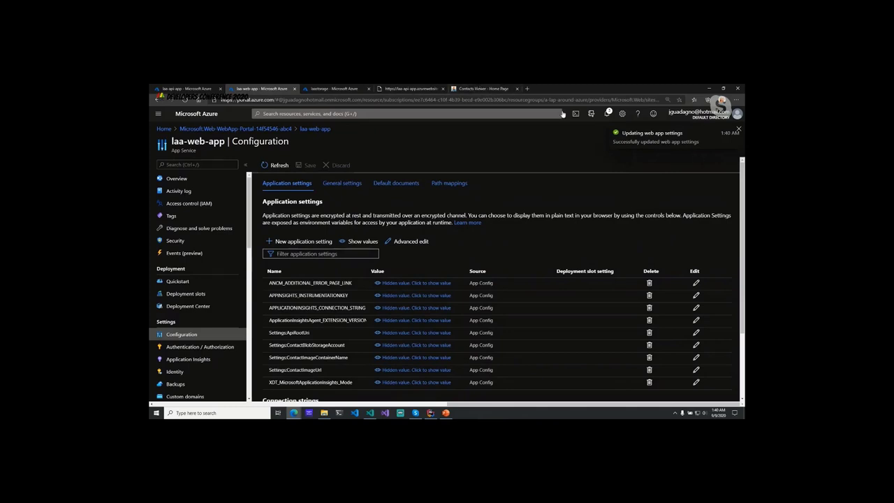
{"action": "left_click", "coordinate": [482, 89]}
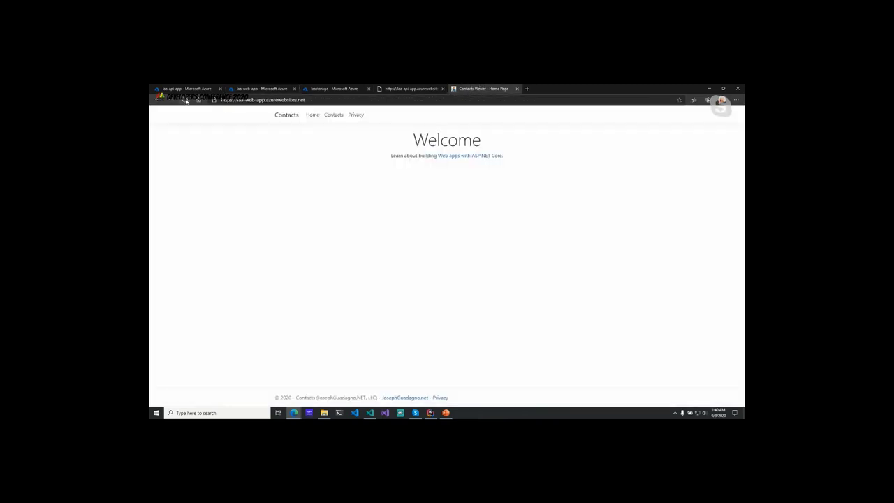
Step: Reload the Contacts site and list the five contacts from the Azure database
{"action": "left_click", "coordinate": [199, 99]}
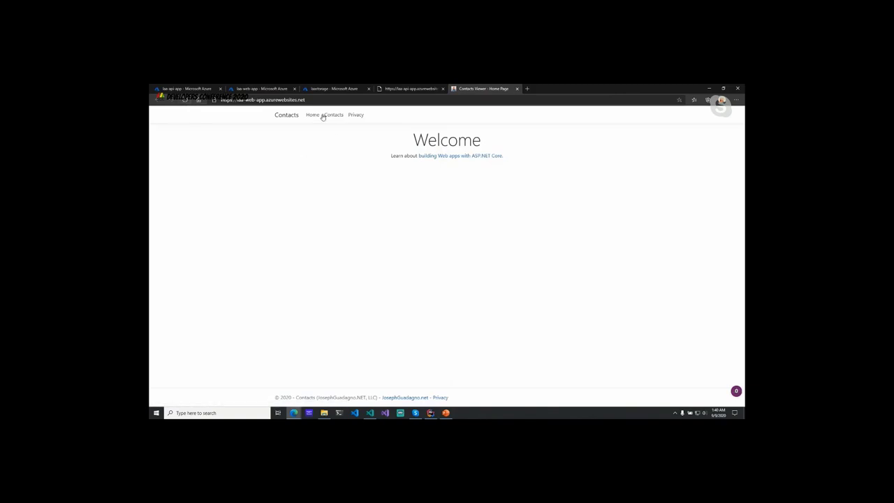
{"action": "left_click", "coordinate": [334, 114]}
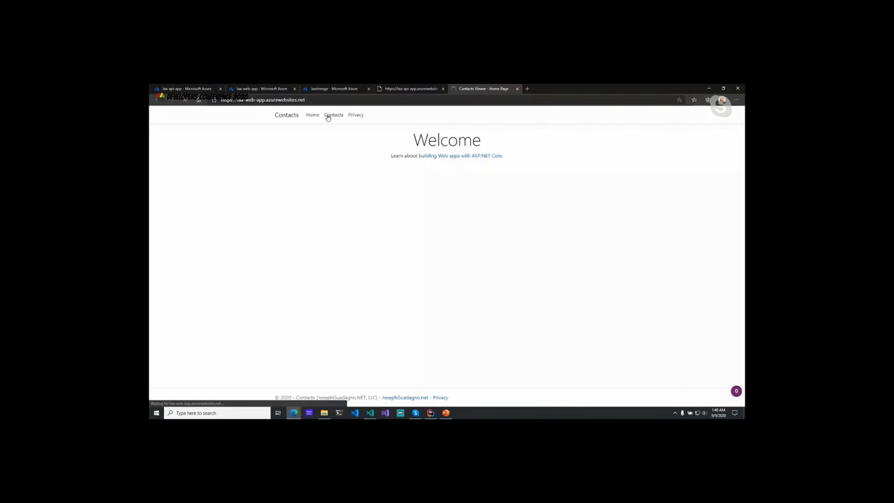
{"action": "left_click", "coordinate": [333, 115]}
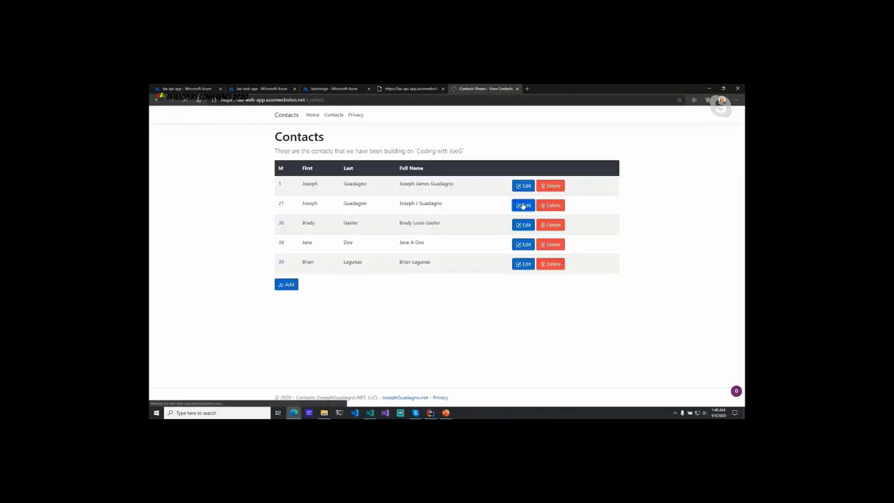
Step: Upload DevReach Podium presentation.jpg as contact 21 Joseph J Guadagno's photo and view it
{"action": "left_click", "coordinate": [523, 204]}
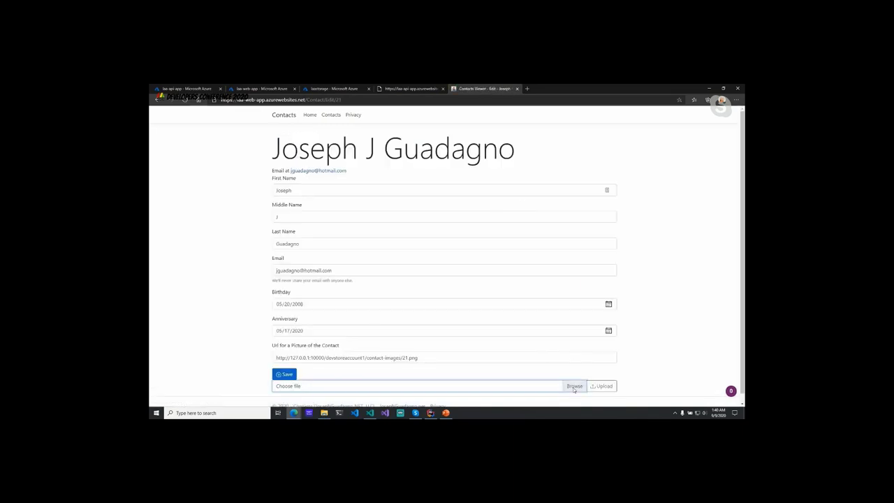
{"action": "left_click", "coordinate": [574, 385]}
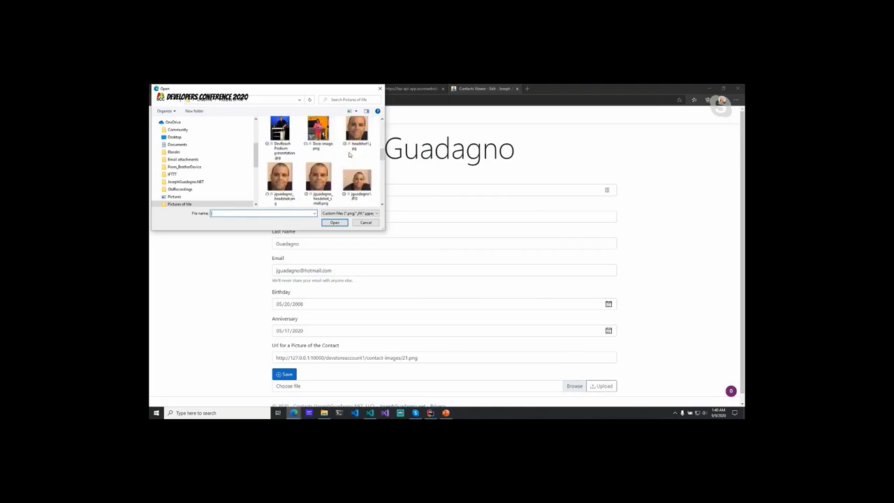
{"action": "left_click", "coordinate": [280, 132]}
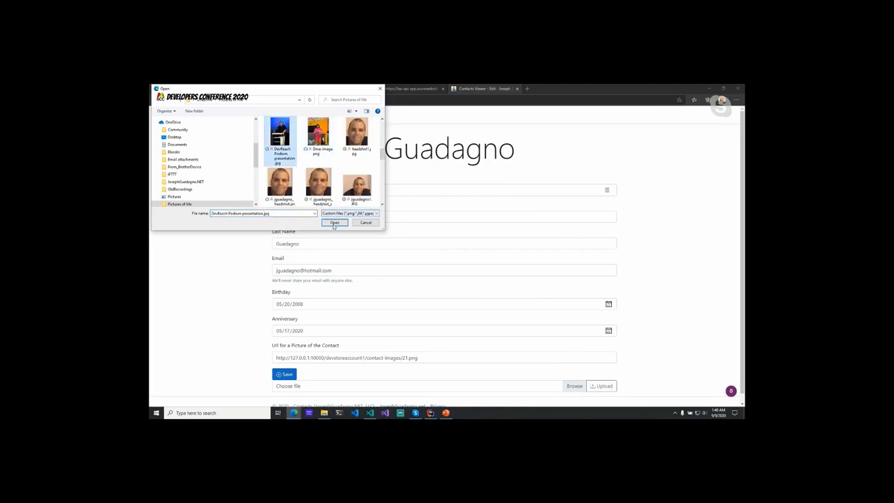
{"action": "left_click", "coordinate": [334, 223]}
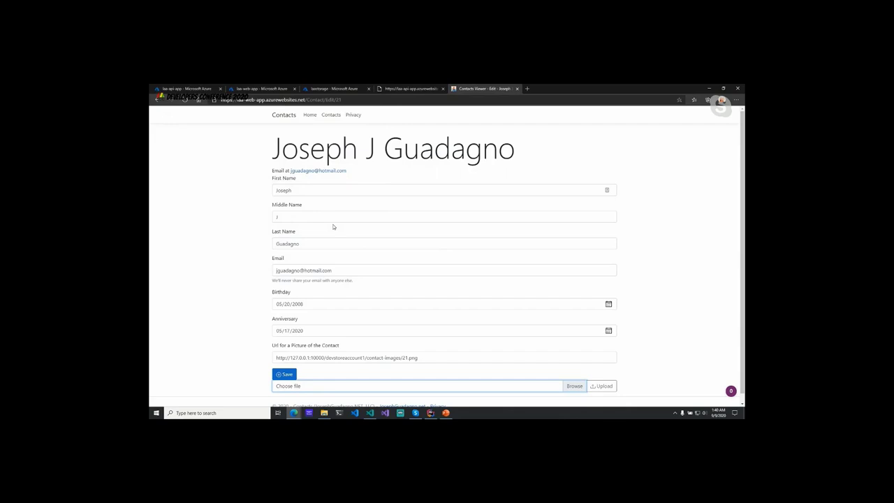
{"action": "left_click", "coordinate": [284, 373]}
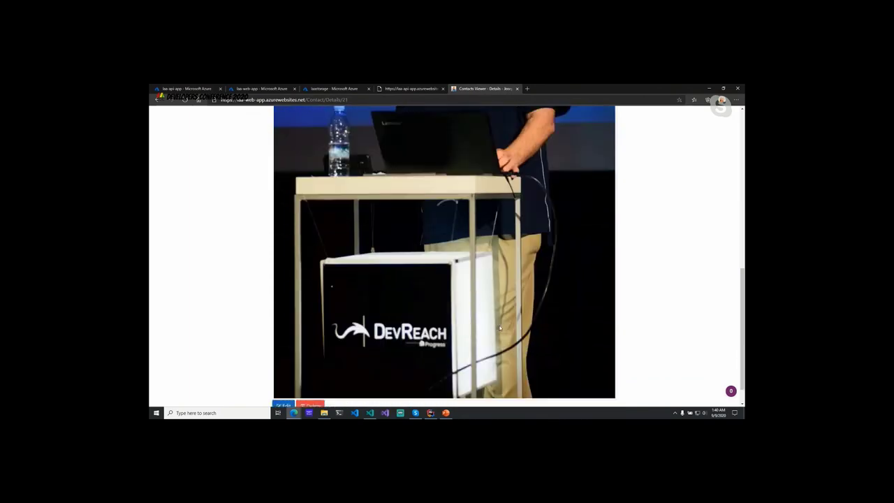
{"action": "scroll", "scroll_direction": "down", "scroll_amount": 3}
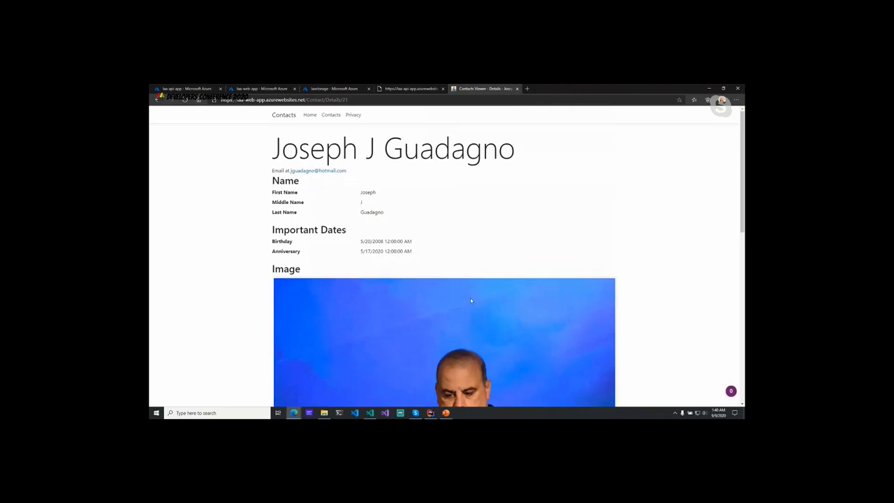
{"action": "mouse_move", "coordinate": [462, 109]}
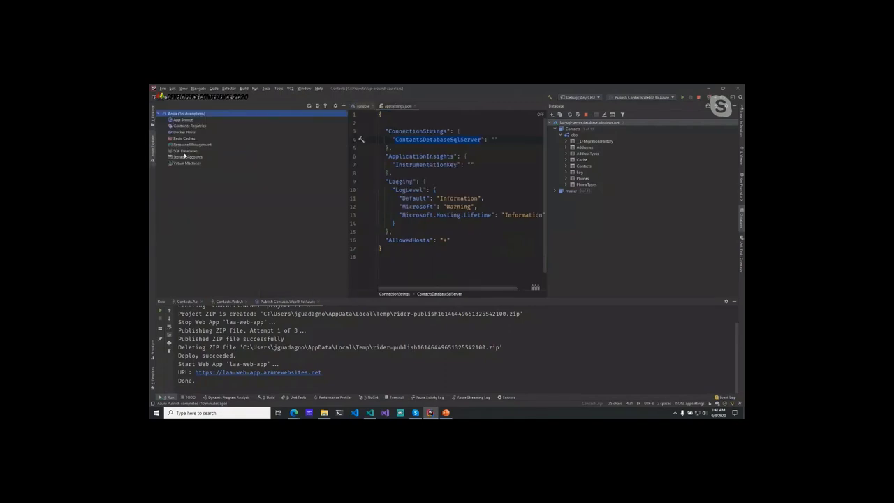
Step: Save 21.jpg from laastorage's contact-images container to Downloads via Rider's Azure Explorer
{"action": "left_click", "coordinate": [167, 157]}
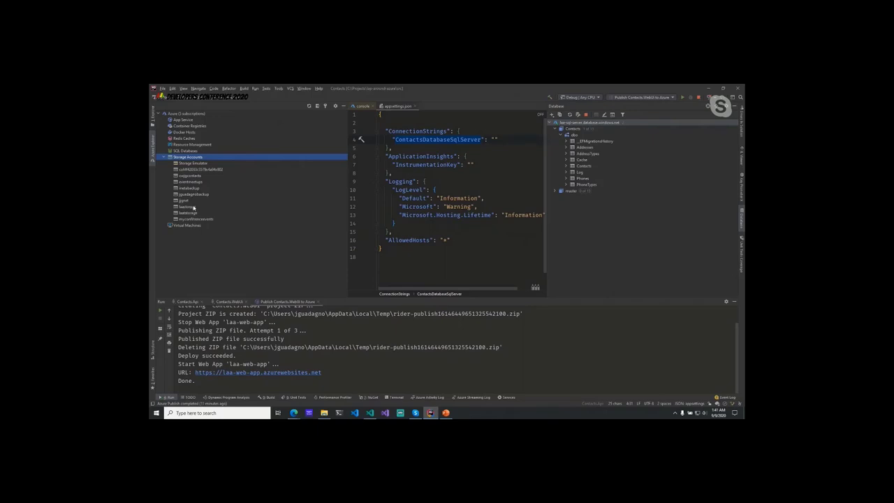
{"action": "left_click", "coordinate": [187, 206]}
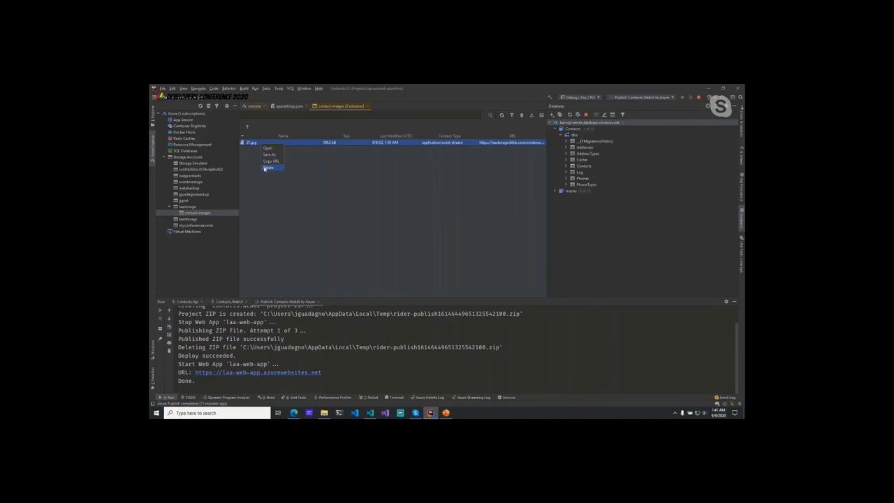
{"action": "left_click", "coordinate": [269, 154]}
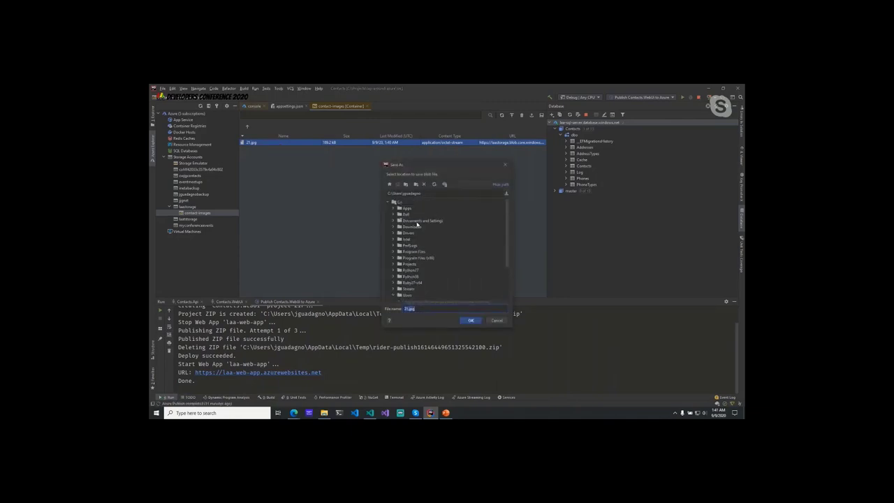
{"action": "left_click", "coordinate": [471, 320]}
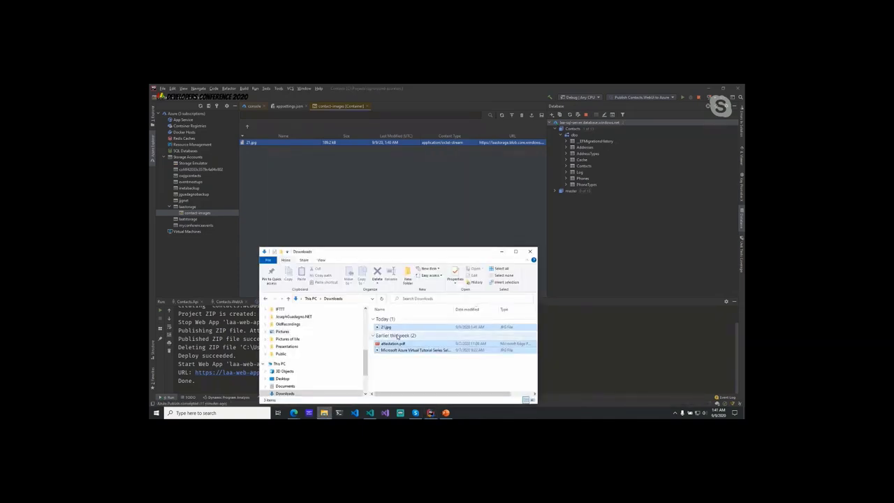
Step: Open the downloaded 21.jpg in Photos to check the podium photo, then close it
{"action": "left_click", "coordinate": [387, 326]}
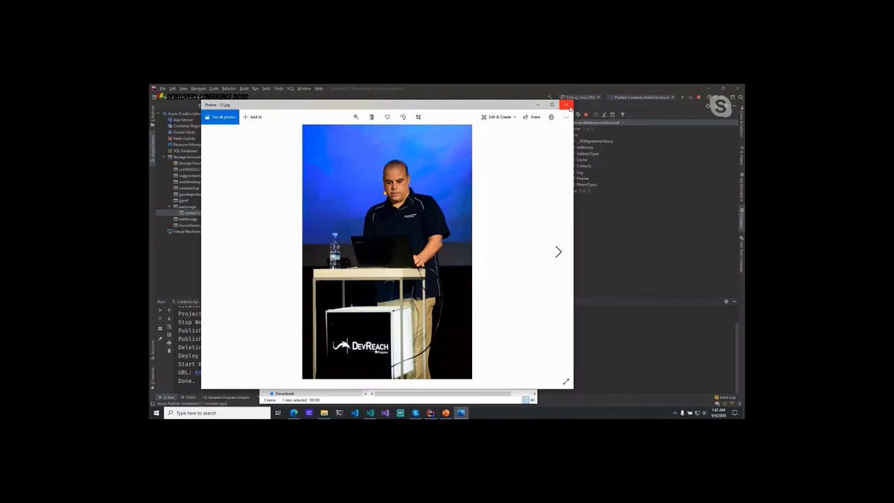
{"action": "left_click", "coordinate": [567, 104]}
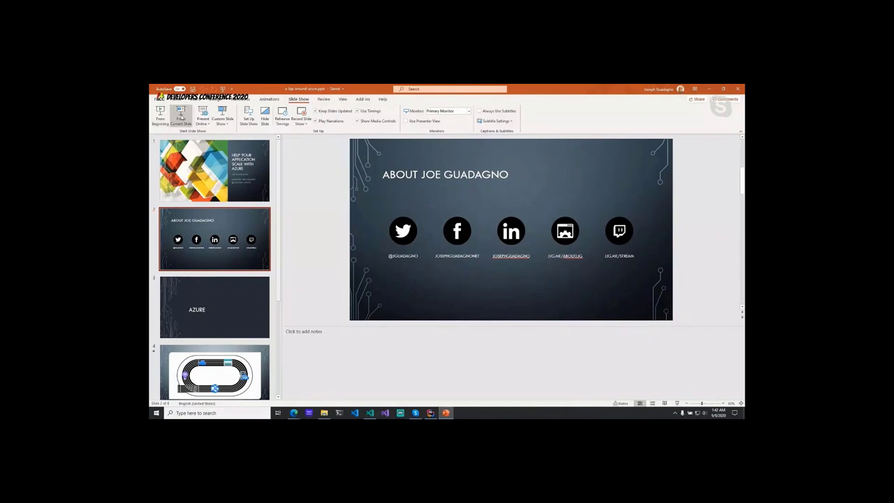
Step: Start the slide show from the current About Joe Guadagno slide
{"action": "left_click", "coordinate": [181, 117]}
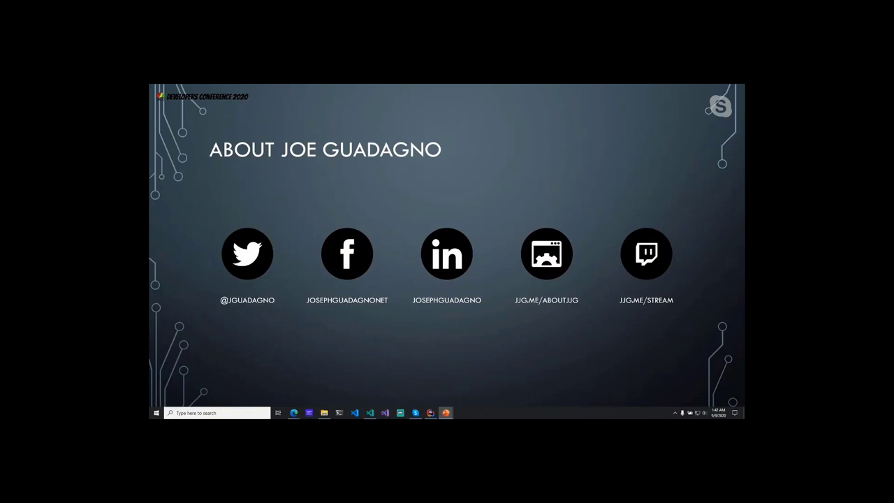
{"action": "mouse_move", "coordinate": [326, 304]}
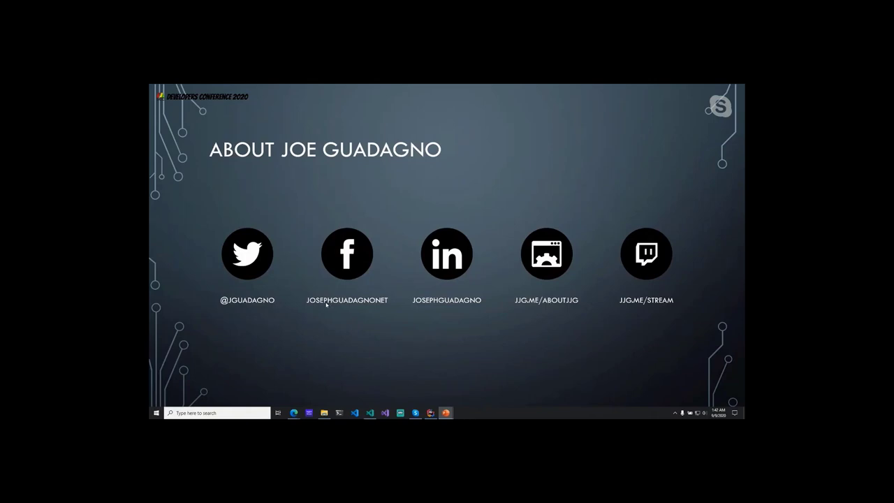
{"action": "mouse_move", "coordinate": [447, 299]}
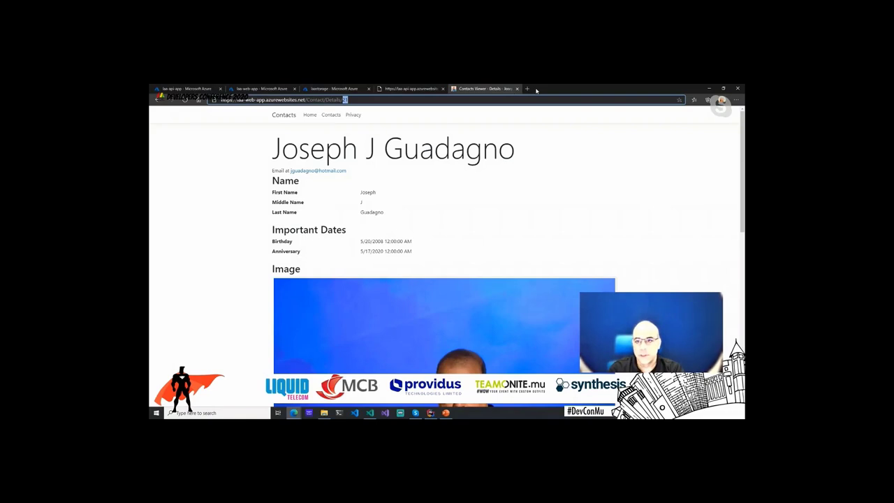
Step: In a new tab on azure.microsoft.com, go to Pricing > Azure pricing
{"action": "left_click", "coordinate": [527, 89]}
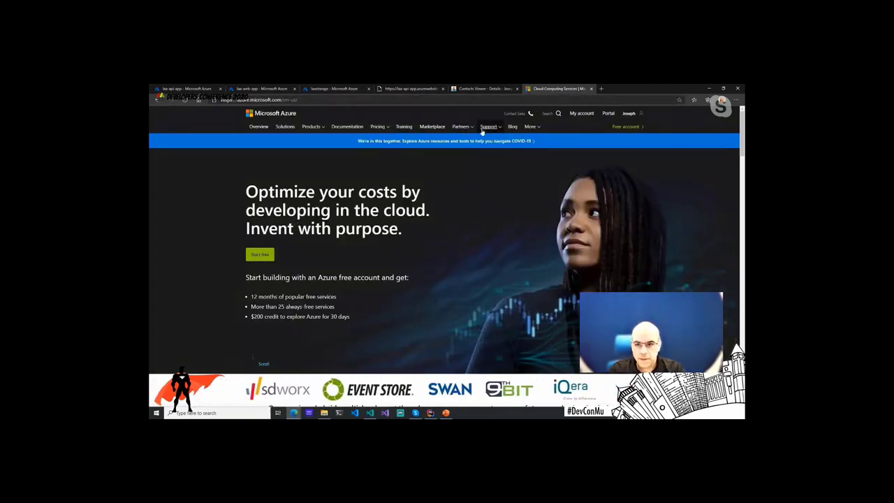
{"action": "left_click", "coordinate": [460, 127]}
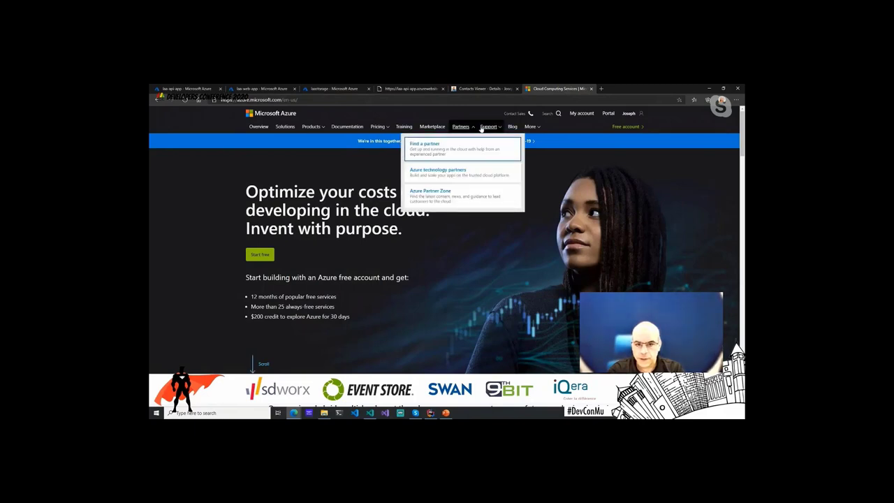
{"action": "left_click", "coordinate": [531, 126]}
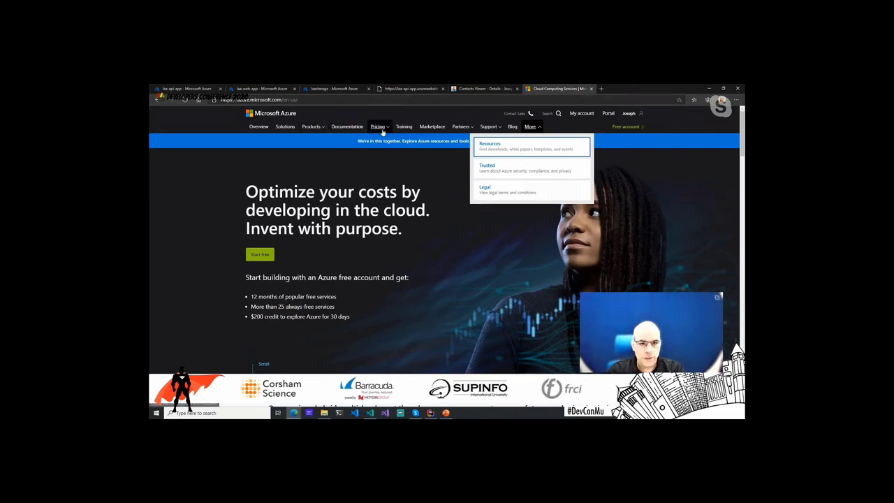
{"action": "left_click", "coordinate": [377, 127]}
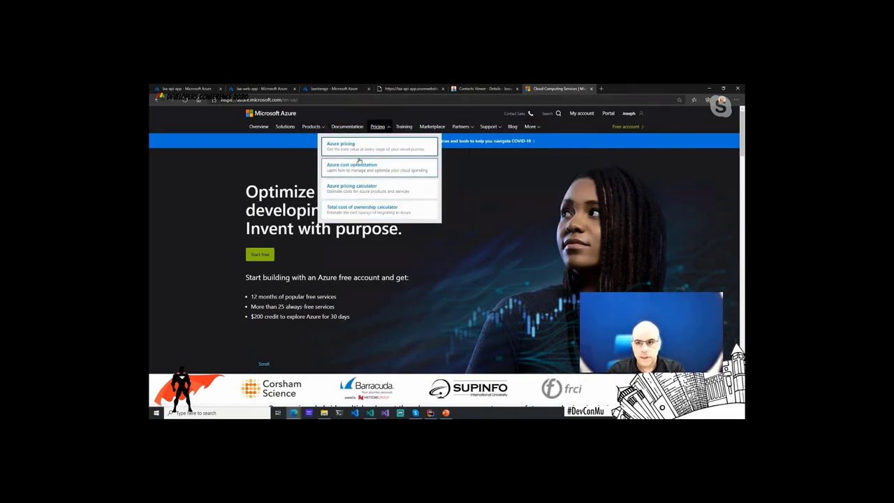
{"action": "left_click", "coordinate": [341, 146]}
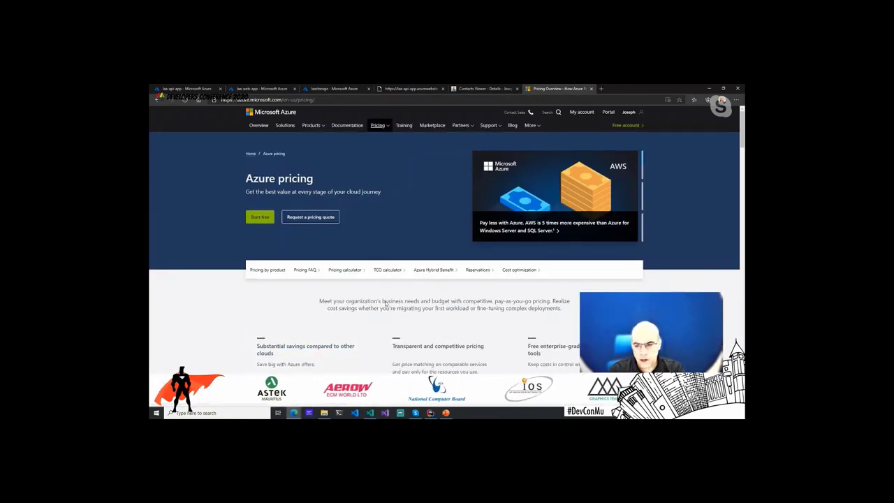
Step: Search the Azure site for 'student' and browse the Student Developer Resources page
{"action": "scroll", "scroll_direction": "down", "scroll_amount": 3}
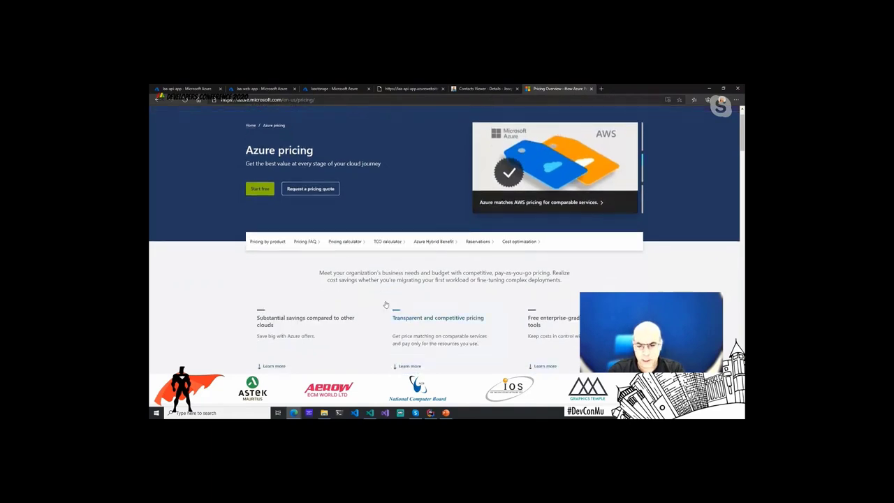
{"action": "scroll", "scroll_direction": "down", "scroll_amount": 3}
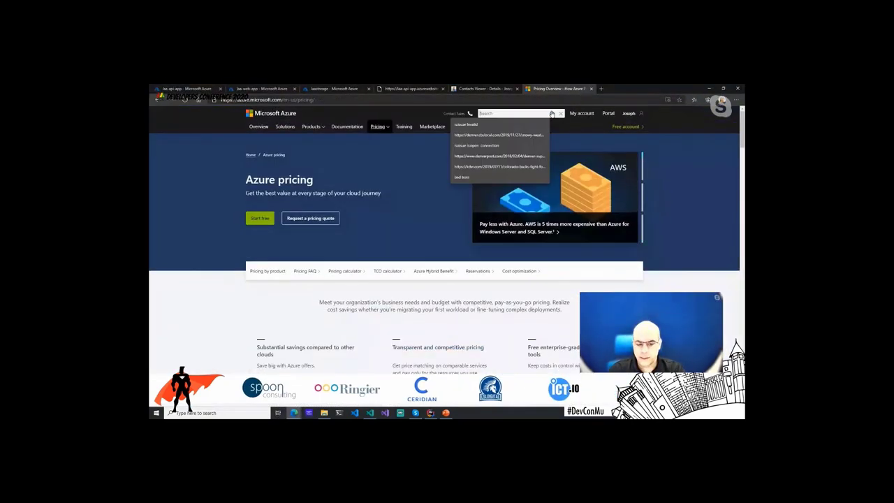
{"action": "type", "text": "student"}
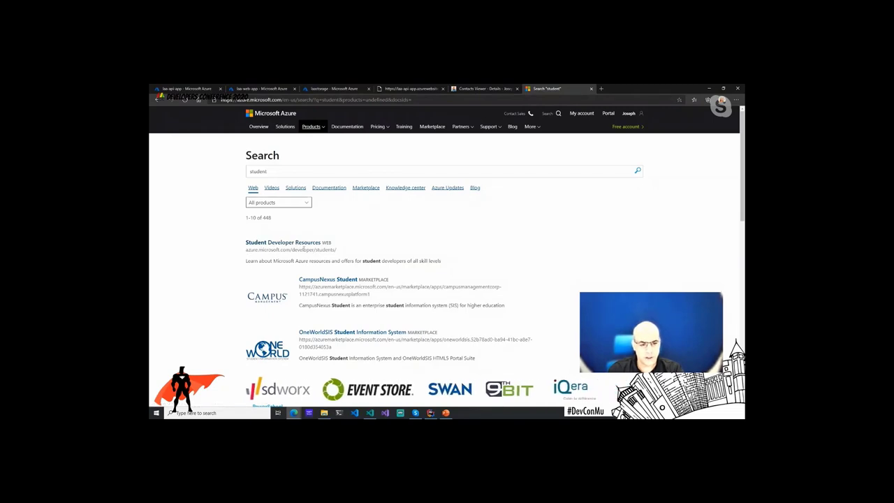
{"action": "left_click", "coordinate": [282, 243]}
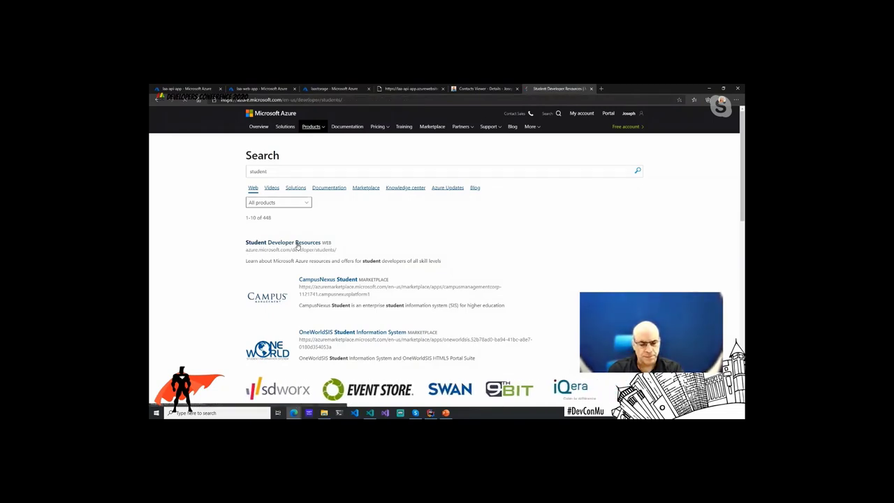
{"action": "left_click", "coordinate": [283, 242]}
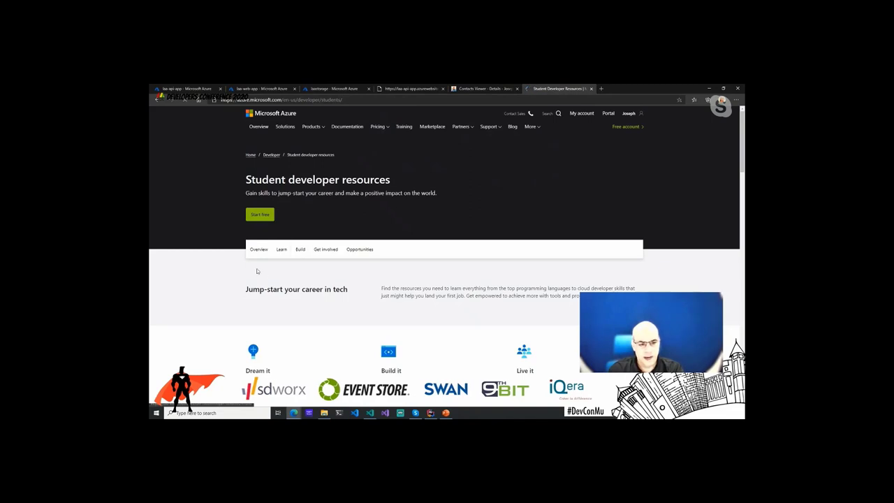
{"action": "scroll", "scroll_direction": "down", "scroll_amount": 3}
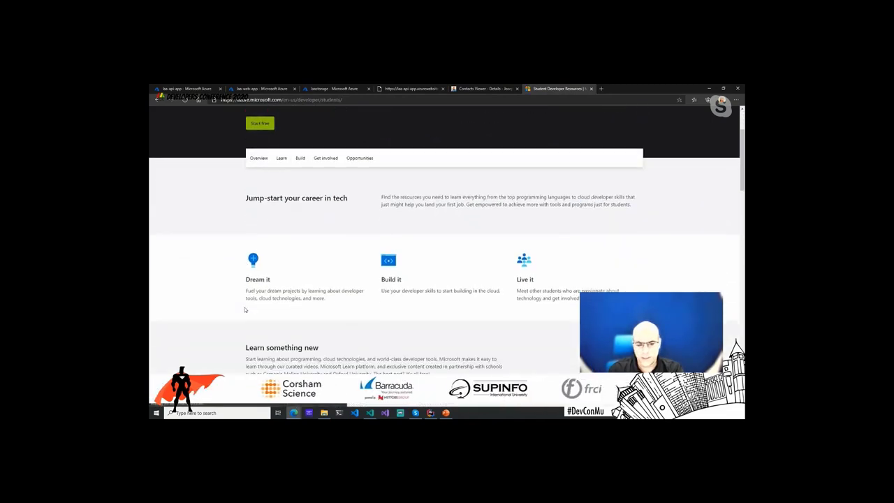